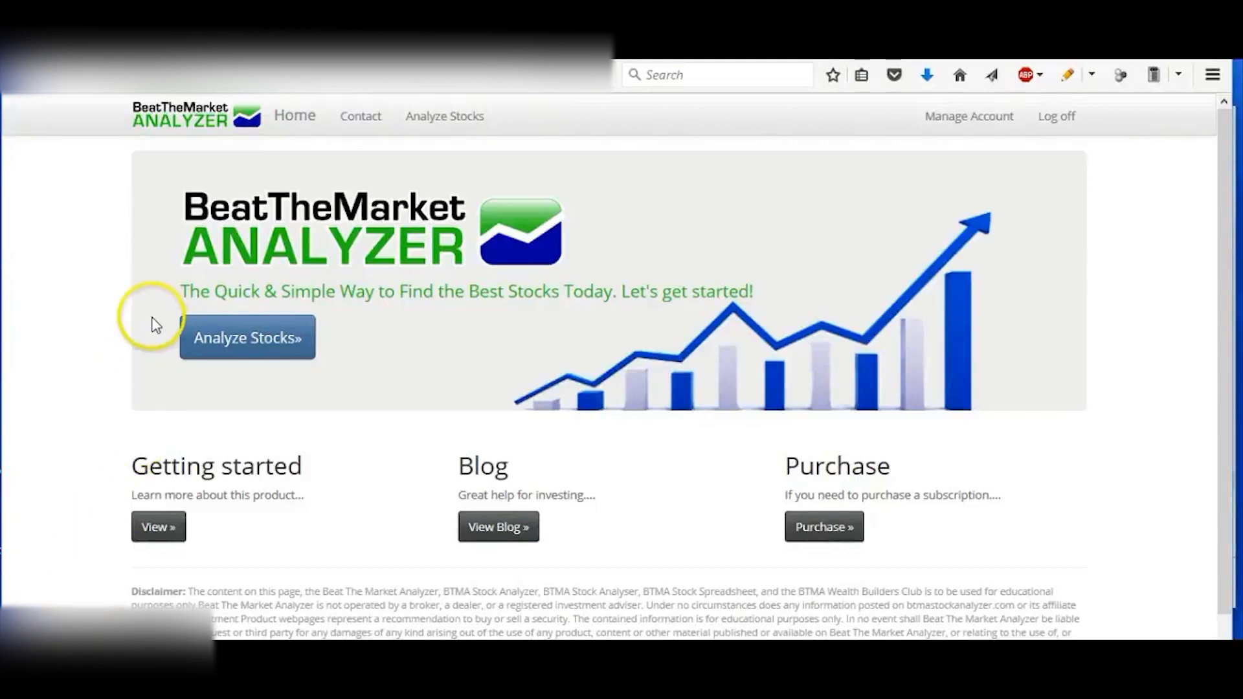
pyautogui.moveTo(119, 94)
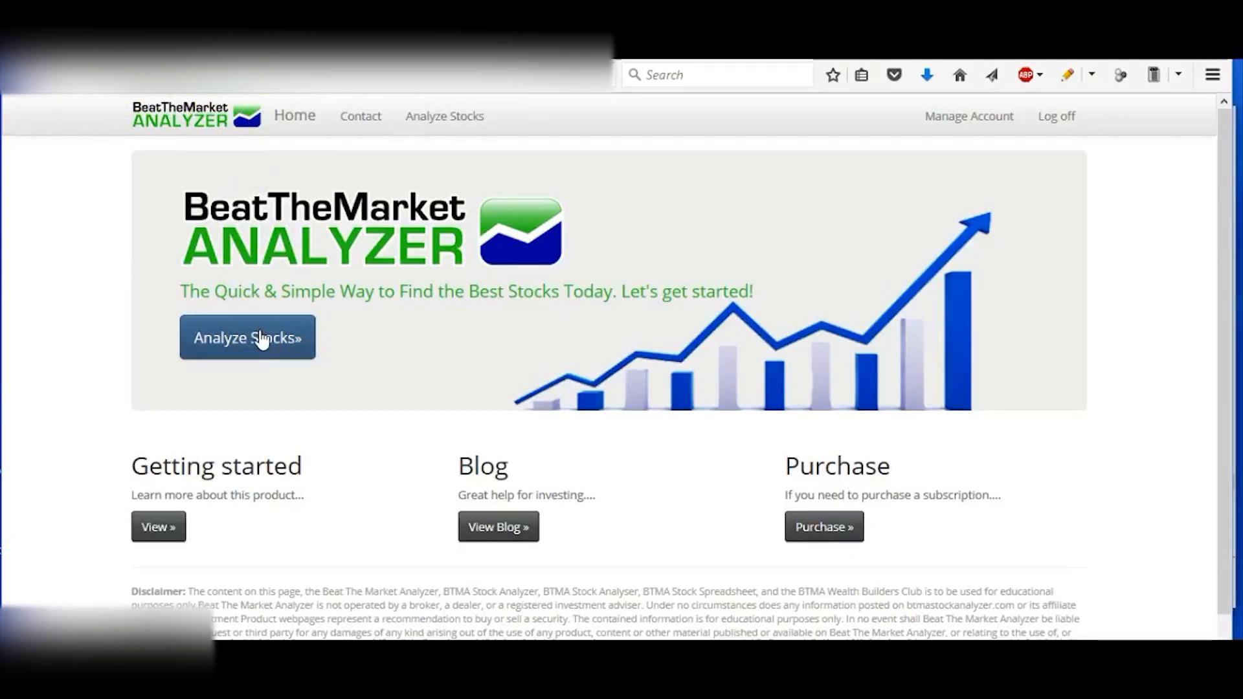
# Go from the home page to the Analyze Stocks page.
pyautogui.click(246, 337)
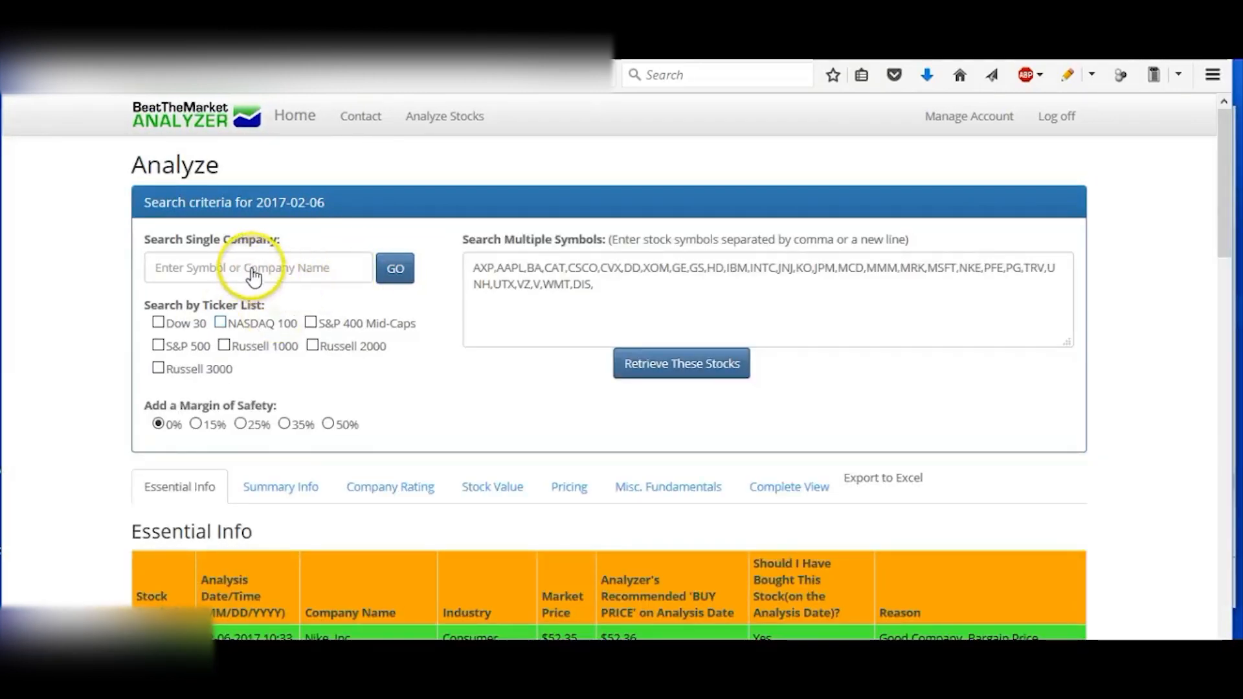
pyautogui.click(788, 485)
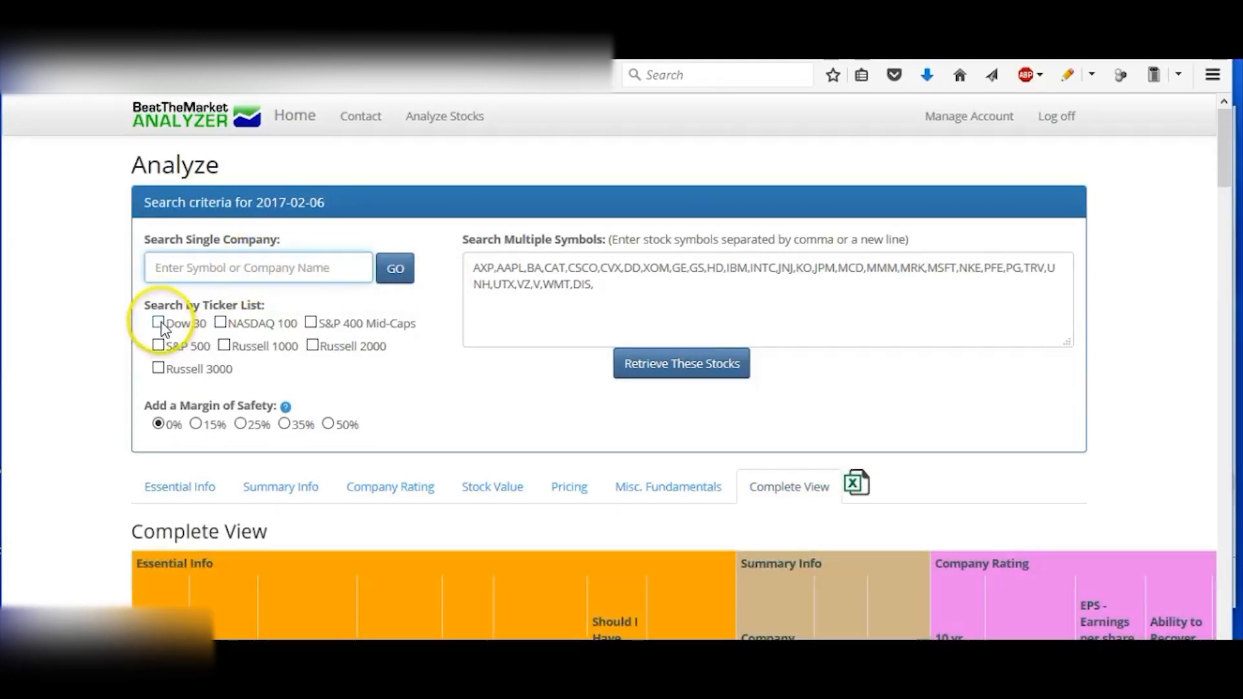
pyautogui.click(158, 324)
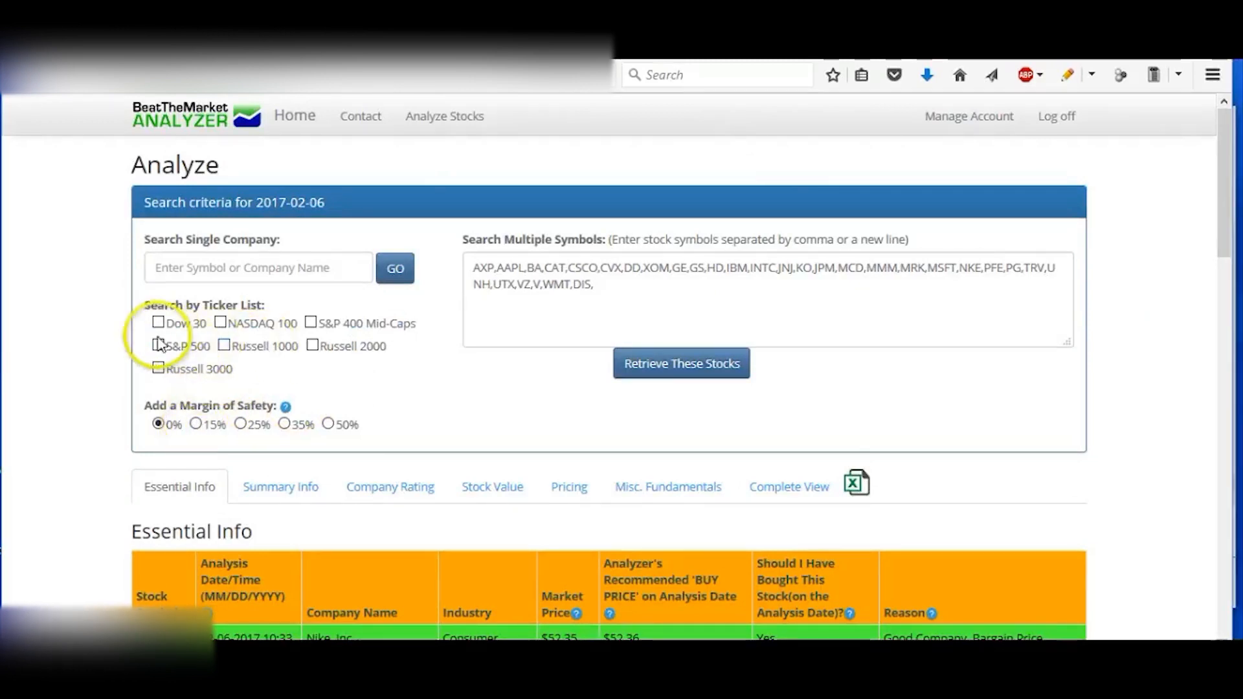
# Load the S&P 500 ticker list and review the Essential Info results through the Yes, Possibly and No tiers.
pyautogui.click(158, 346)
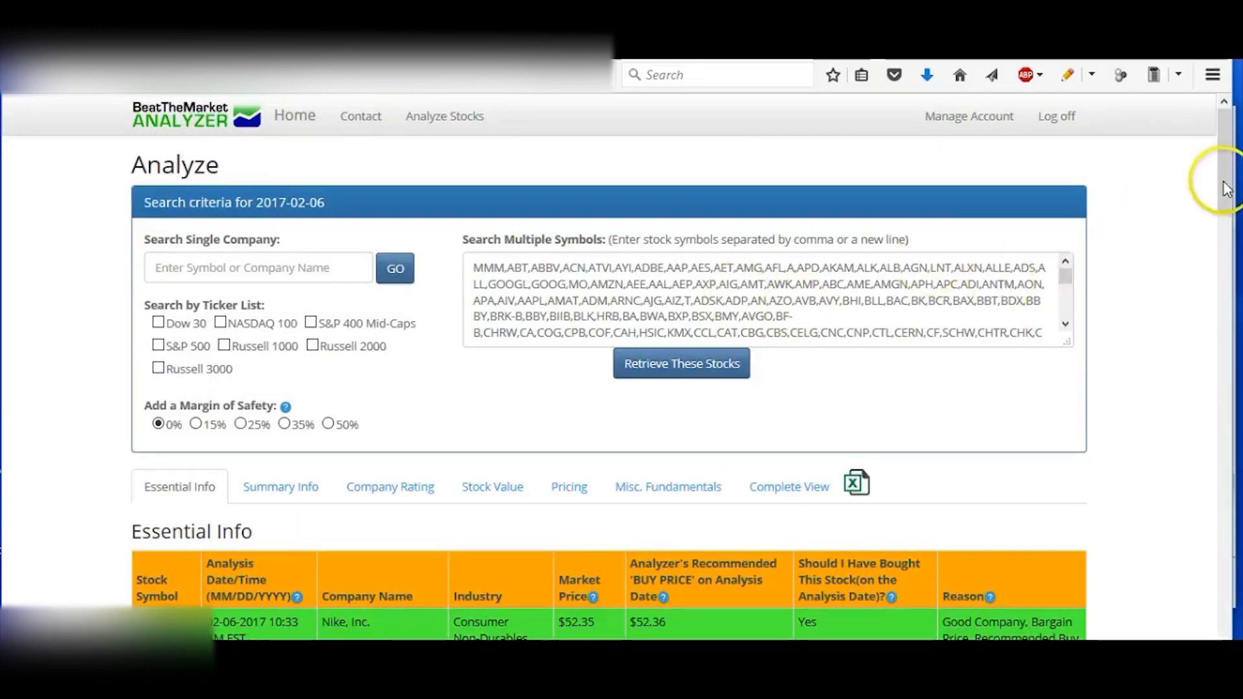
pyautogui.scroll(-3)
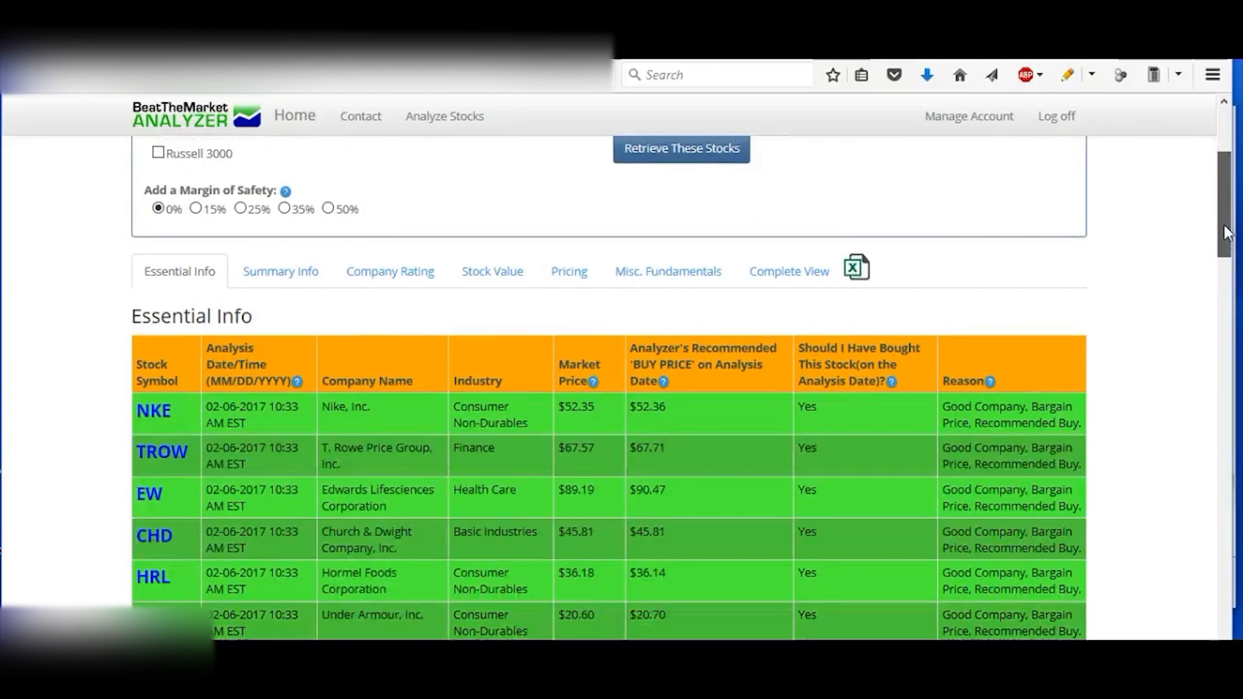
pyautogui.scroll(-3)
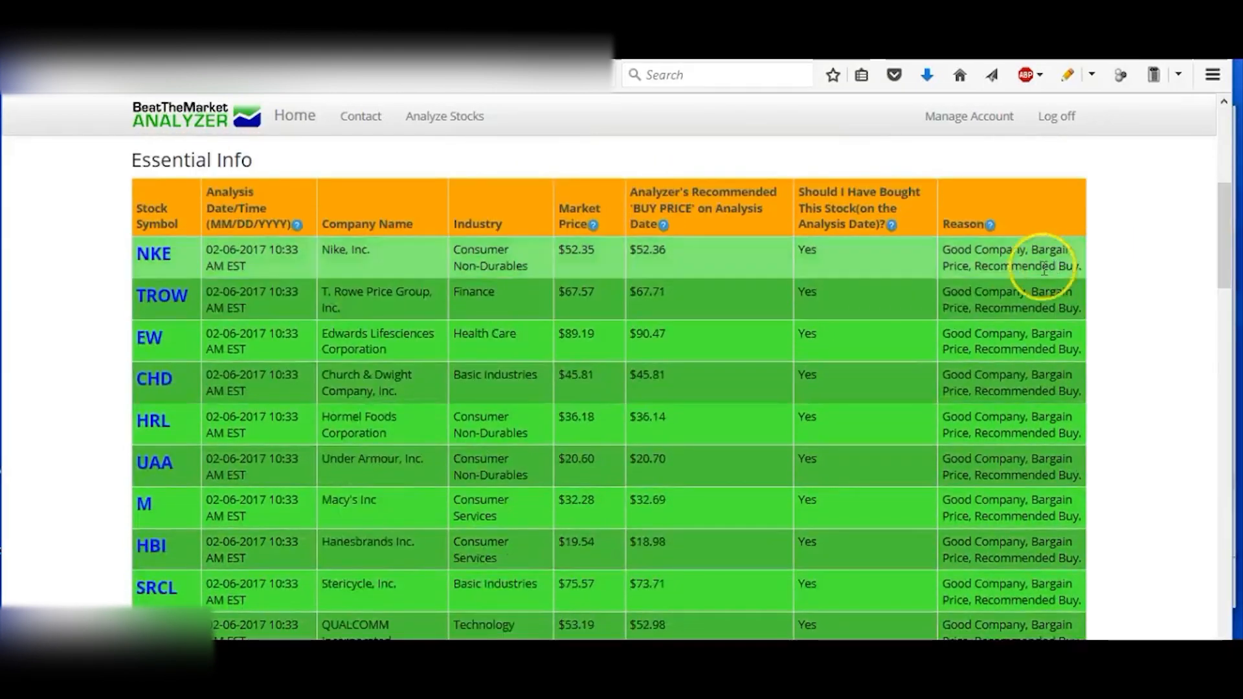
pyautogui.moveTo(1178, 218)
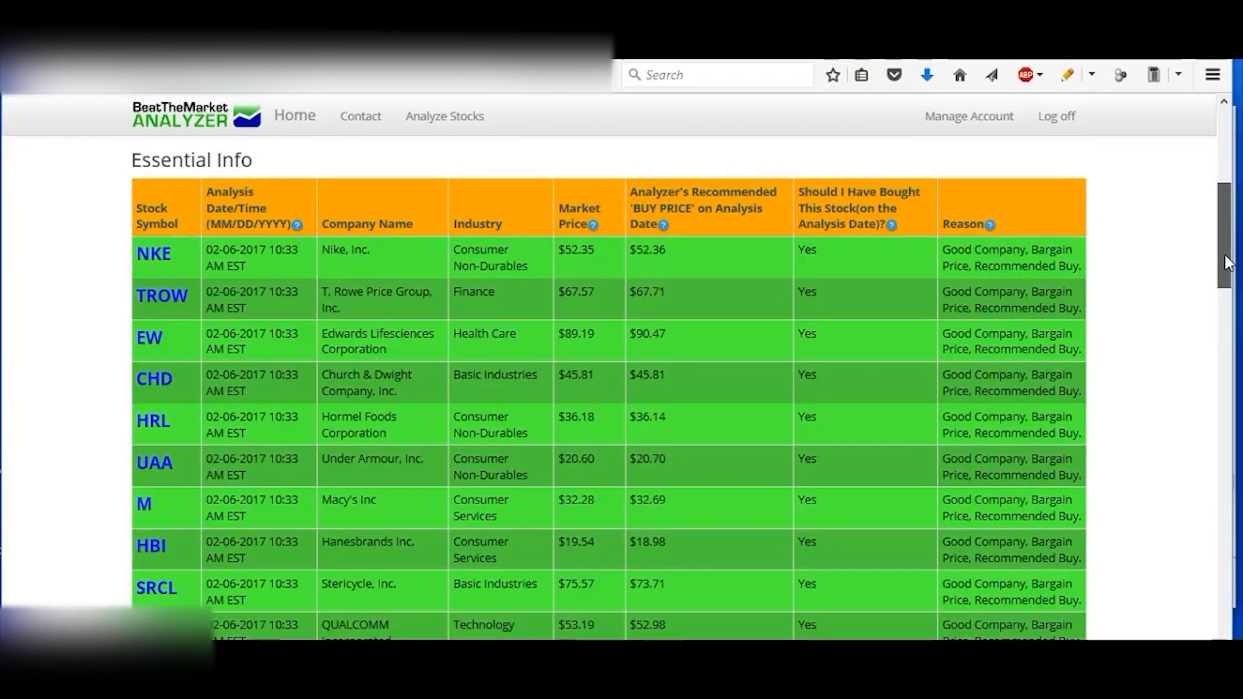
pyautogui.scroll(-3)
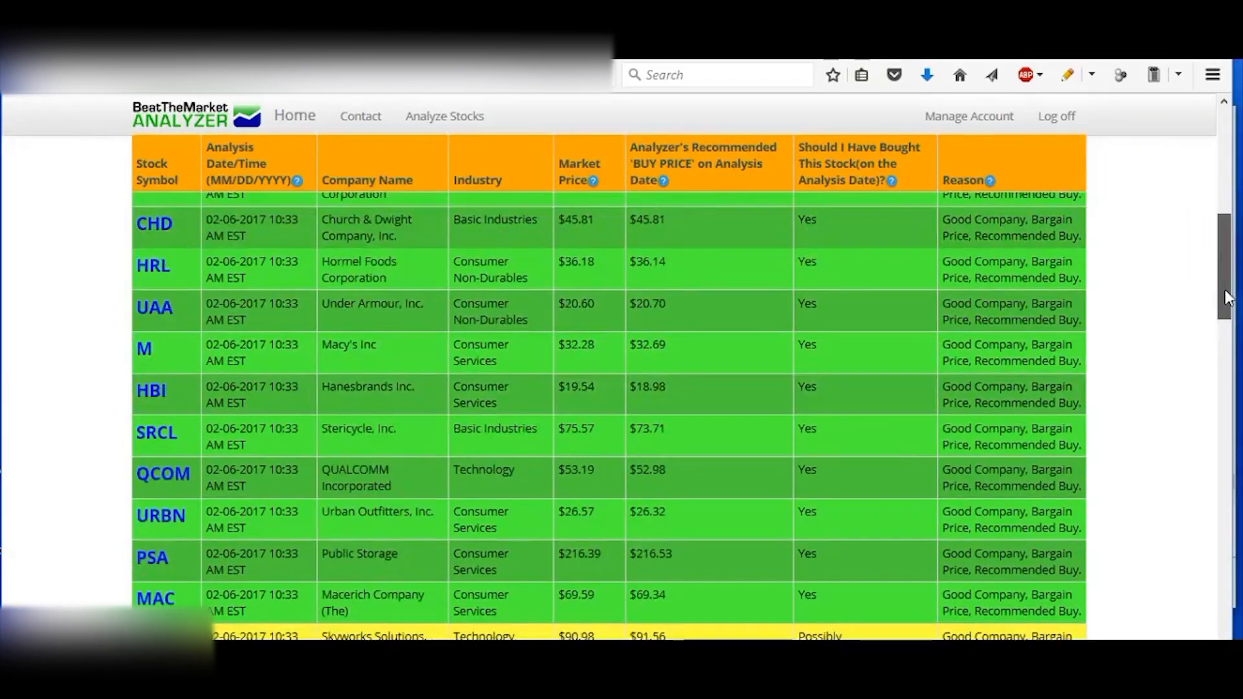
pyautogui.scroll(-3)
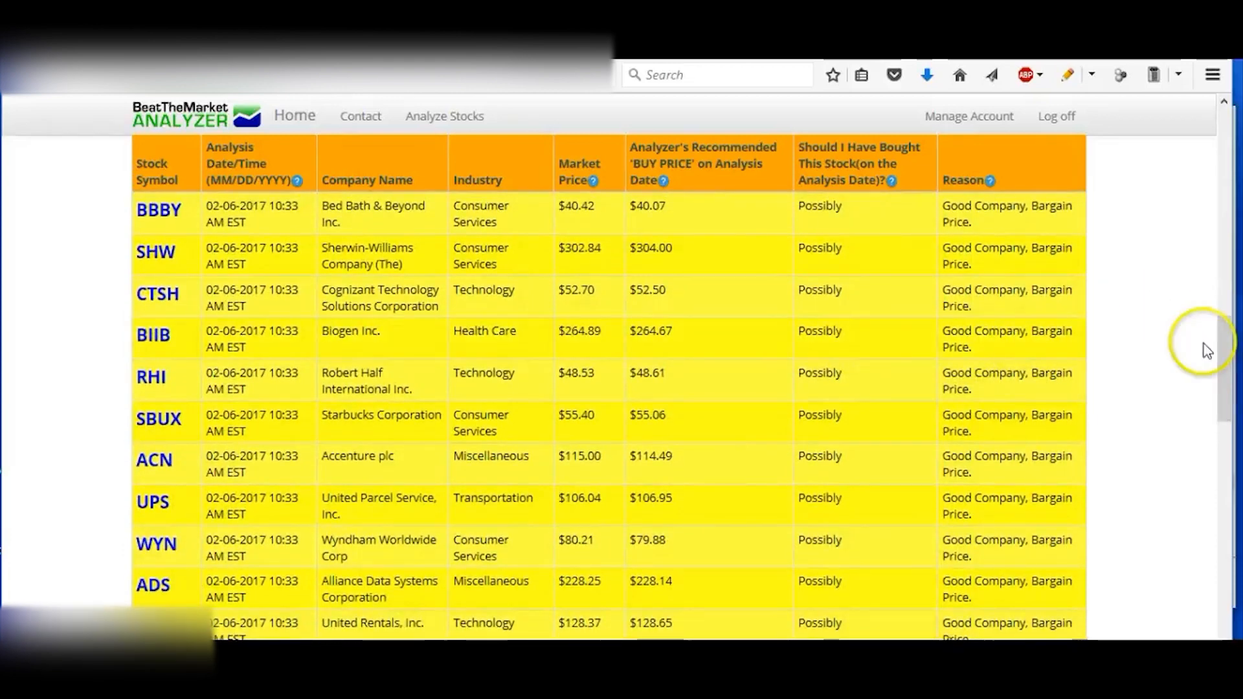
pyautogui.scroll(-3)
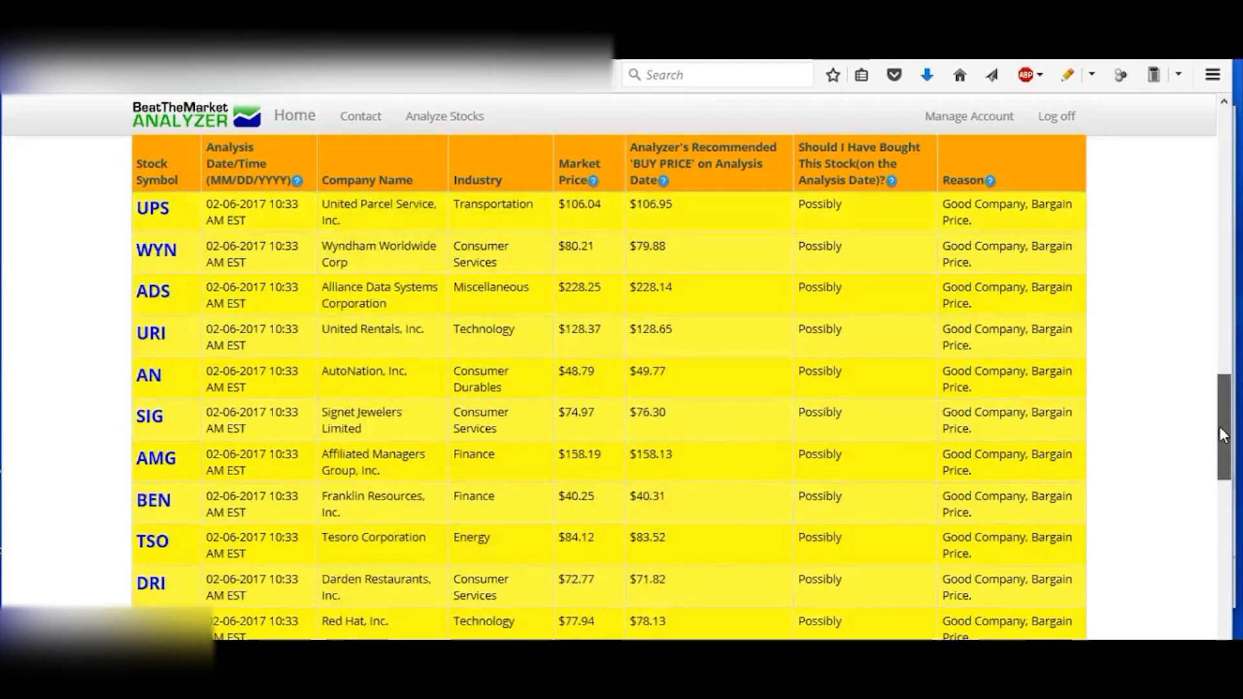
pyautogui.scroll(-3)
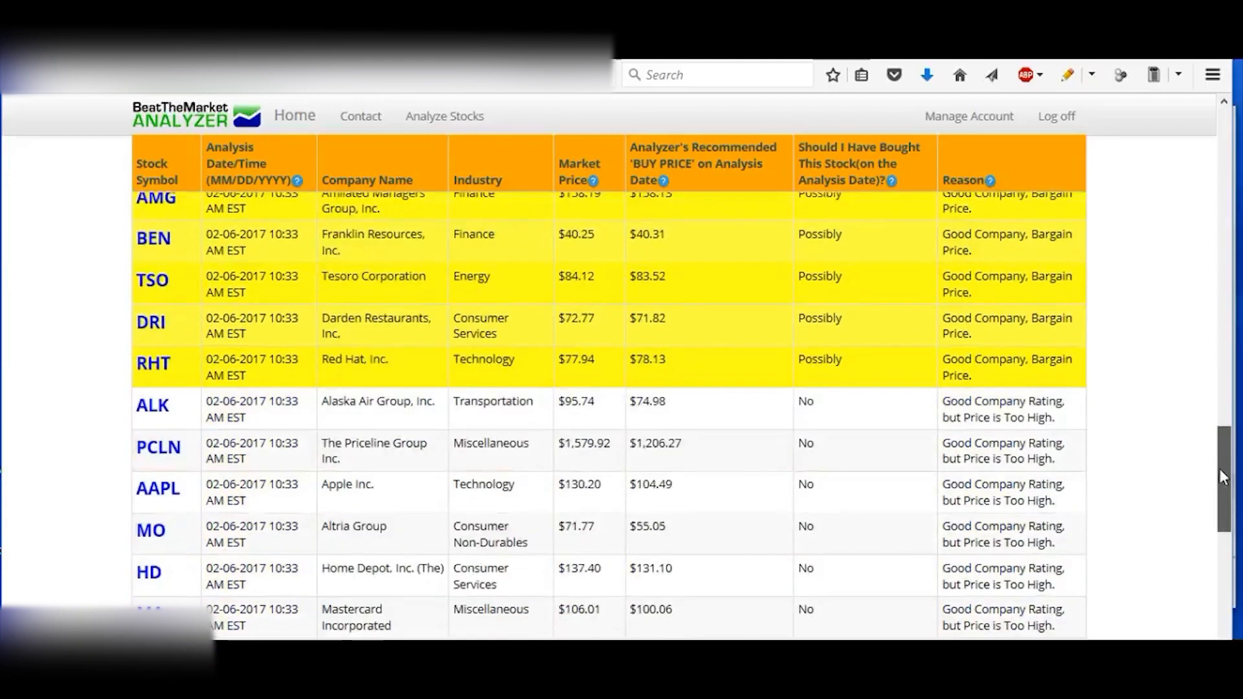
pyautogui.scroll(-3)
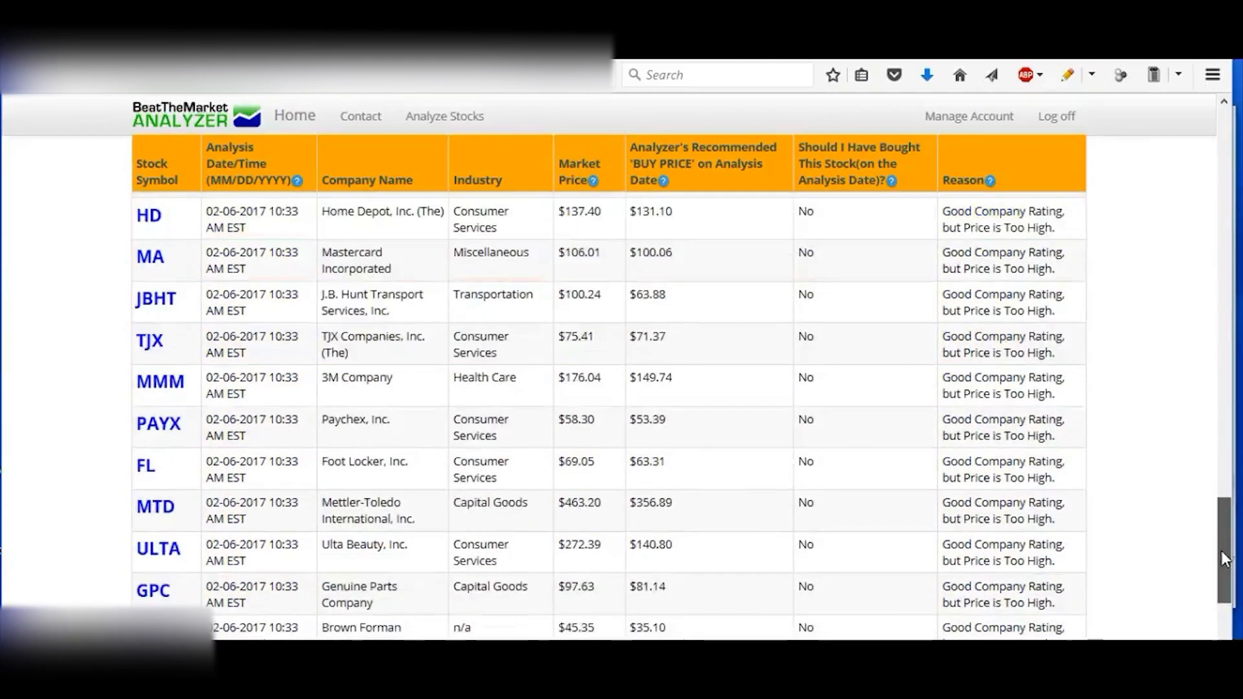
pyautogui.scroll(-3)
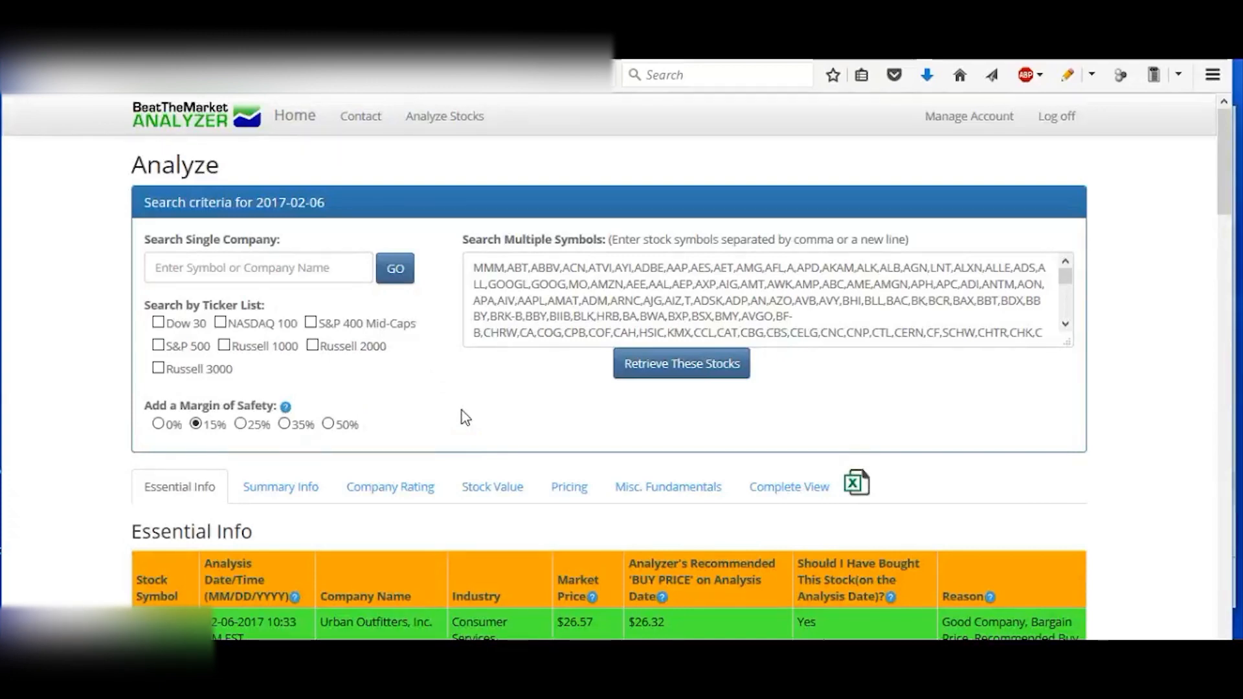
# Scroll to the Essential Info table re-rated at 15% margin of safety, Urban Outfitters on top.
pyautogui.scroll(-3)
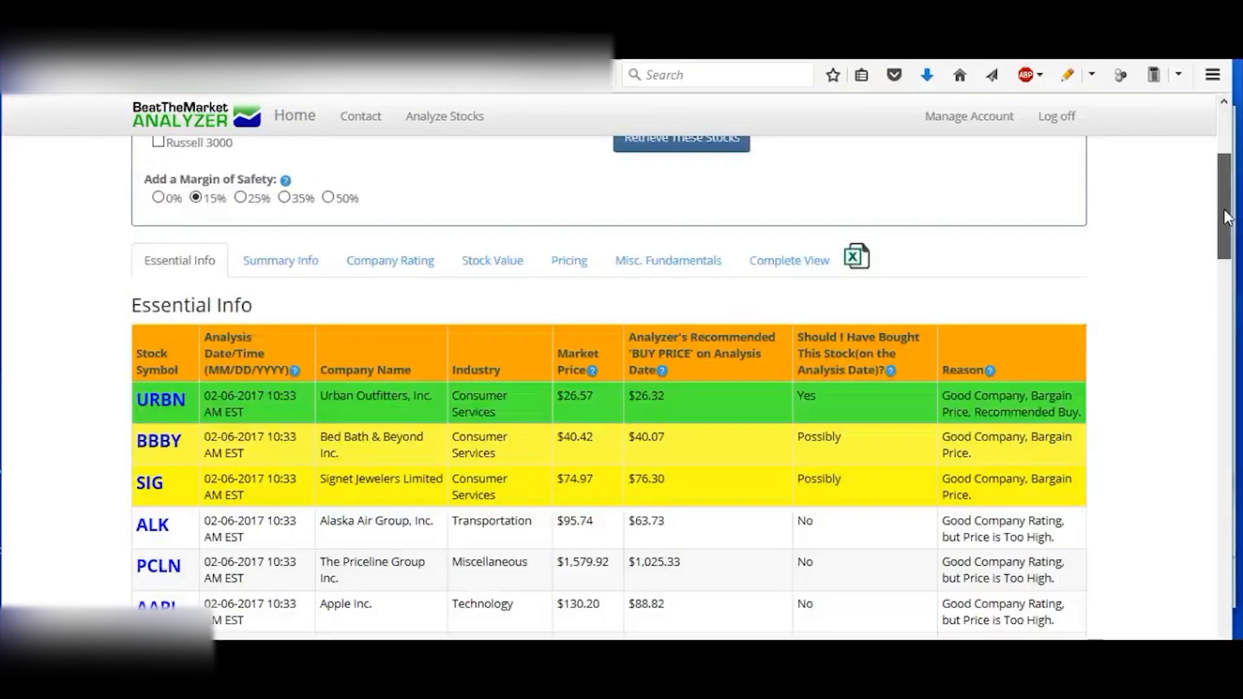
pyautogui.scroll(-3)
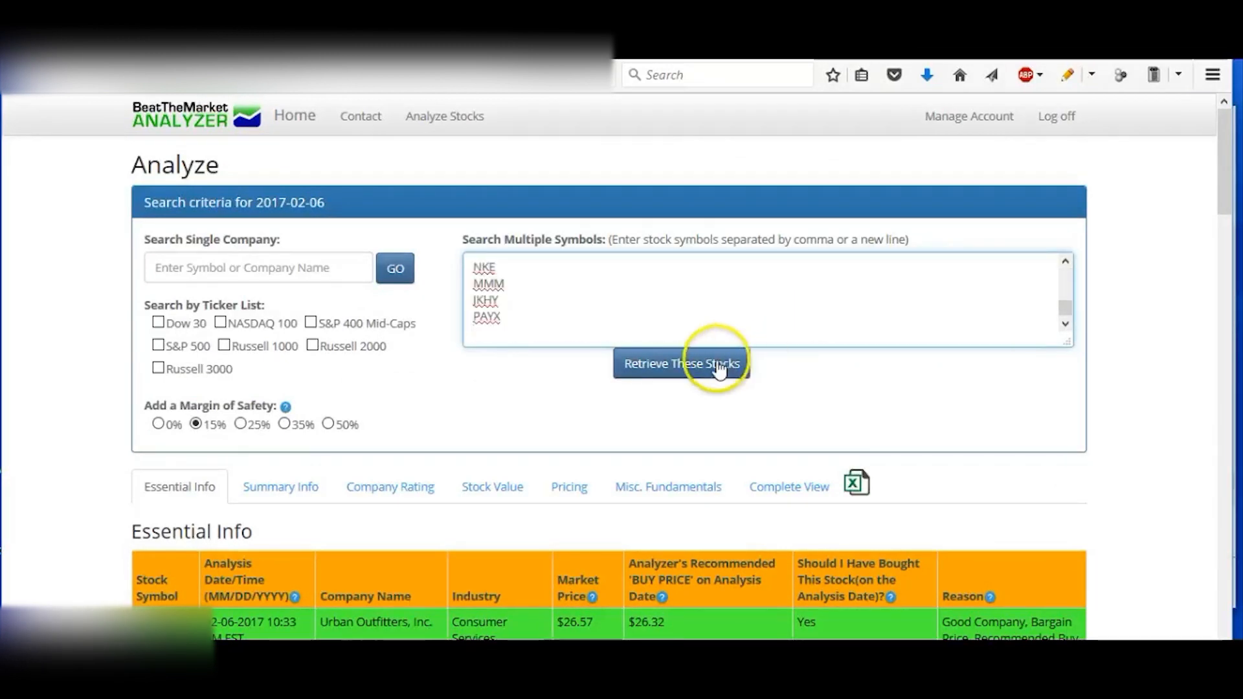
# Retrieve the custom symbol list and review the results led by CRI at a $79.80 buy price.
pyautogui.click(679, 363)
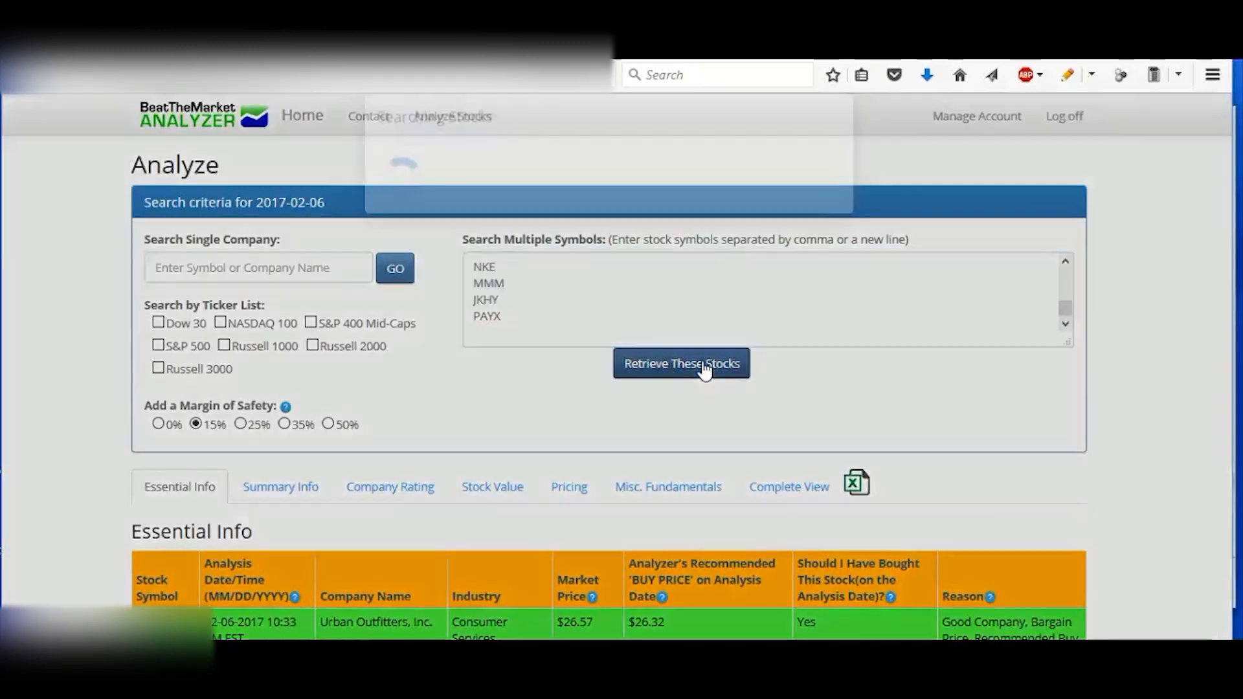
pyautogui.click(680, 362)
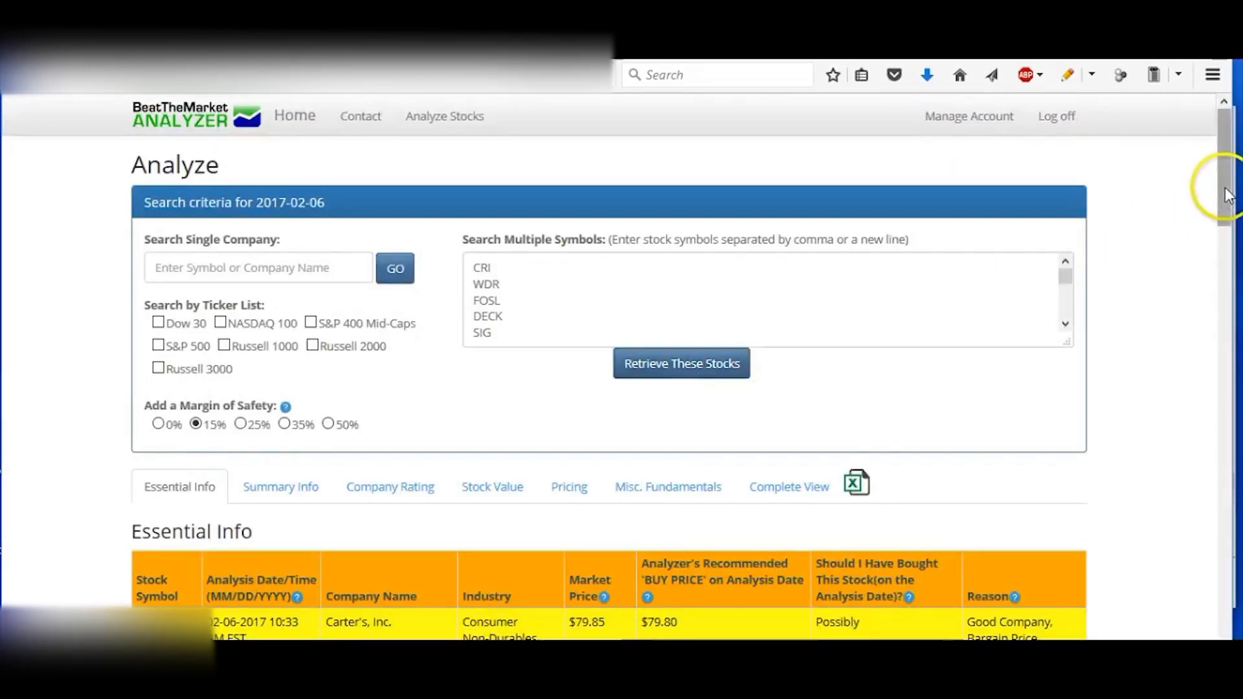
pyautogui.scroll(-3)
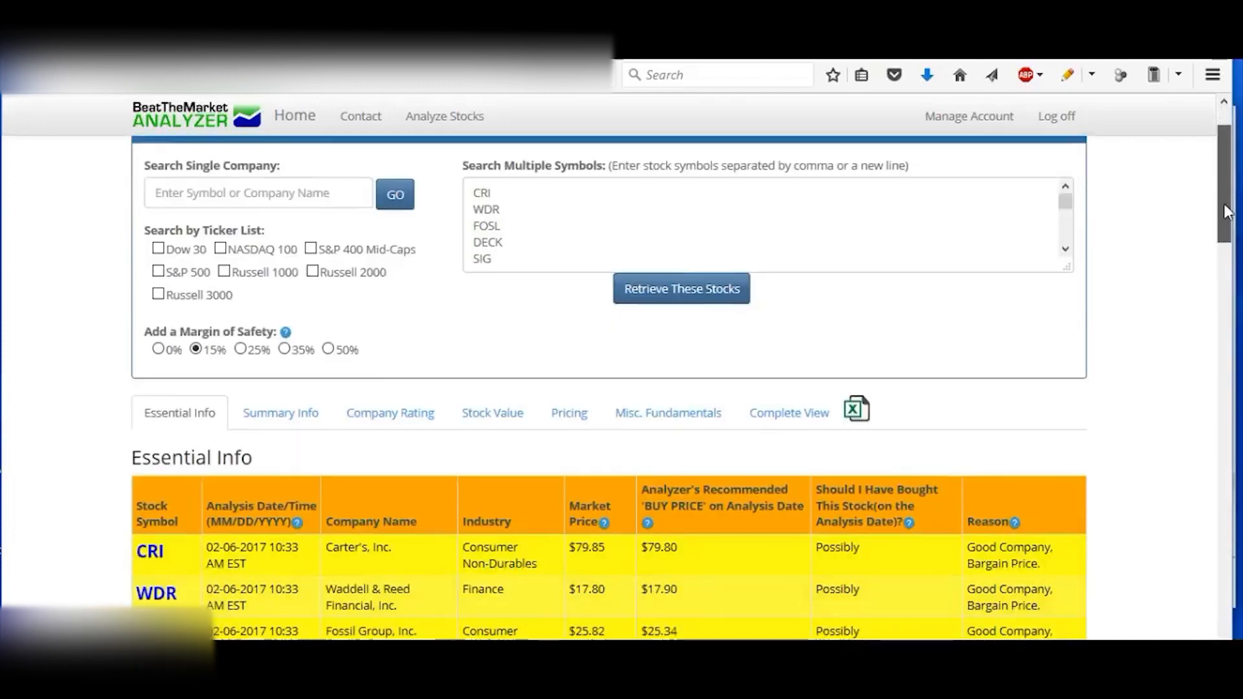
pyautogui.scroll(-3)
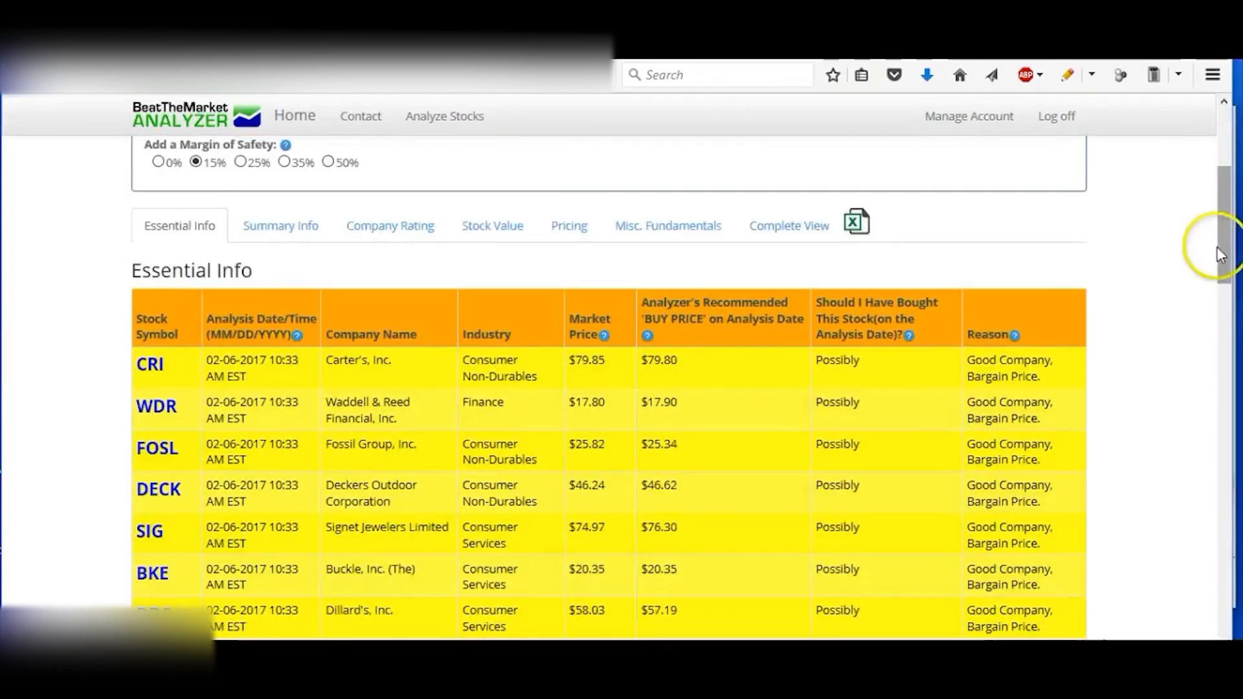
pyautogui.moveTo(1163, 225)
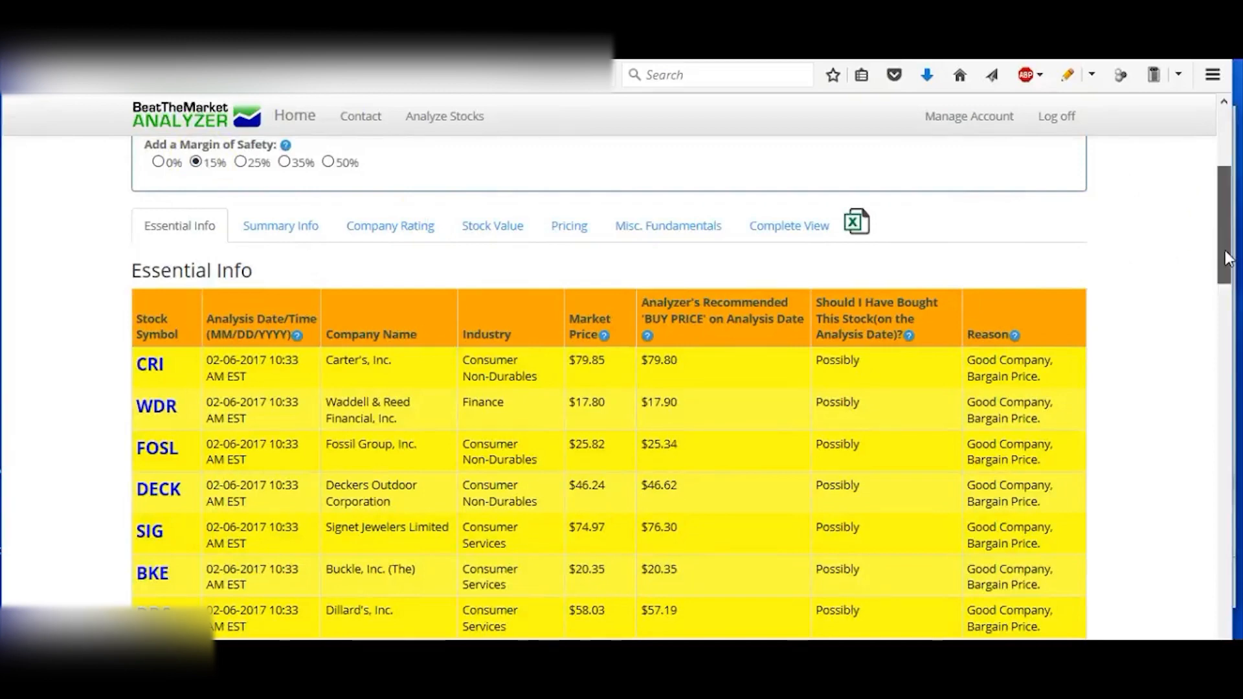
pyautogui.scroll(-3)
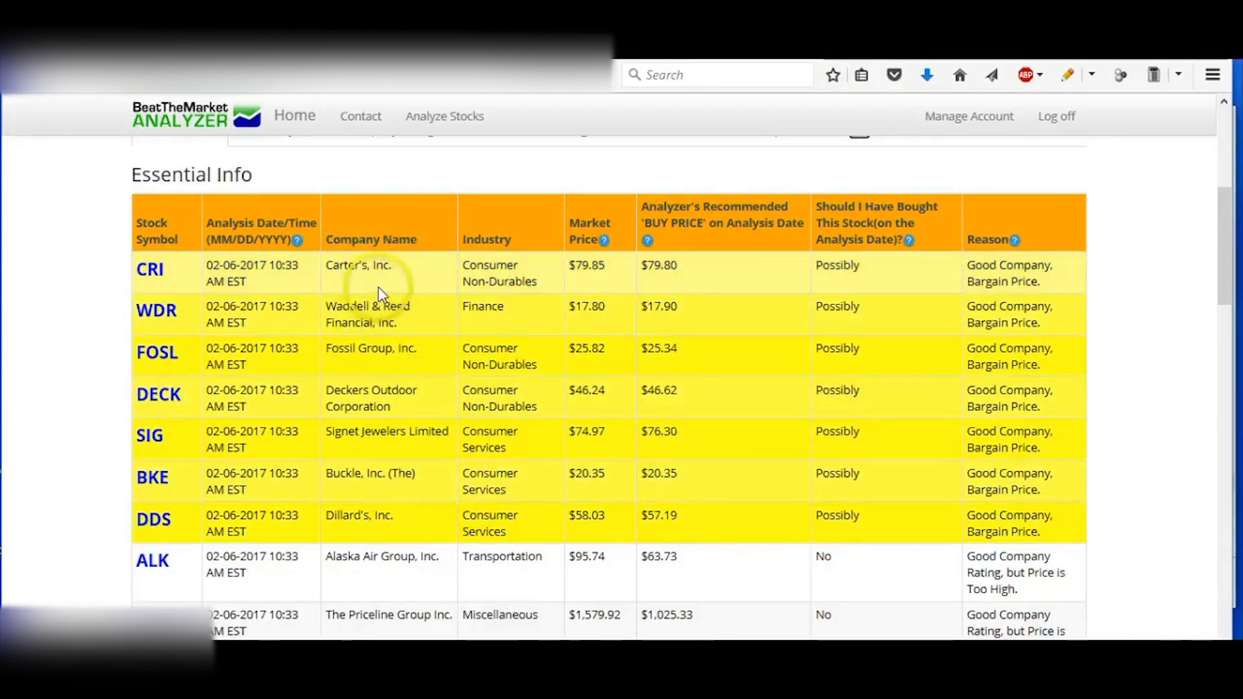
pyautogui.moveTo(407, 284)
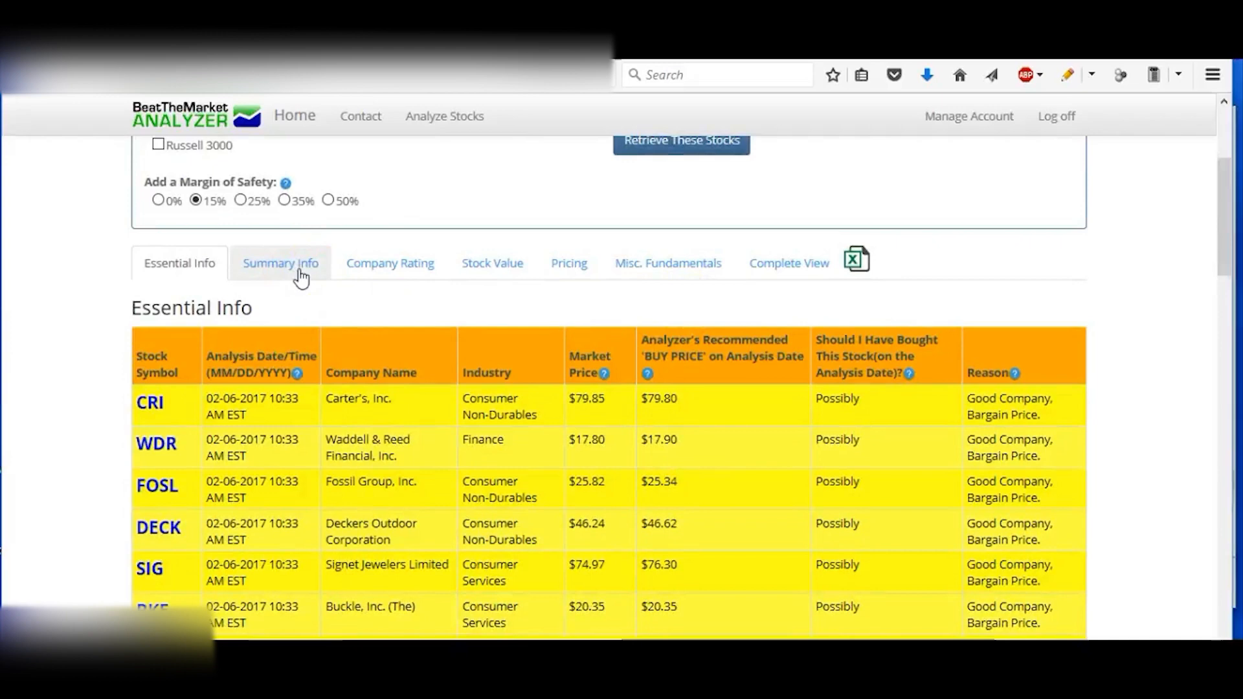
# Show the Summary Info ratings, then the Company Rating breakdown with Carter's 82.459 total value.
pyautogui.click(279, 263)
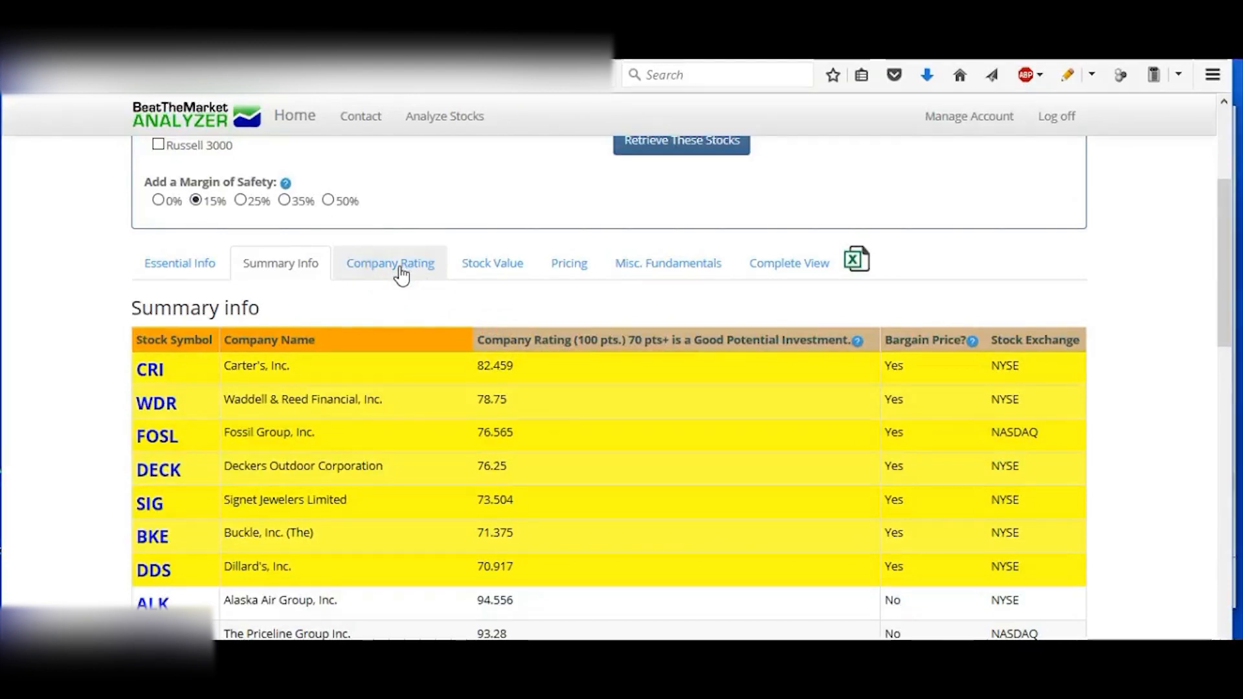
pyautogui.click(389, 263)
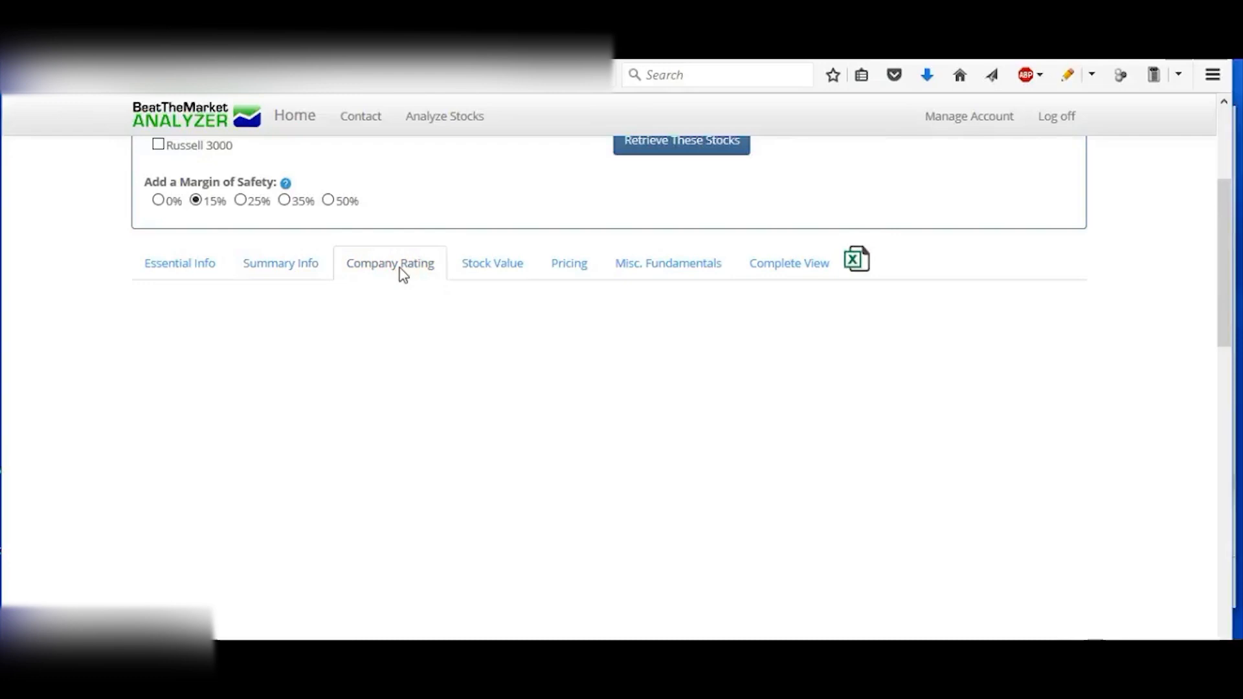
pyautogui.click(389, 263)
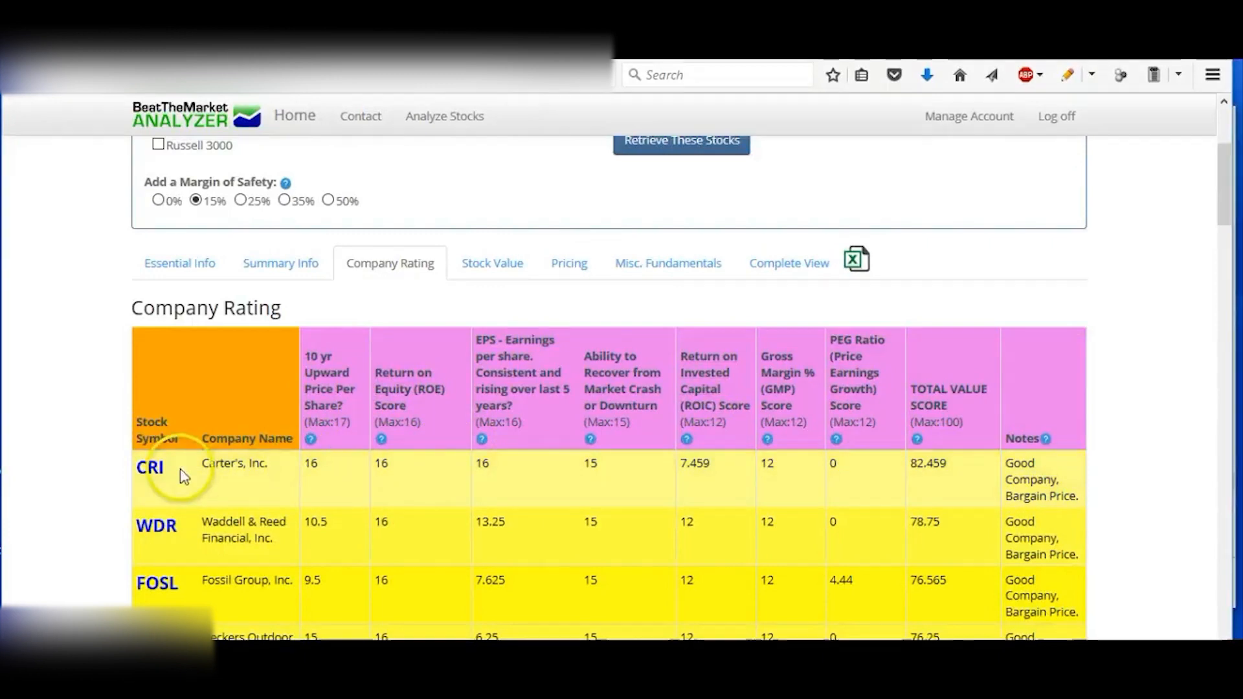
pyautogui.moveTo(154, 474)
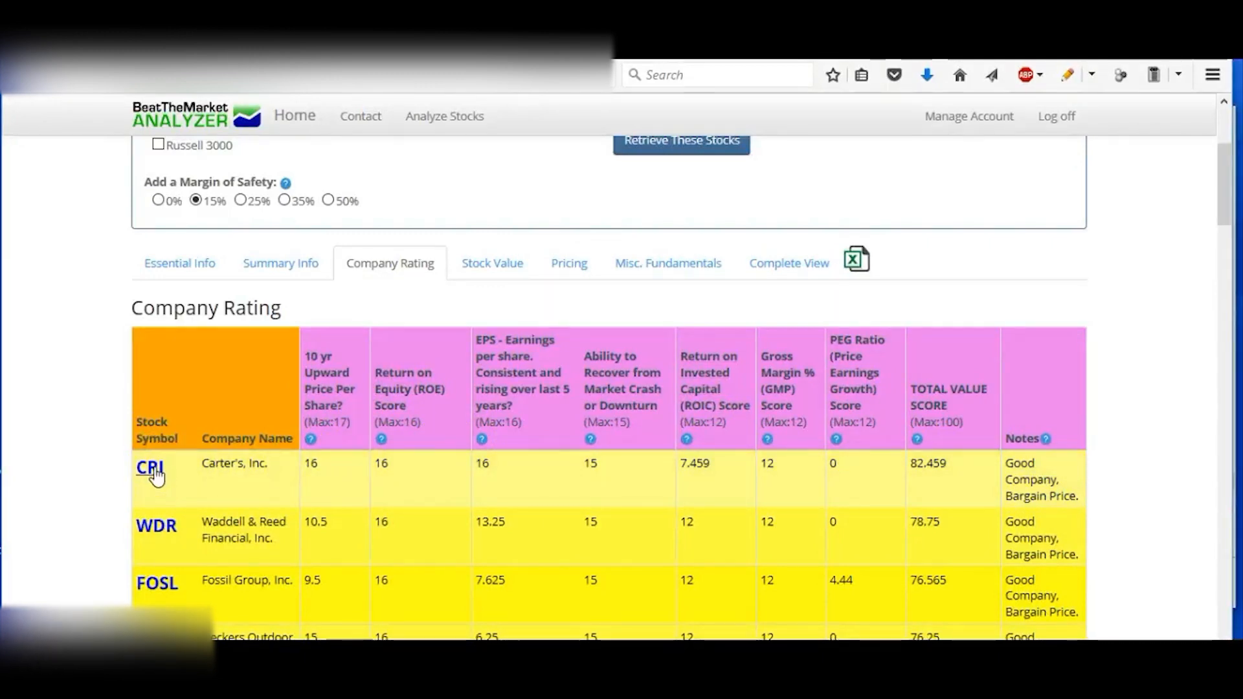
# View Carter's (CRI) detail page ratings for diluted EPS, market recovery and ROE.
pyautogui.click(149, 466)
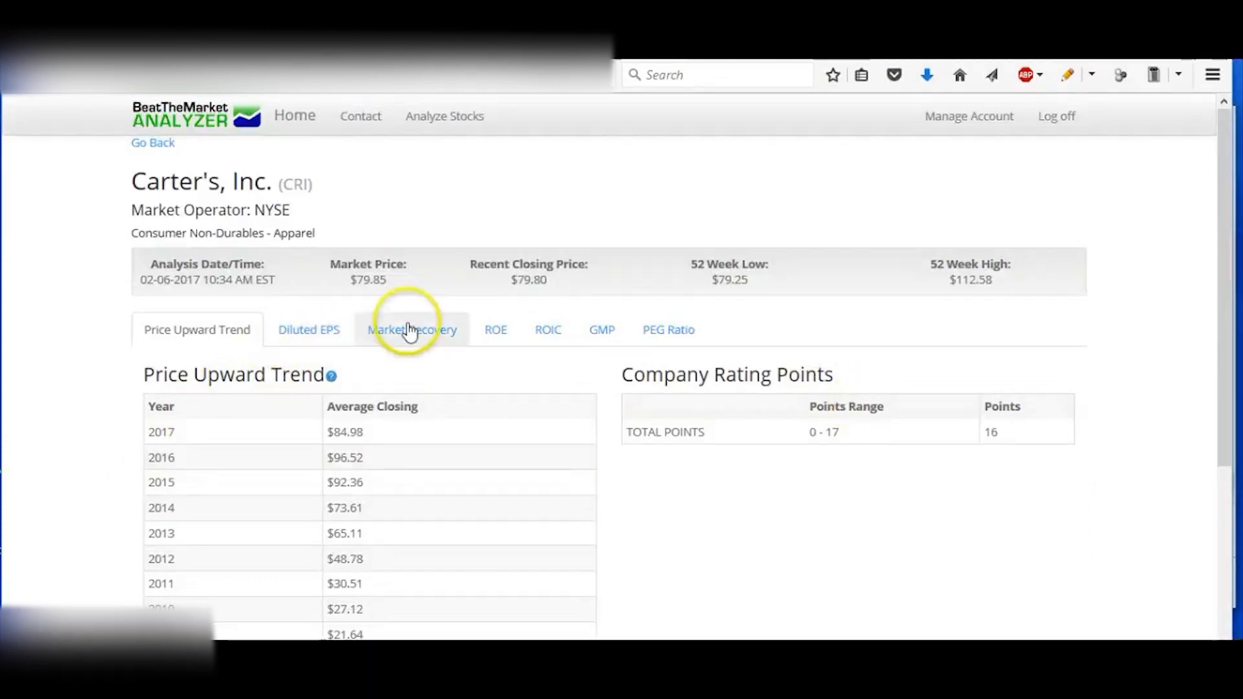
pyautogui.click(308, 329)
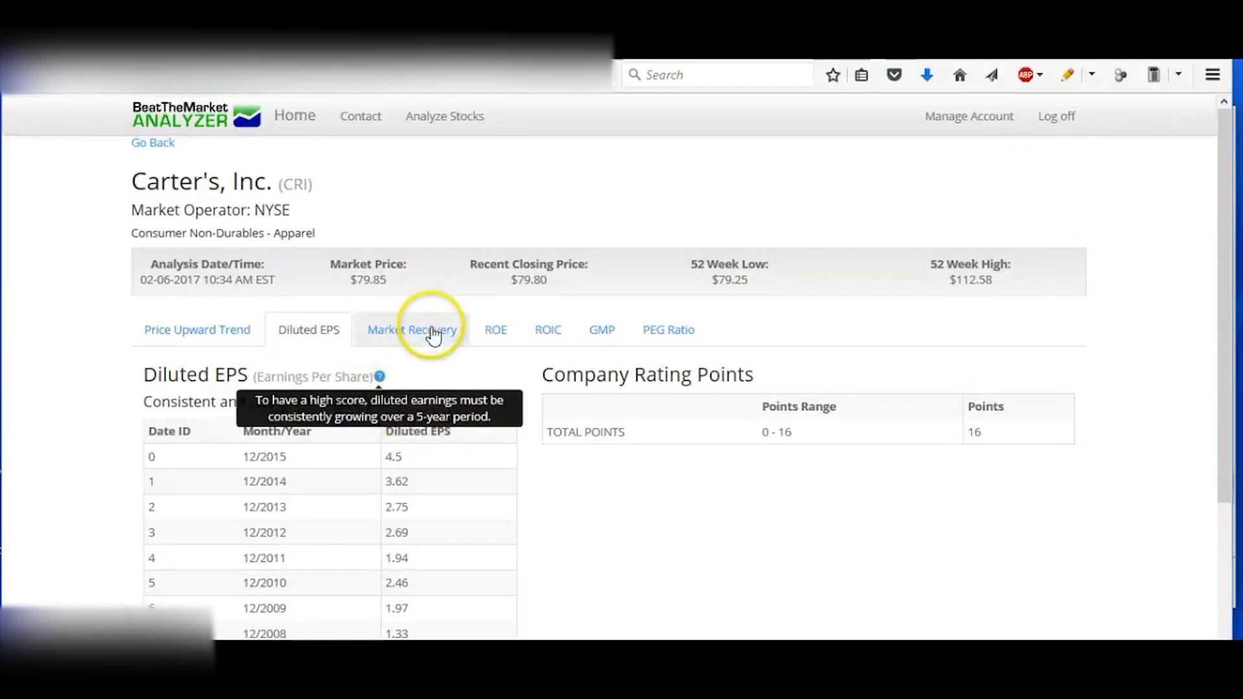
pyautogui.click(419, 330)
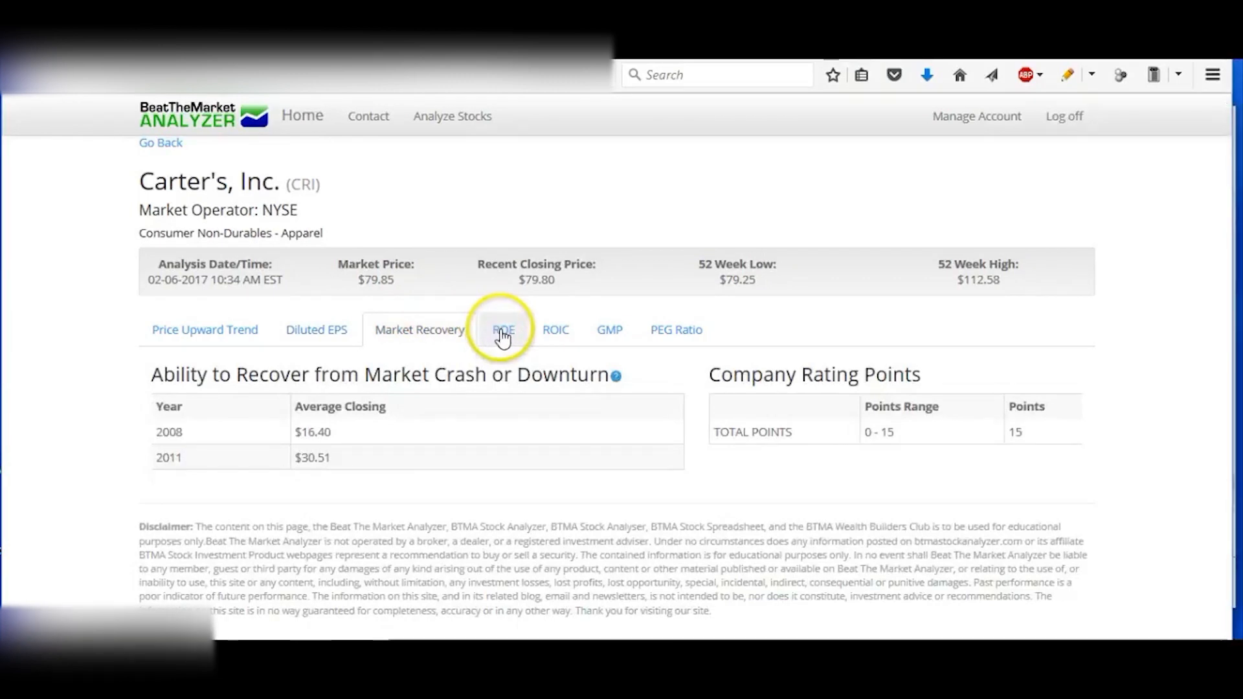
pyautogui.click(500, 329)
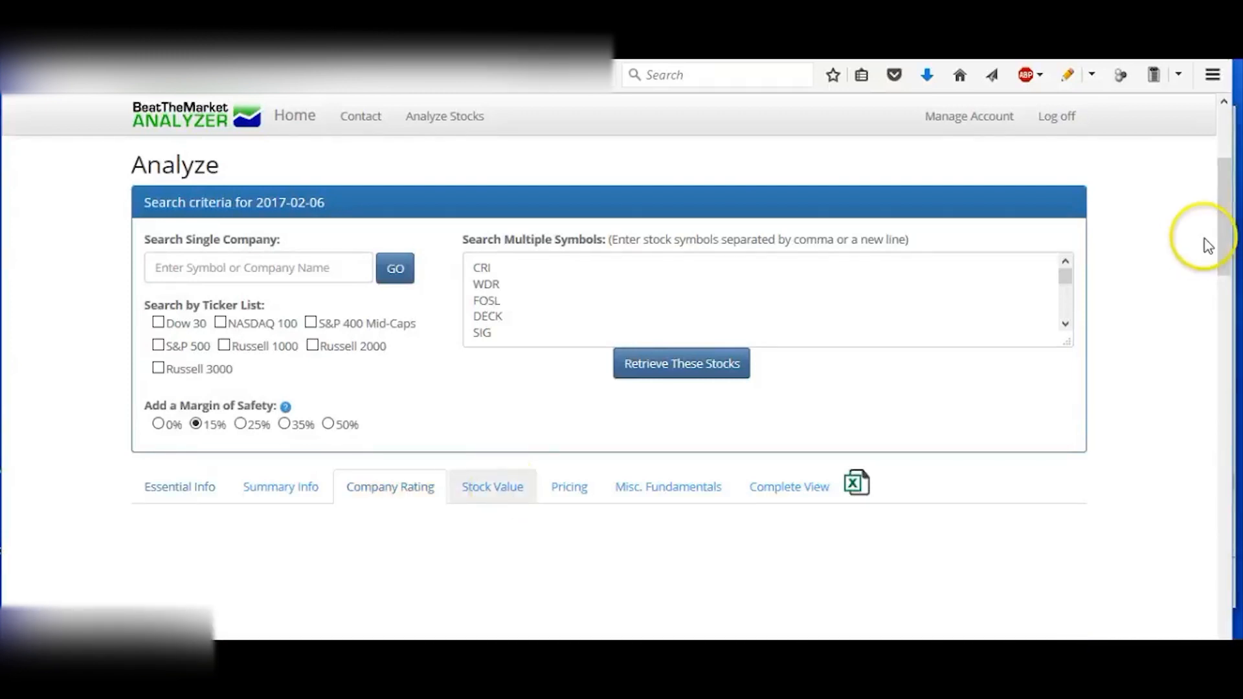
# Show the Stock Value table with CRI's 89.50 intrinsic value and 12.02% expected return.
pyautogui.click(492, 485)
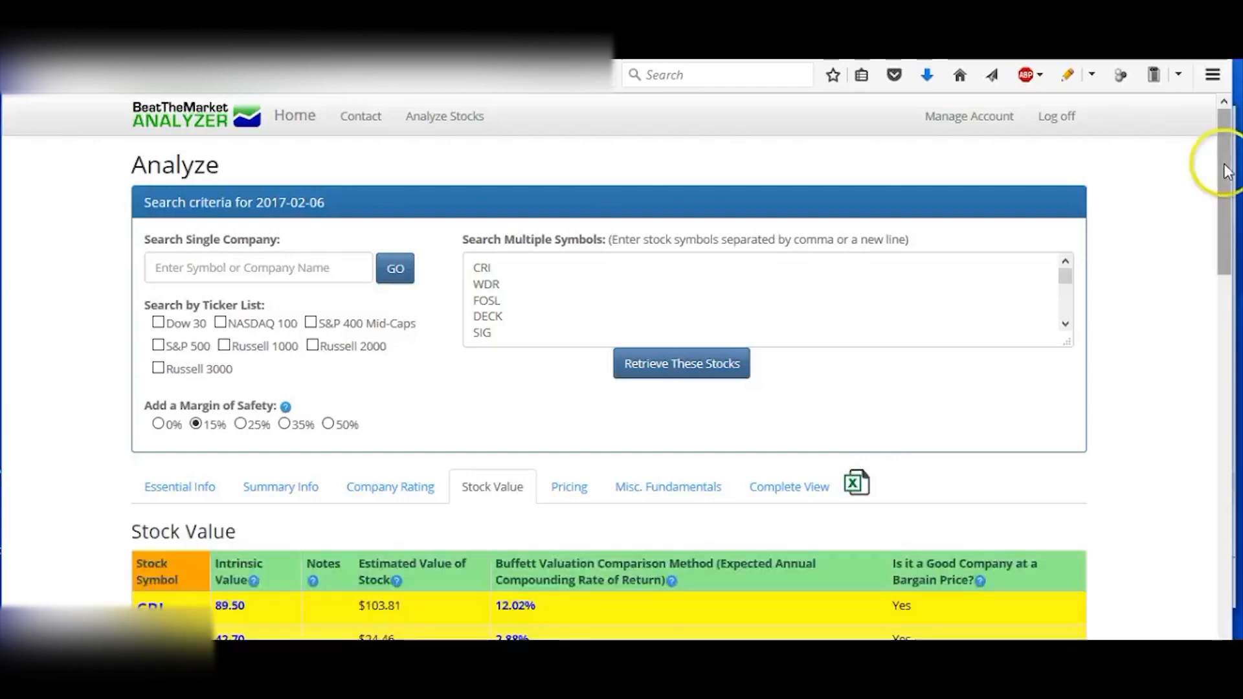
pyautogui.scroll(-3)
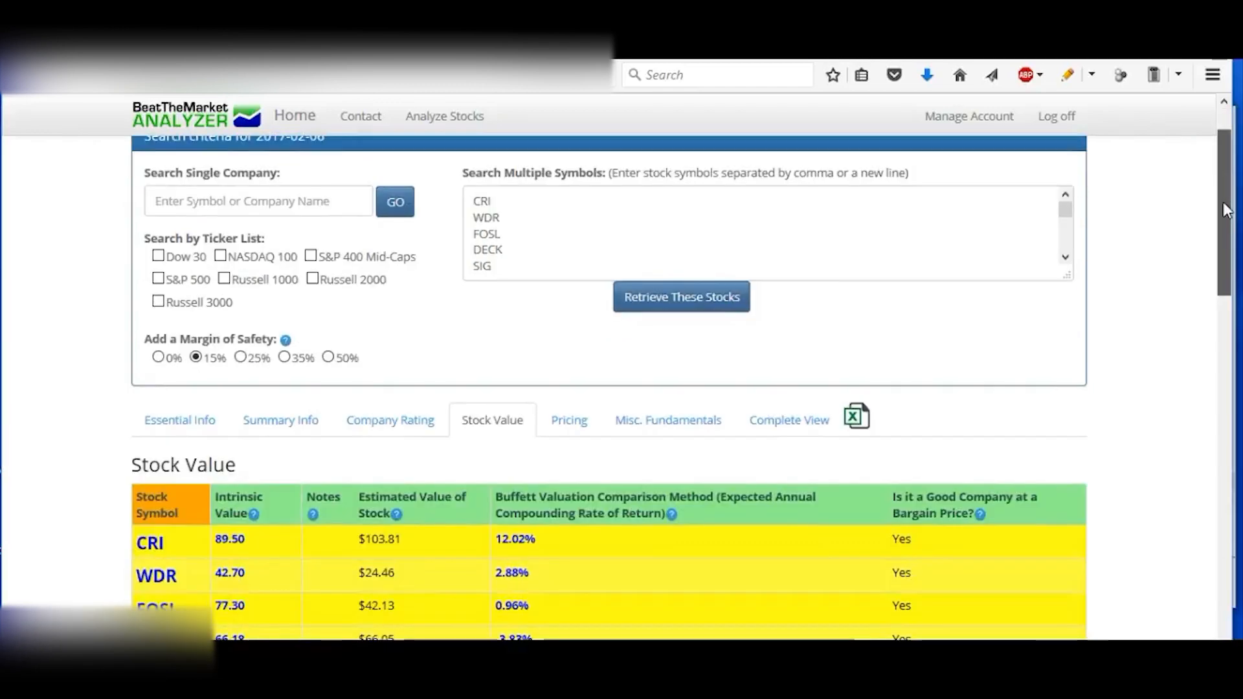
pyautogui.scroll(-3)
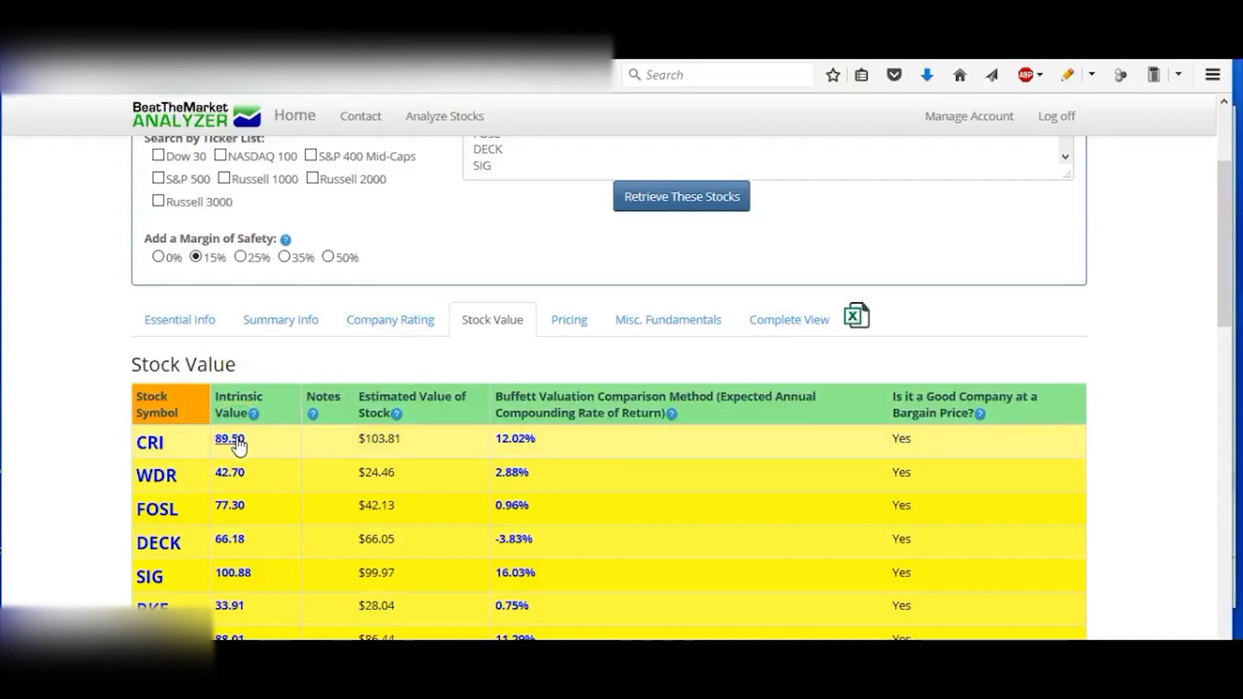
# Review CRI's $89.50 intrinsic value across the valuation models, then go back to the results.
pyautogui.click(229, 439)
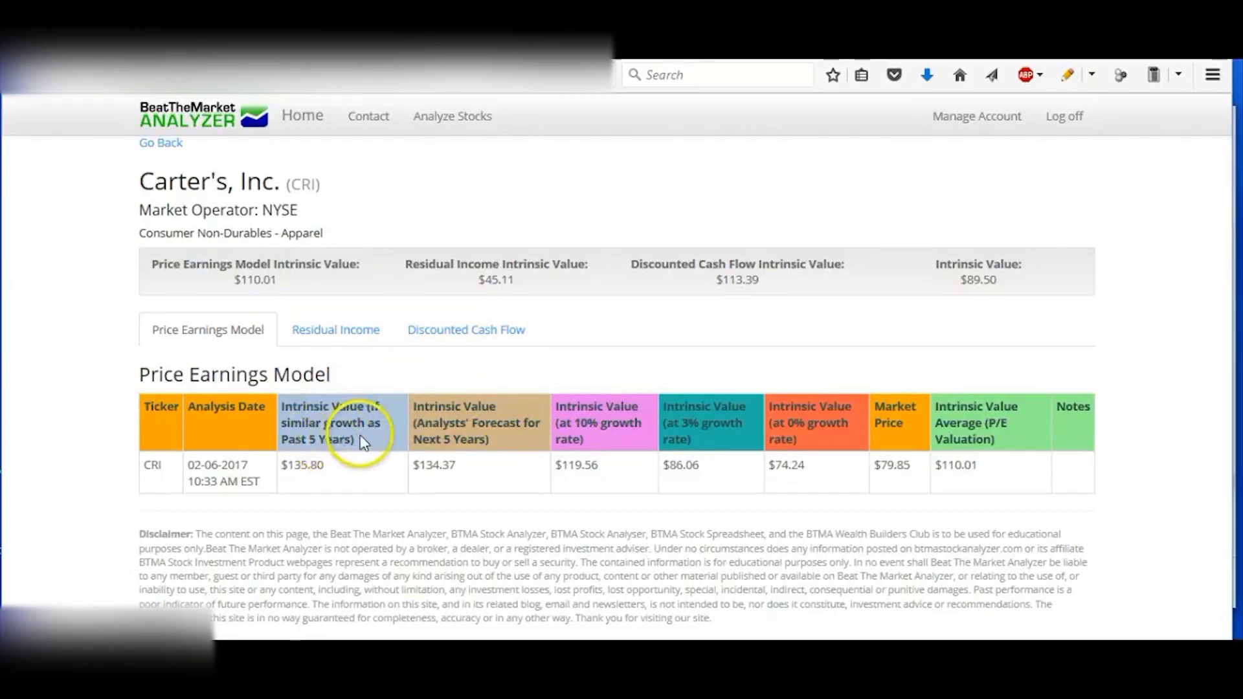
pyautogui.moveTo(476, 433)
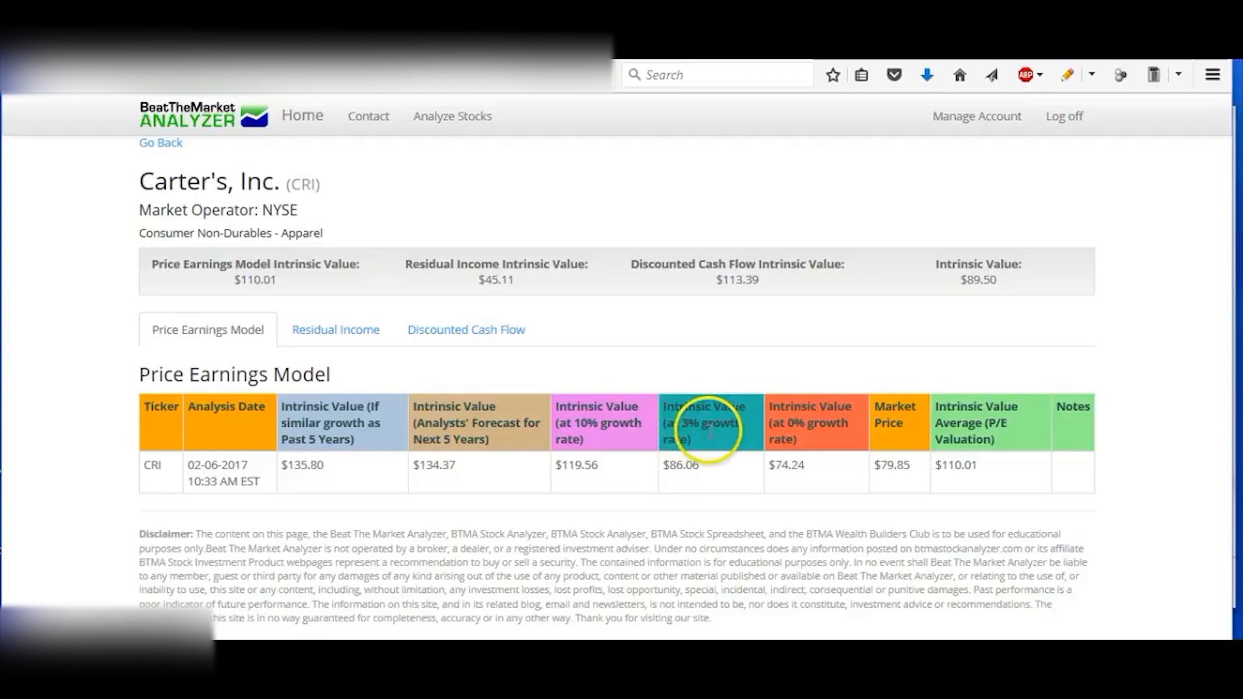
pyautogui.moveTo(817, 422)
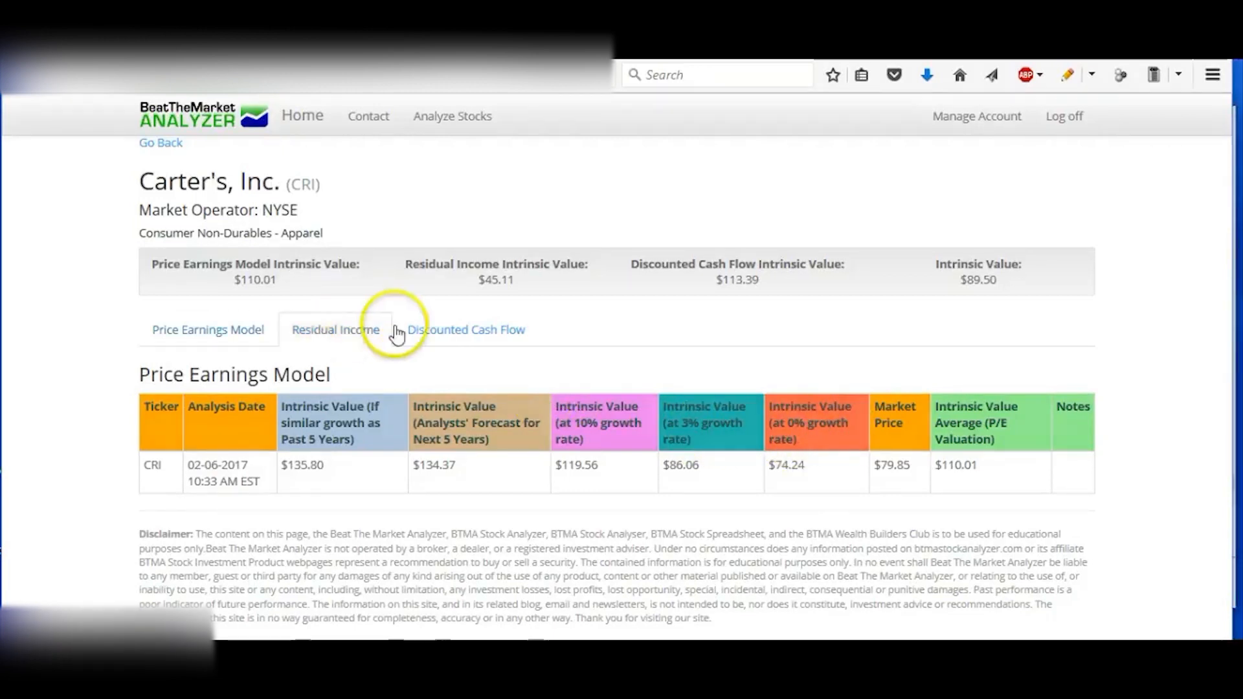
pyautogui.click(466, 329)
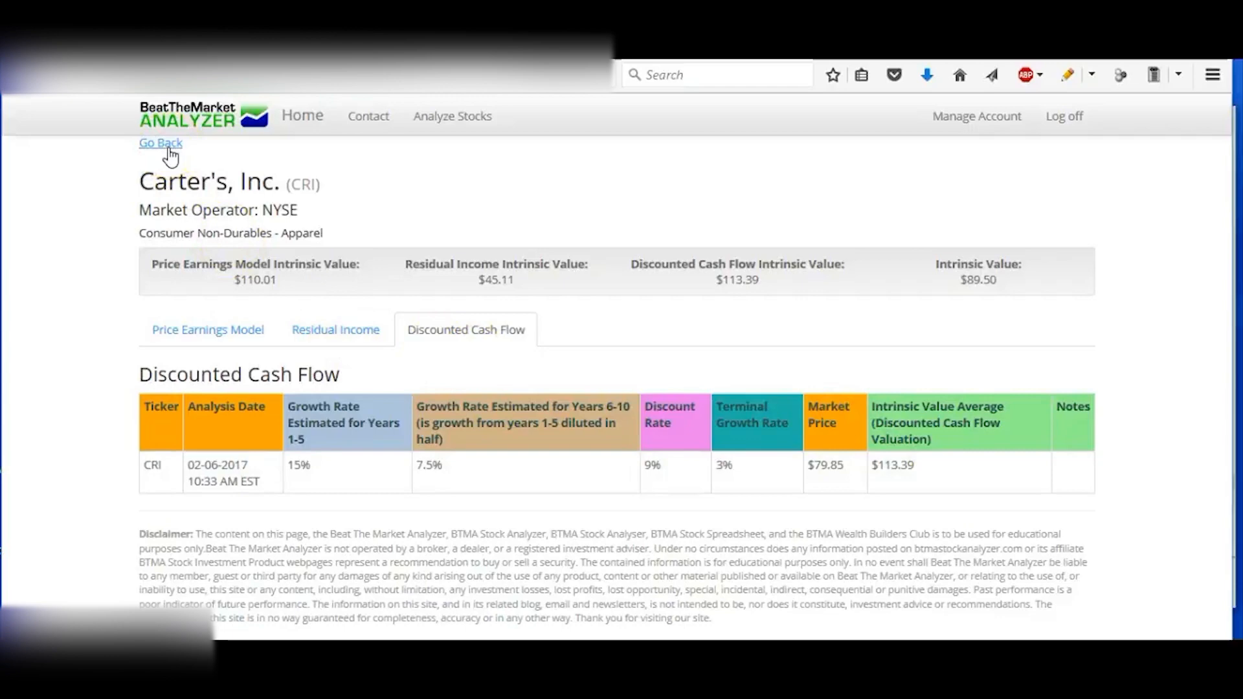
pyautogui.click(161, 143)
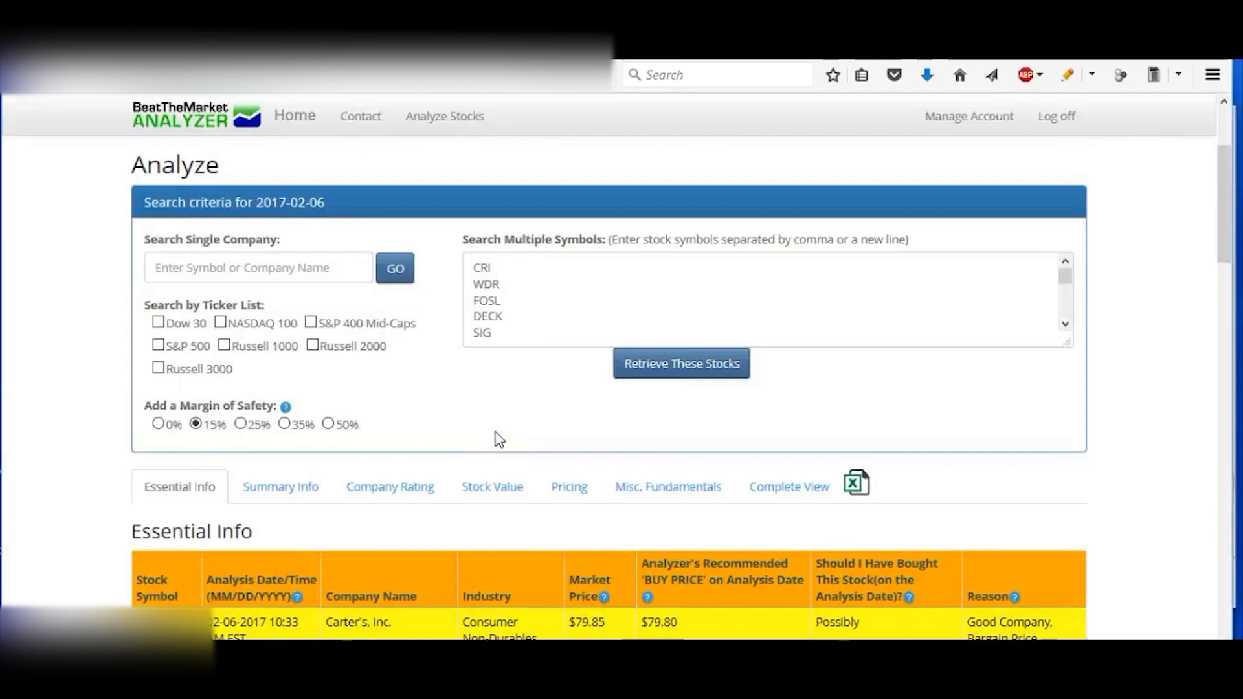
# Bring the Stock Value comparison back up for CRI, WDR, FOSL and the others.
pyautogui.click(492, 485)
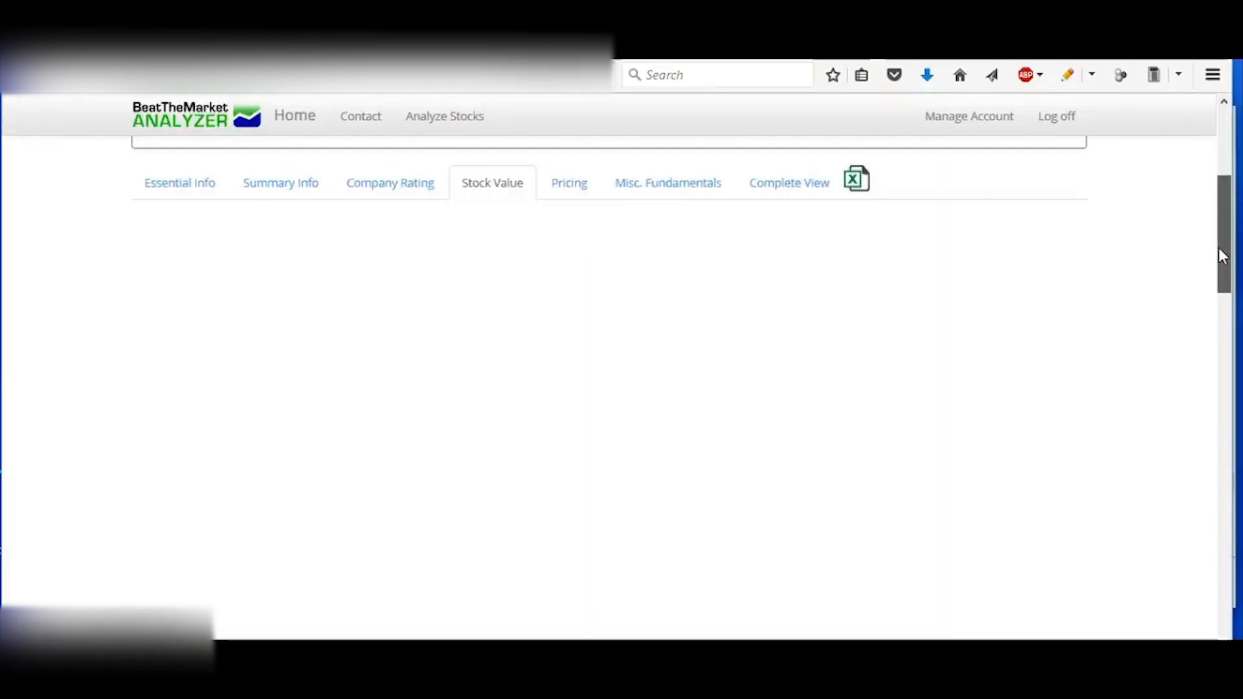
pyautogui.click(680, 167)
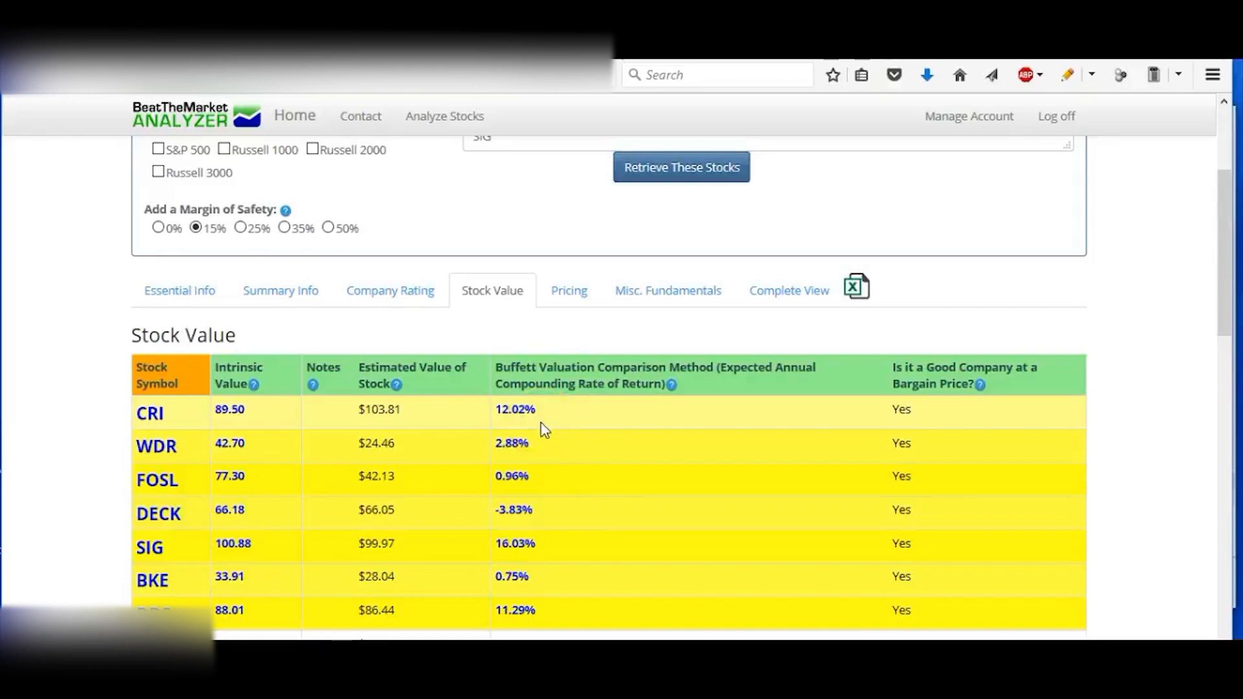
pyautogui.click(515, 428)
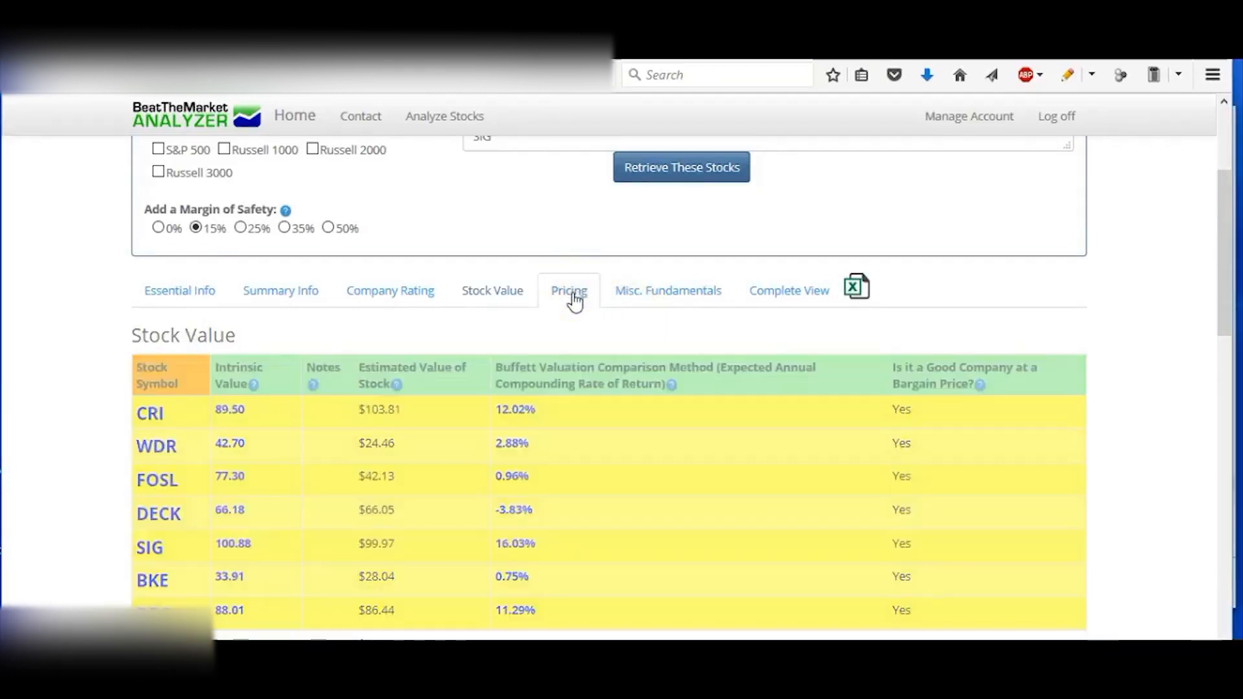
# Show the Pricing table with CRI's 52-week low $79.25, high $112.58 and 9.56% discount.
pyautogui.click(567, 290)
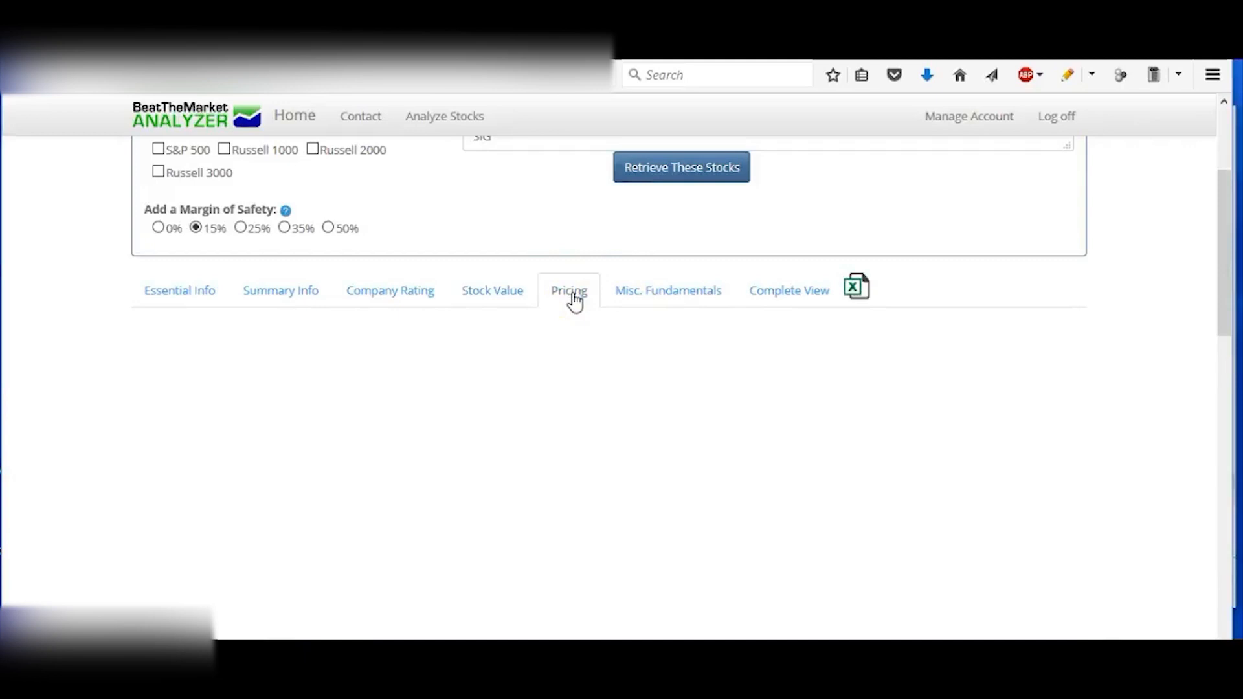
pyautogui.click(567, 290)
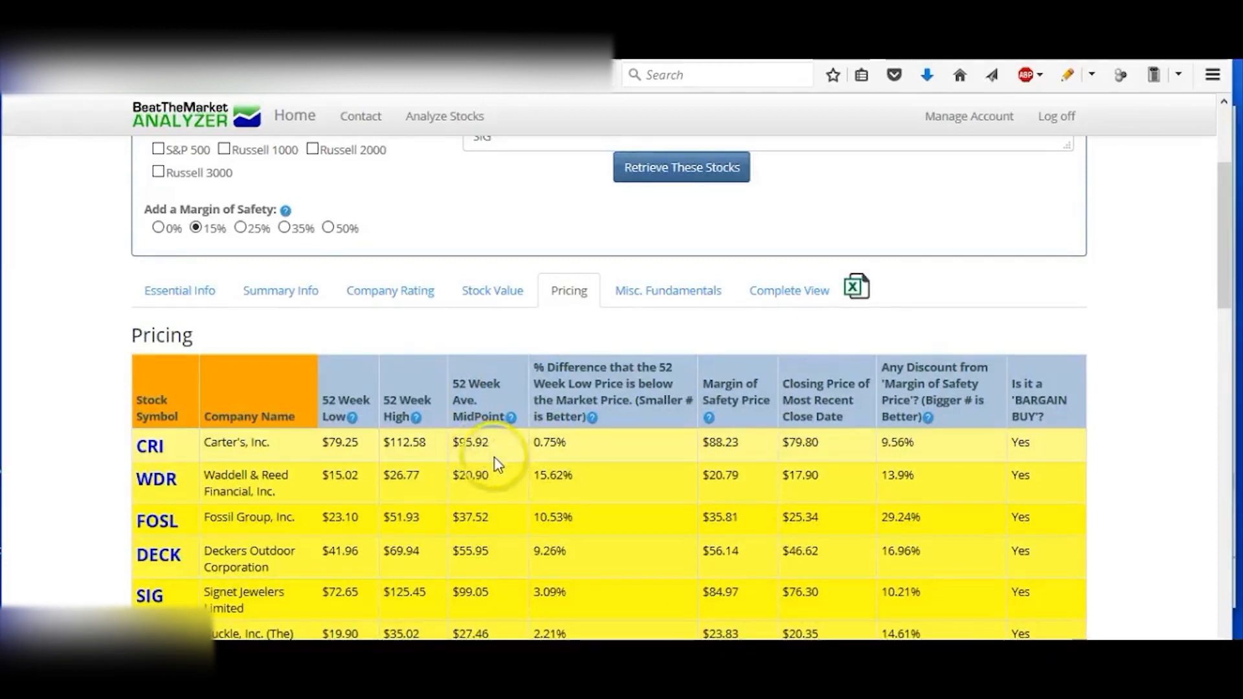
pyautogui.moveTo(706, 464)
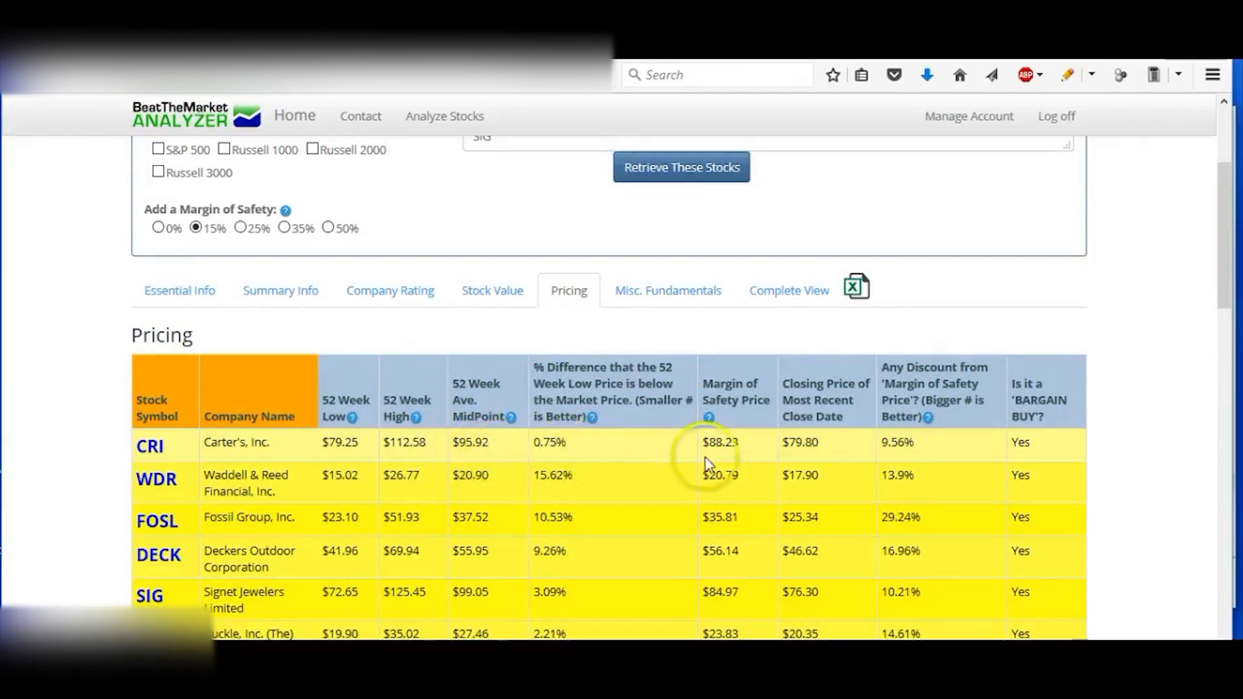
pyautogui.moveTo(817, 442)
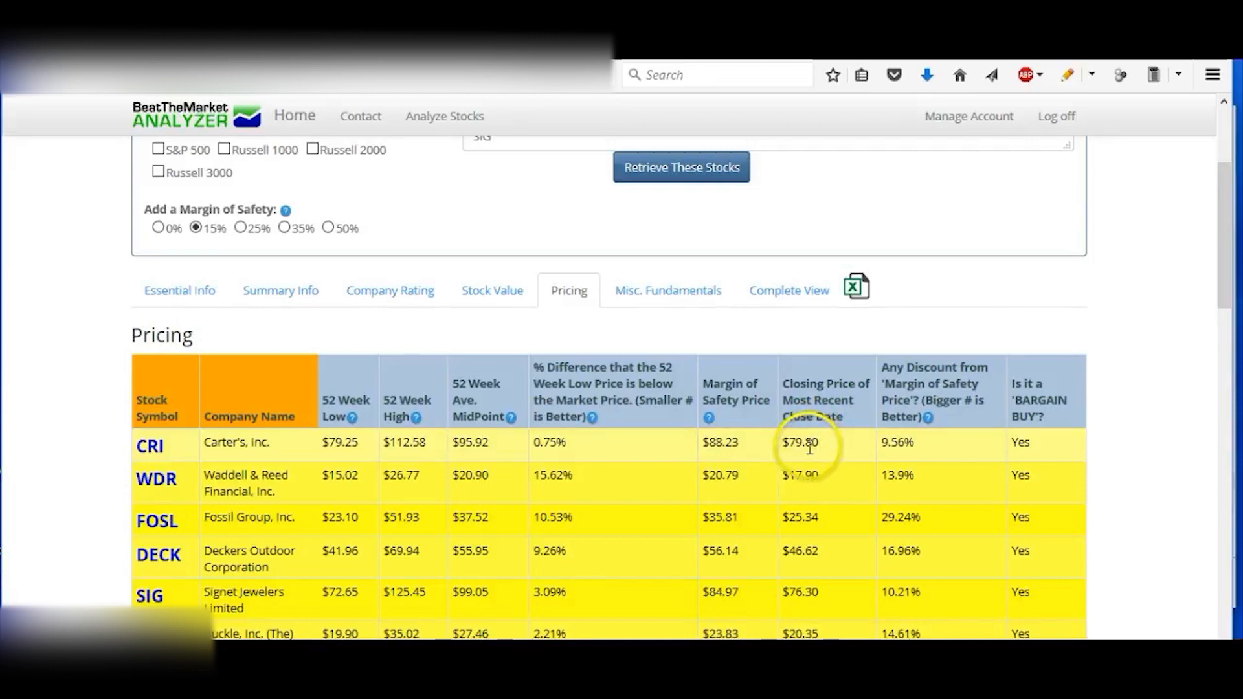
pyautogui.moveTo(556, 444)
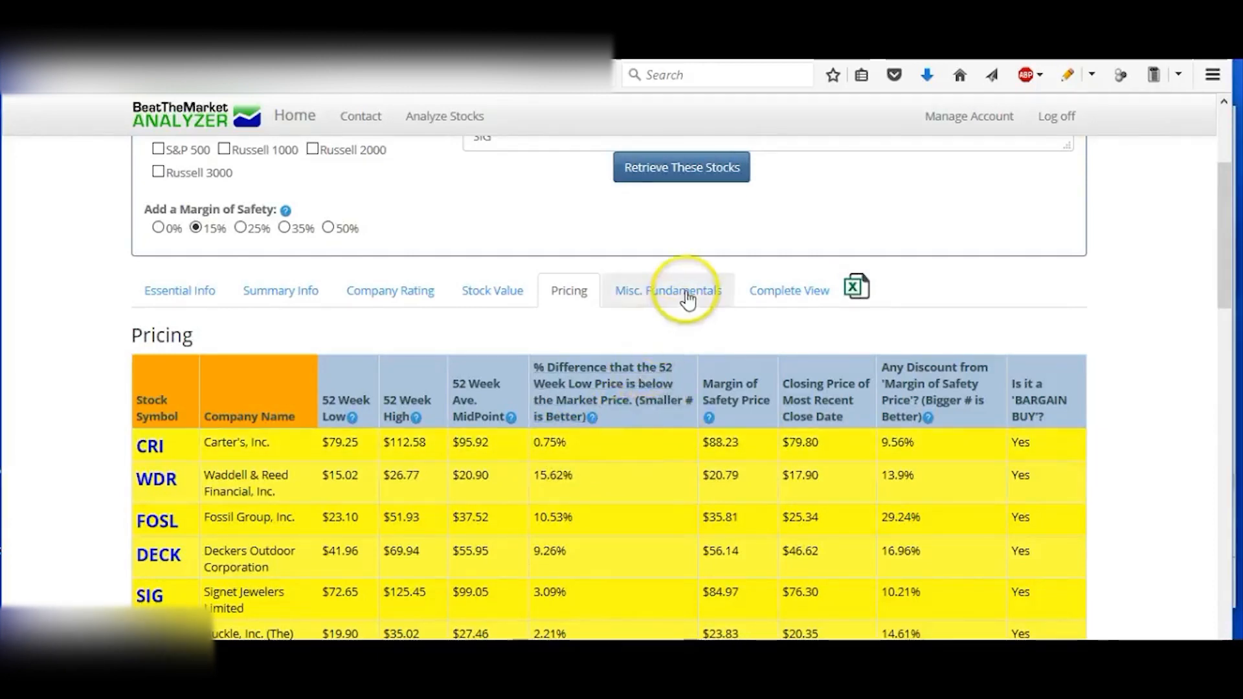
# View the Misc. Fundamentals table showing CRI's 0.75 debt/equity, 16.86 P/E and 1.65% yield.
pyautogui.click(668, 290)
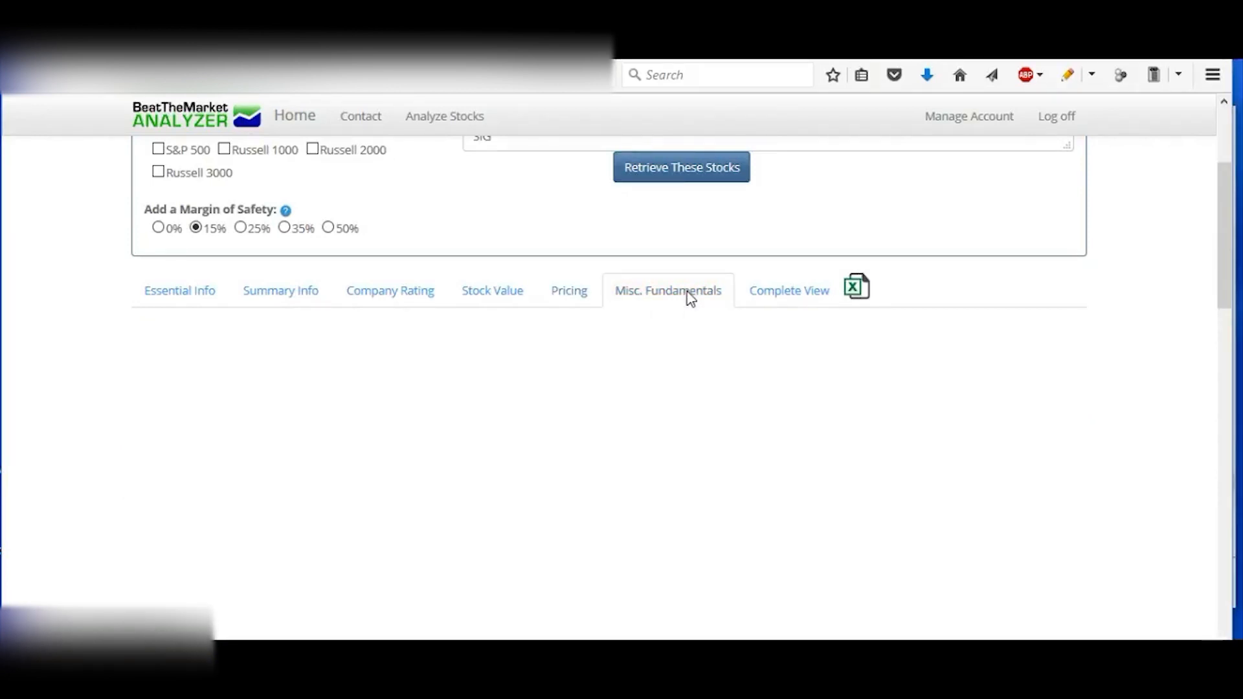
pyautogui.click(668, 290)
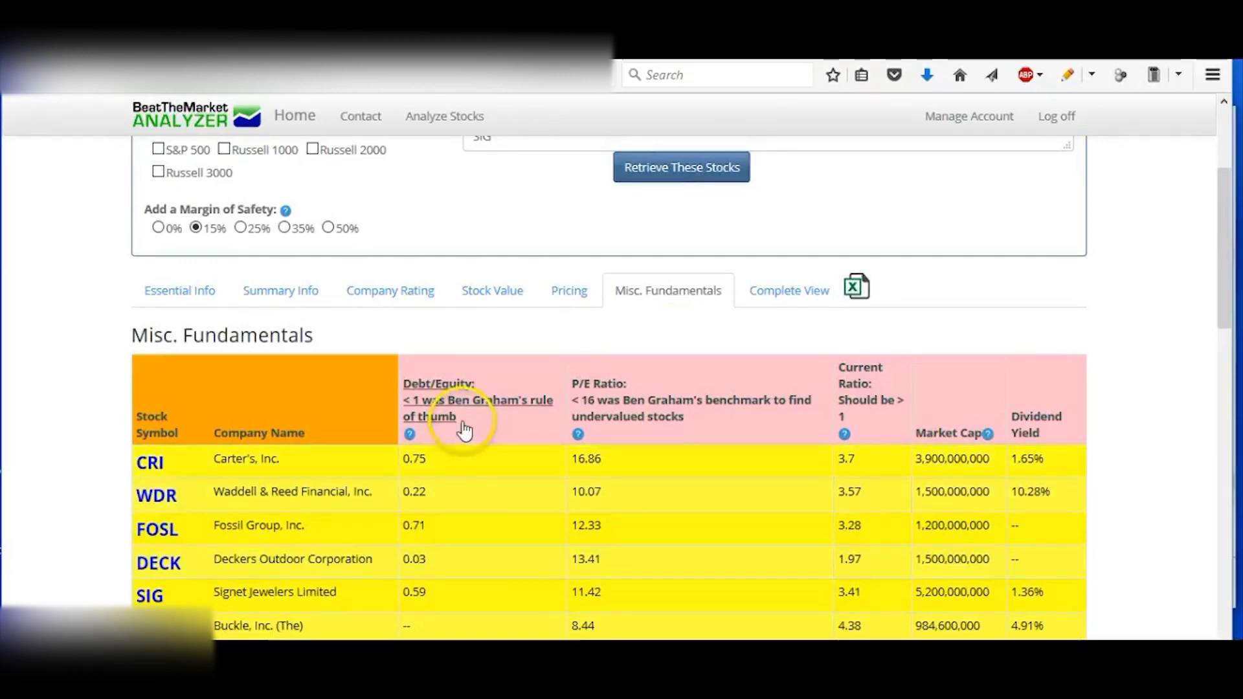
pyautogui.moveTo(458, 462)
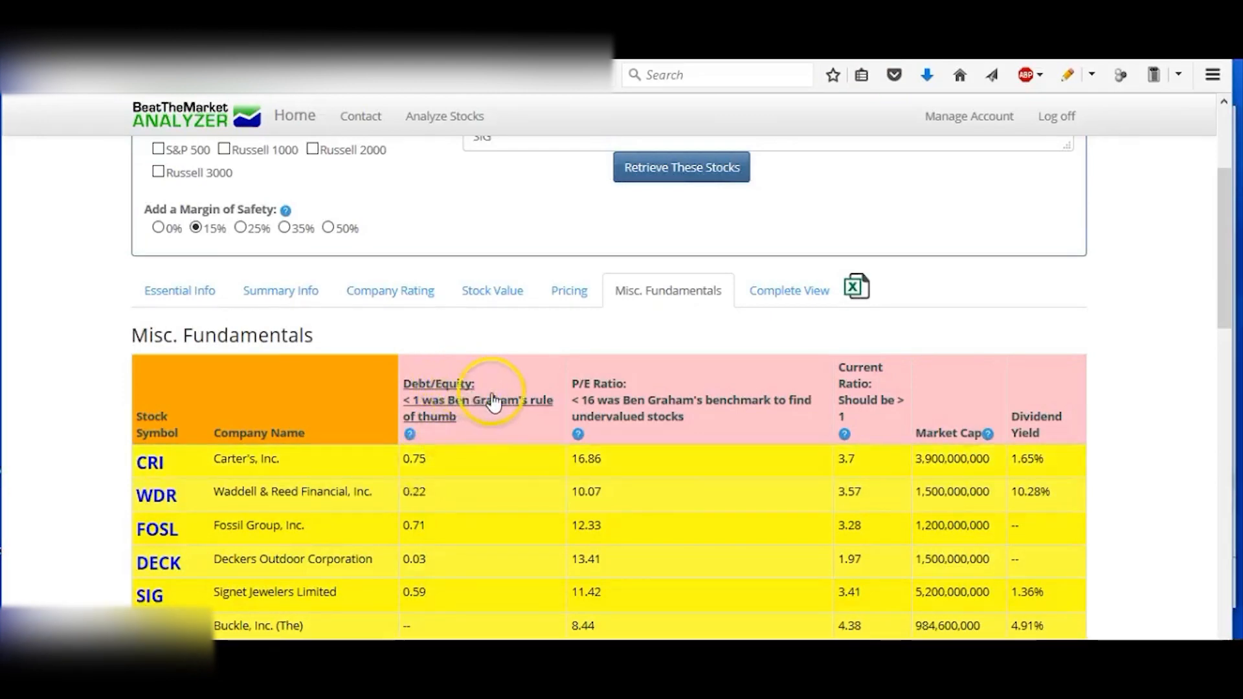
pyautogui.moveTo(616, 420)
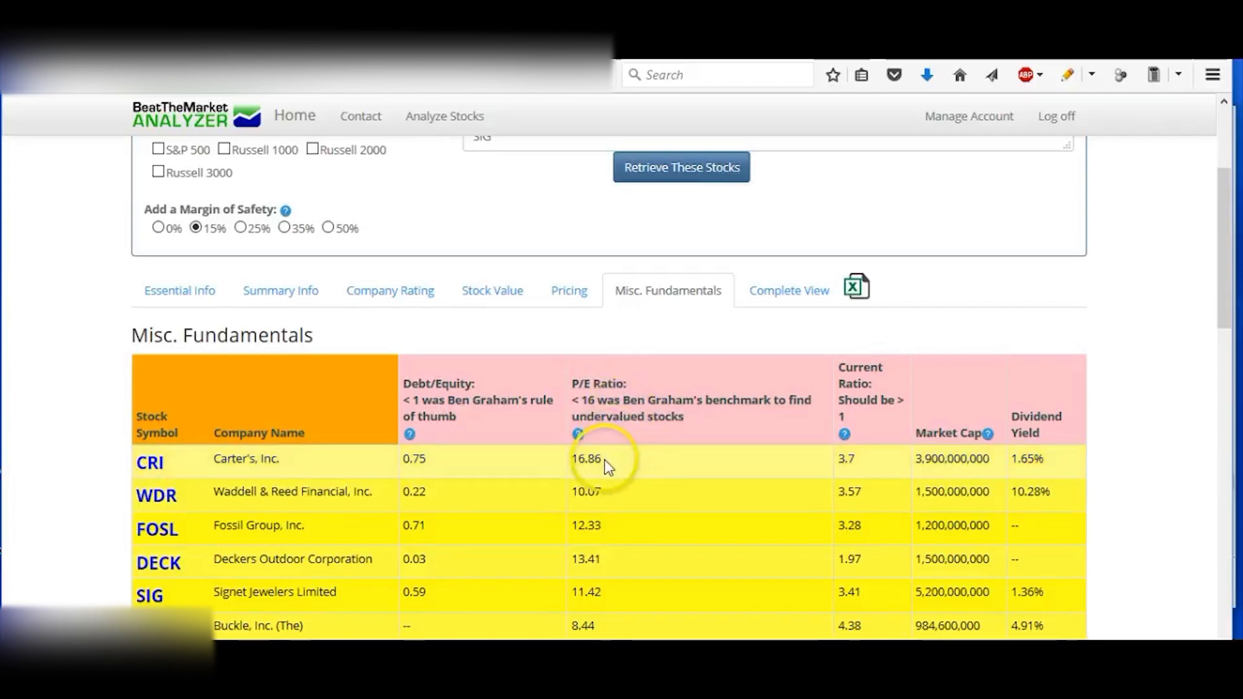
pyautogui.moveTo(896, 440)
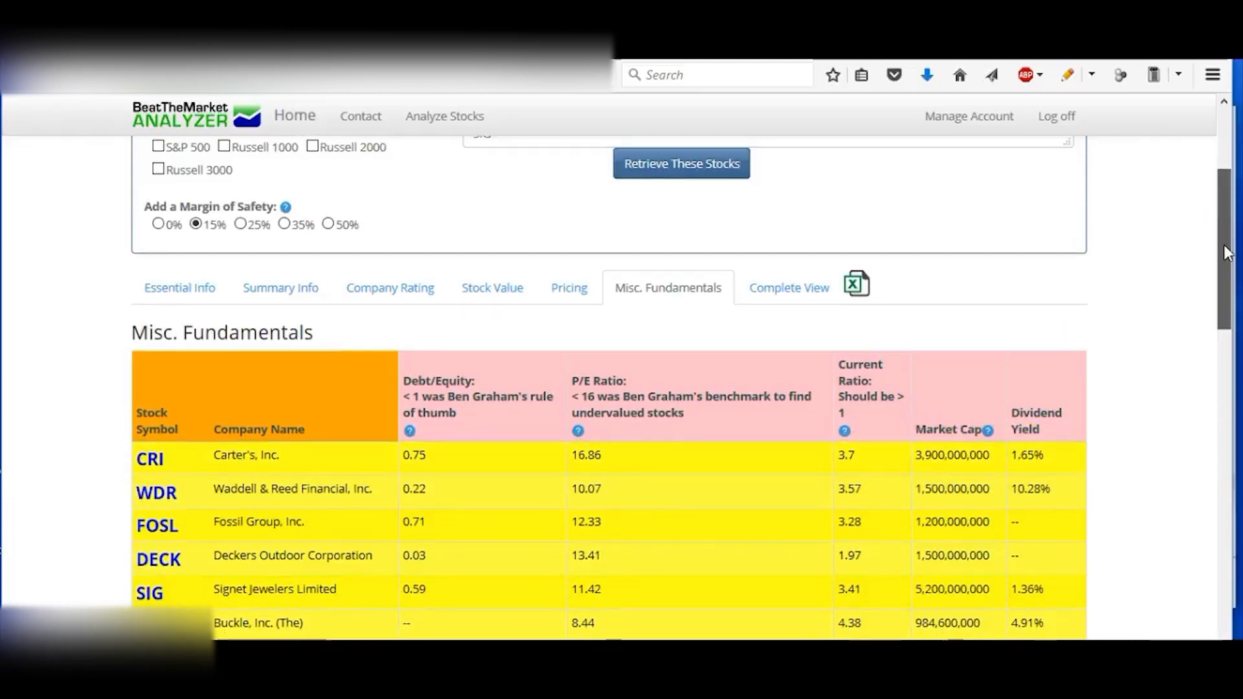
pyautogui.scroll(-3)
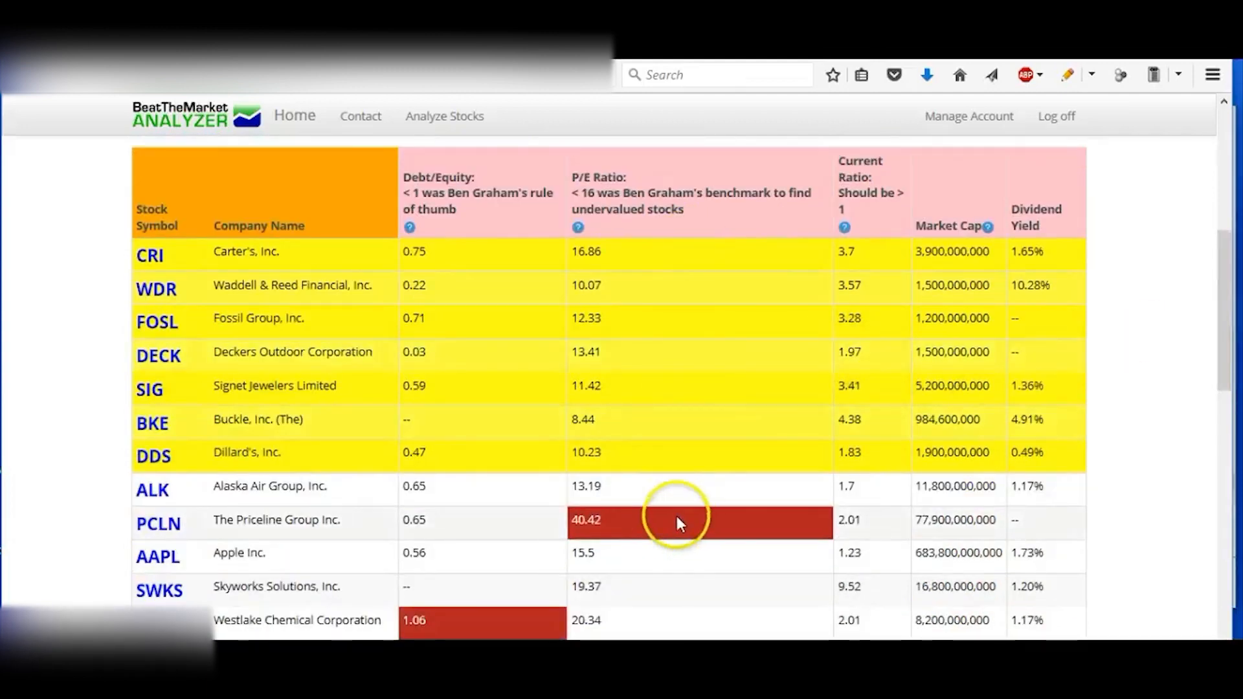
pyautogui.moveTo(527, 355)
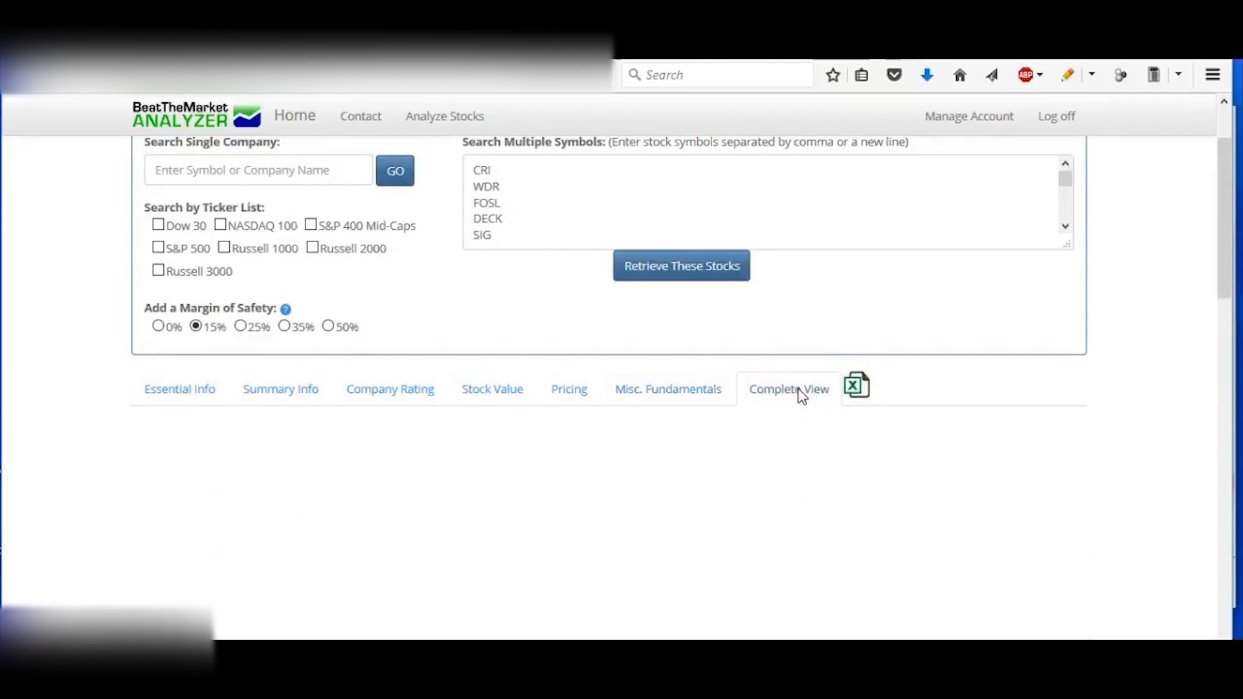
pyautogui.click(788, 388)
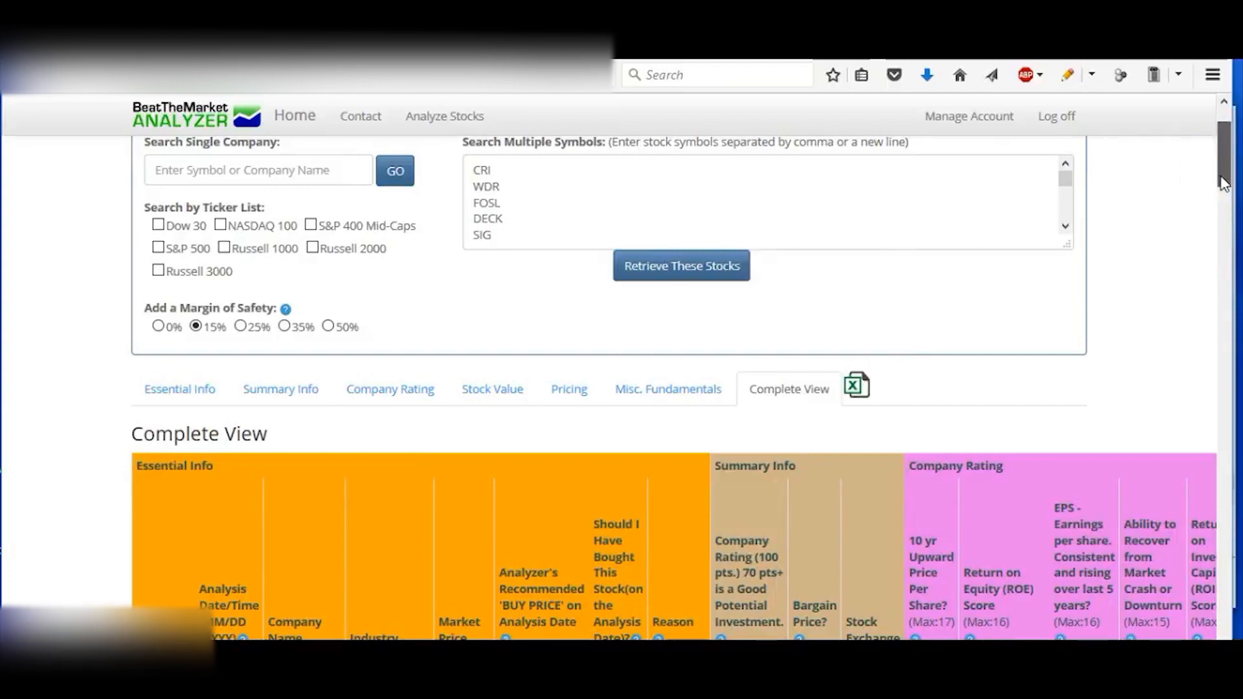
pyautogui.scroll(-3)
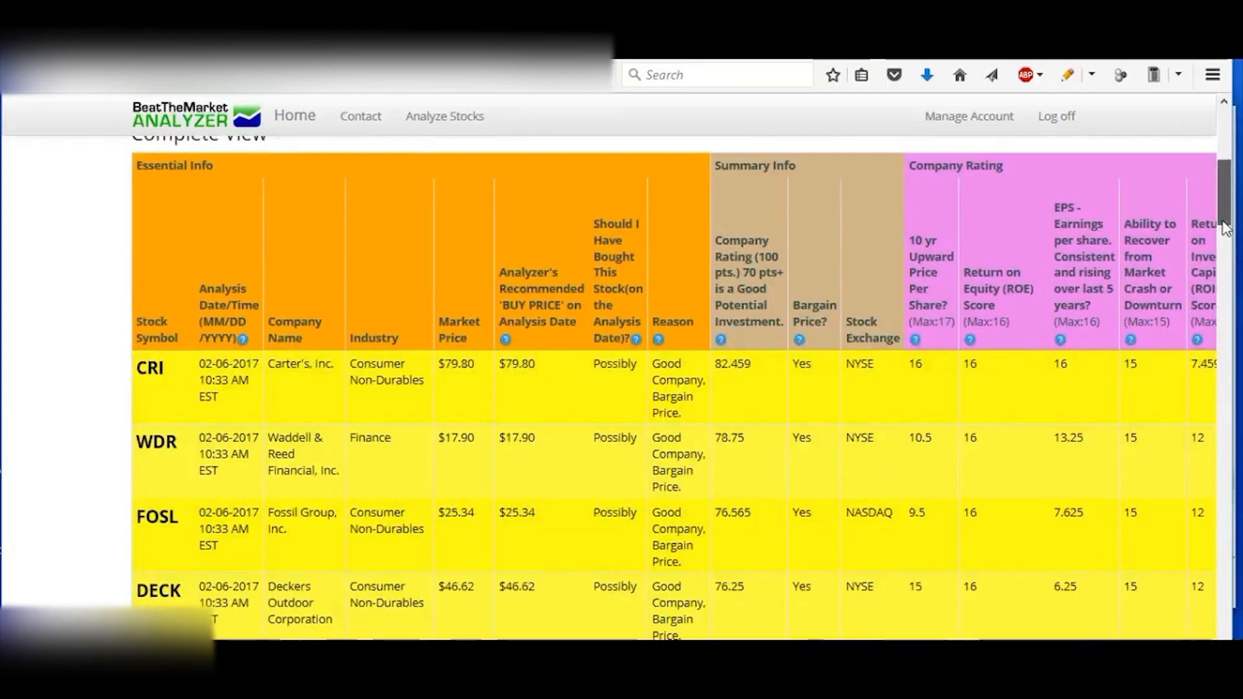
pyautogui.scroll(-3)
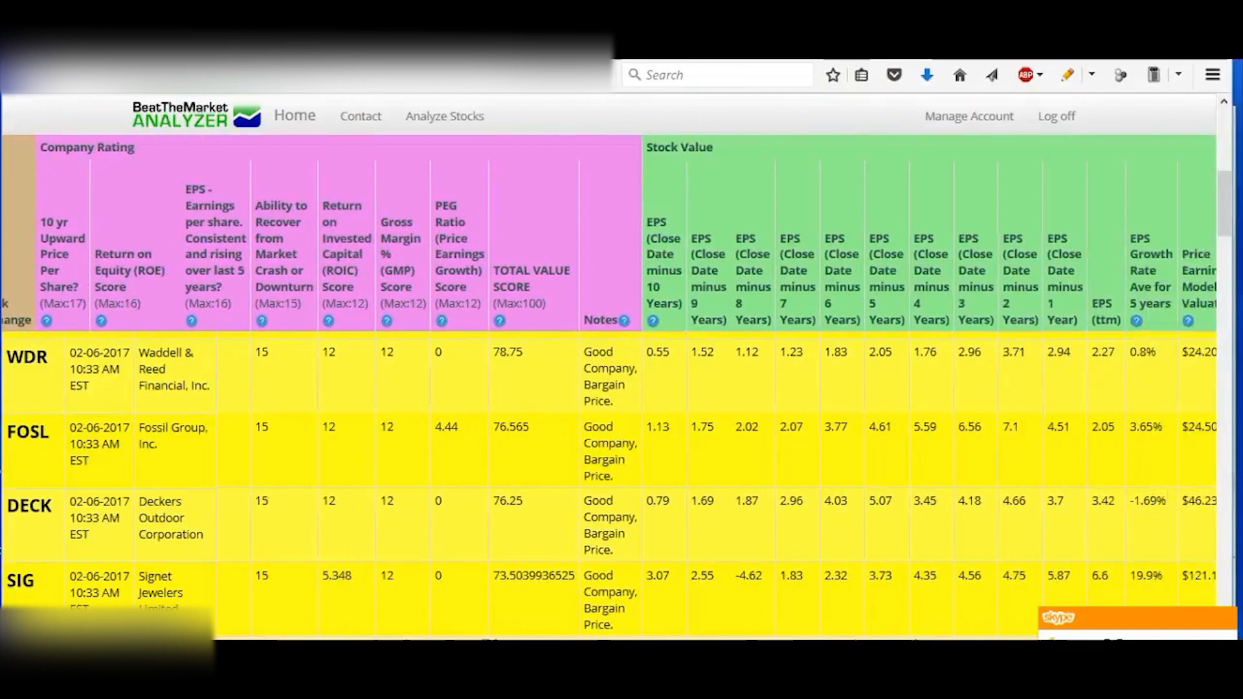
pyautogui.hscroll(3)
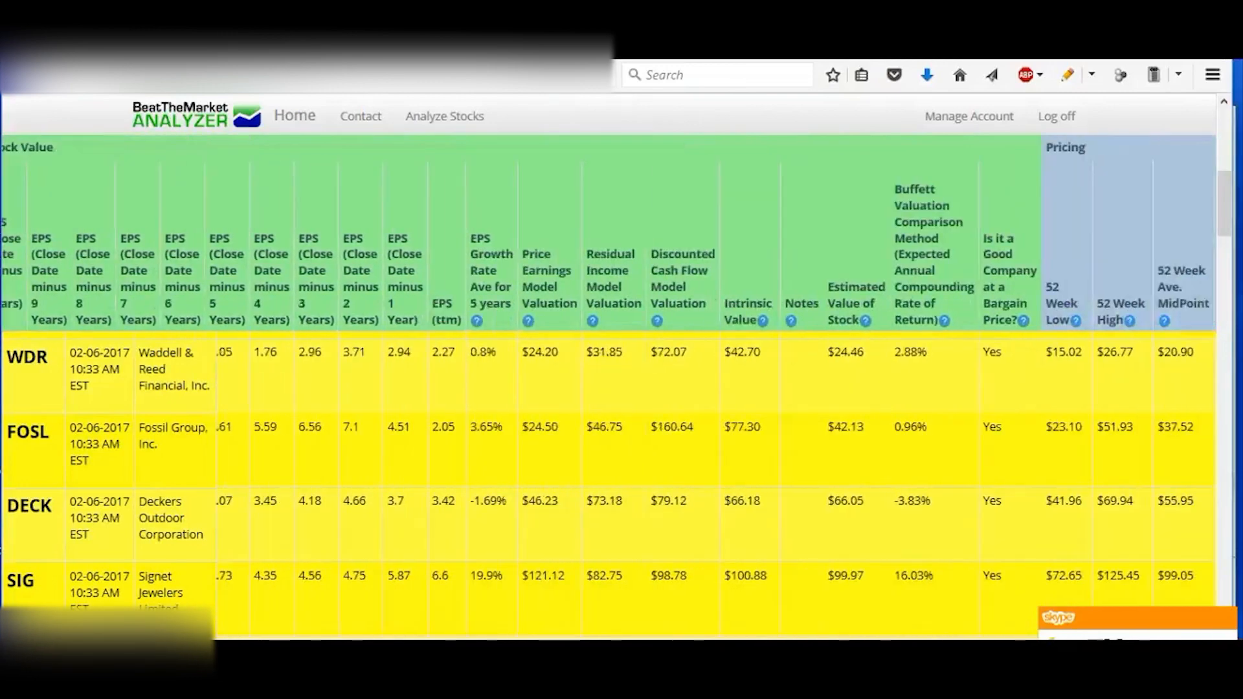
pyautogui.hscroll(3)
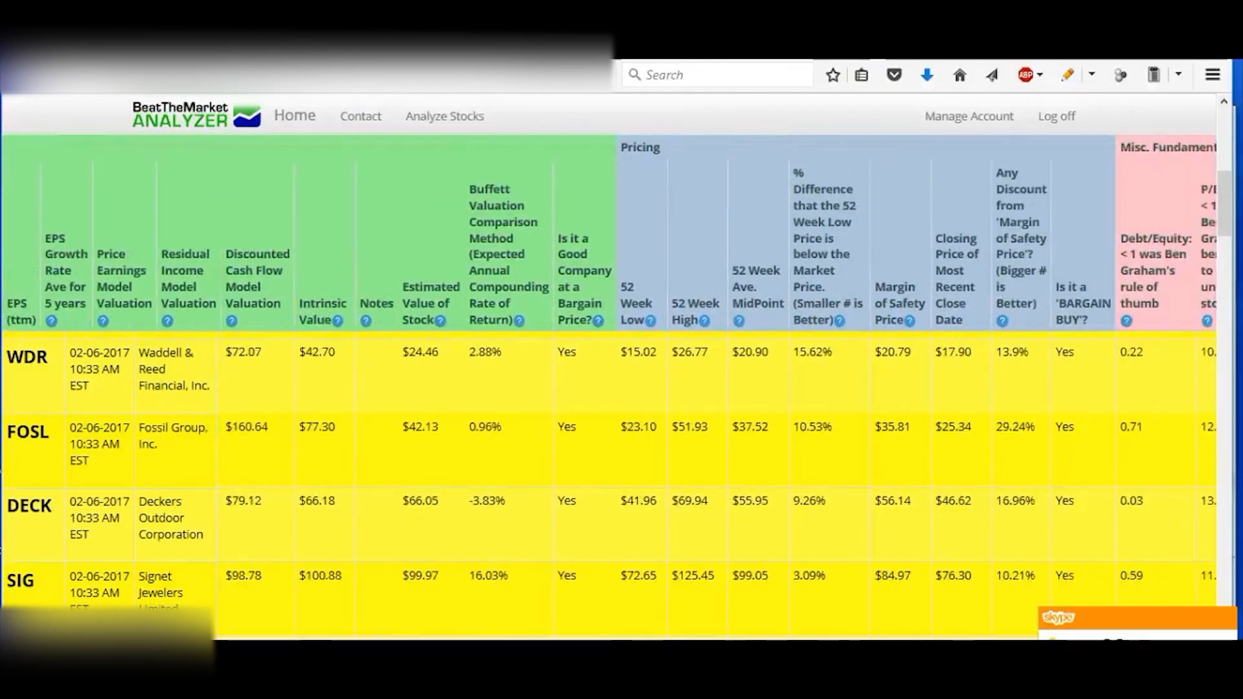
pyautogui.hscroll(3)
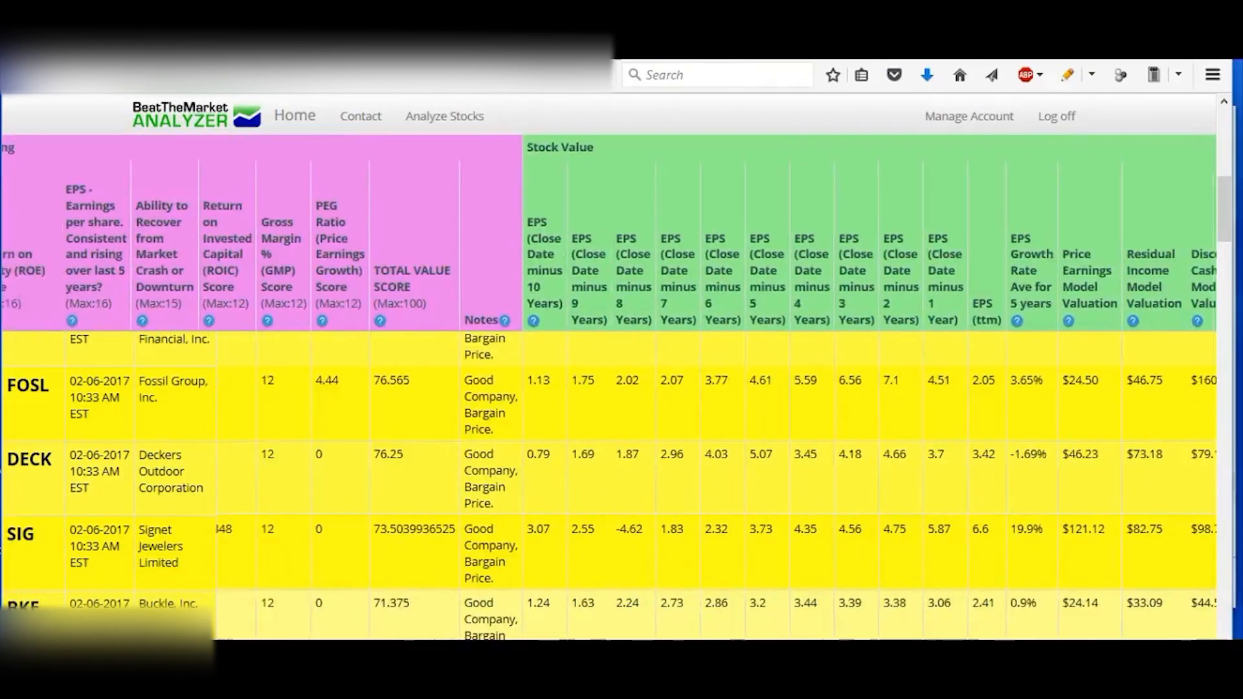
pyautogui.hscroll(-3)
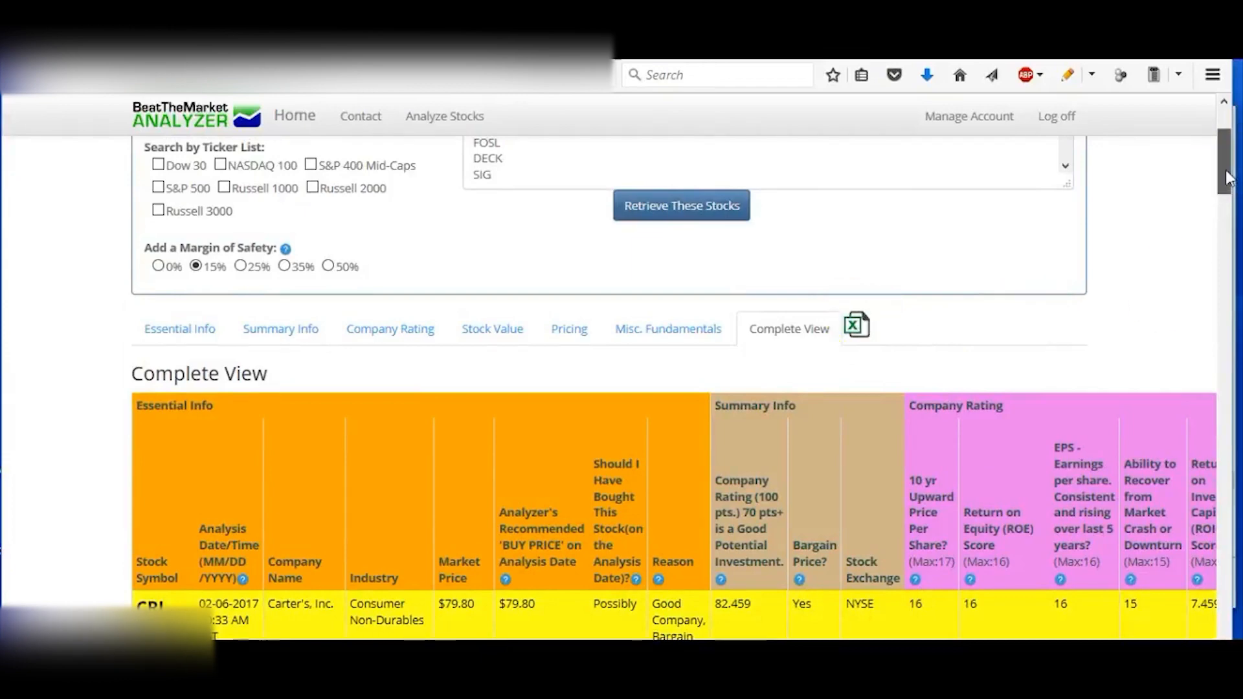
pyautogui.scroll(-3)
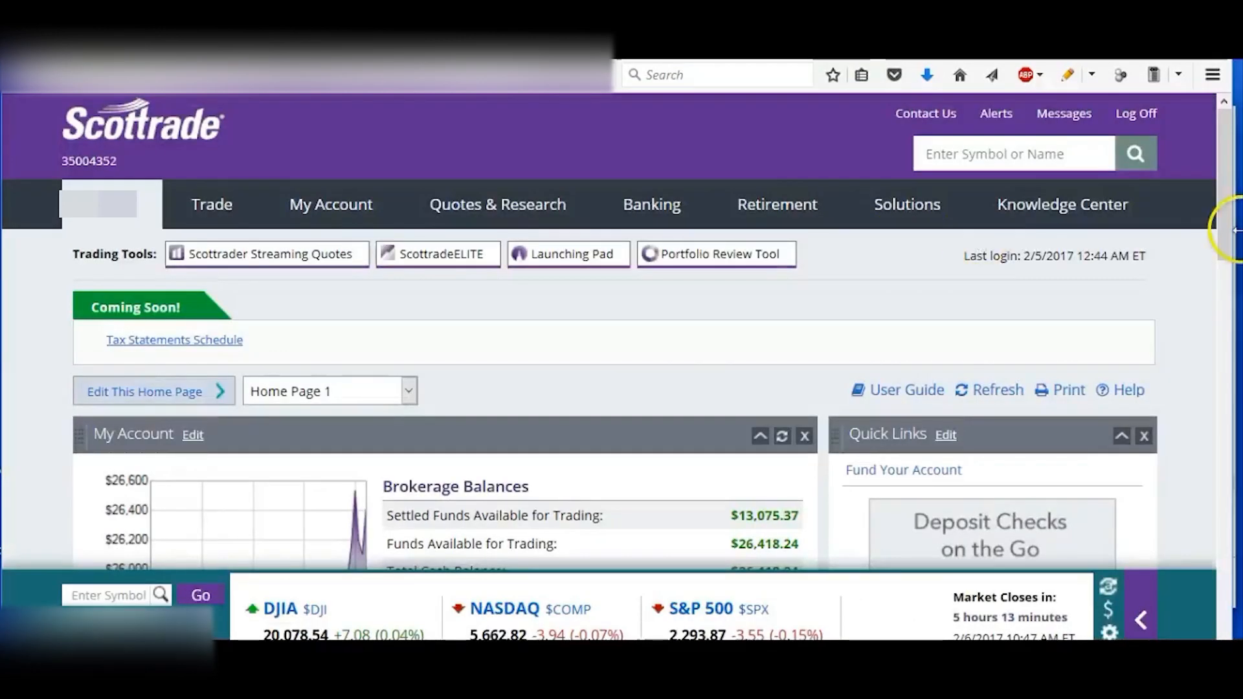
pyautogui.moveTo(733, 340)
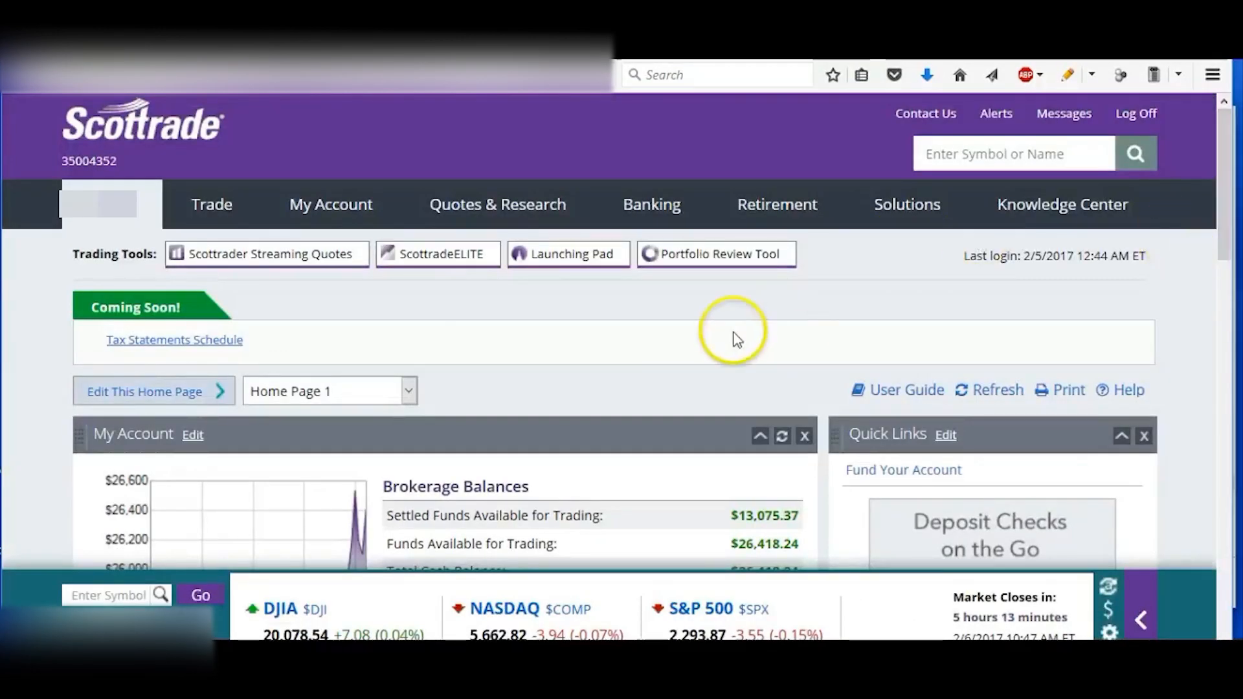
# Expand Scottrade's Trade menu listing stock/ETF, options, mutual fund and CD/bond orders.
pyautogui.click(211, 203)
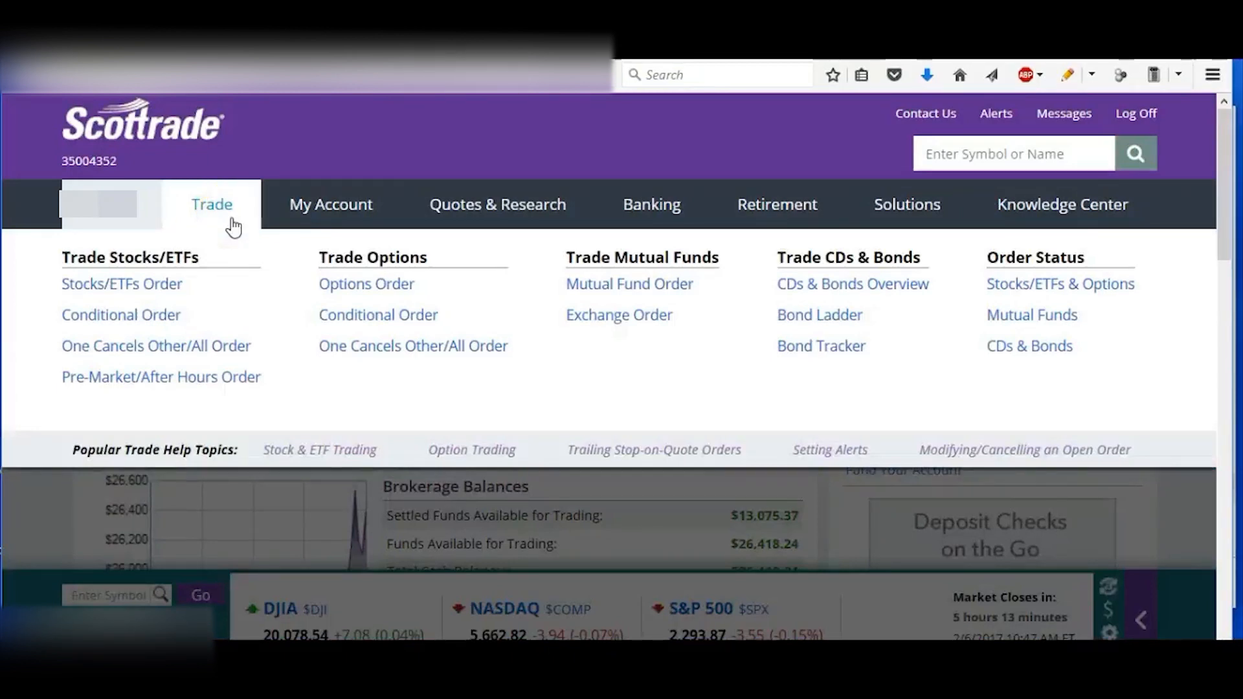
# Start a new Stocks/ETFs buy order for symbol CRI and load its quote.
pyautogui.click(122, 284)
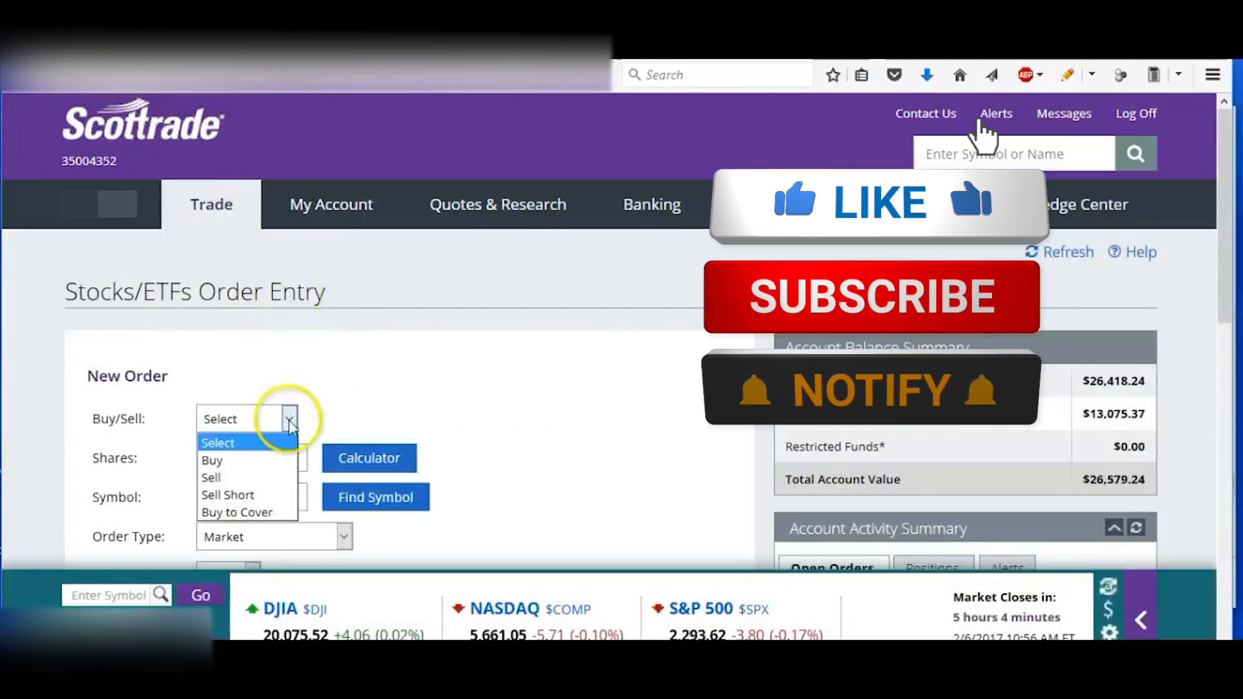
pyautogui.click(211, 459)
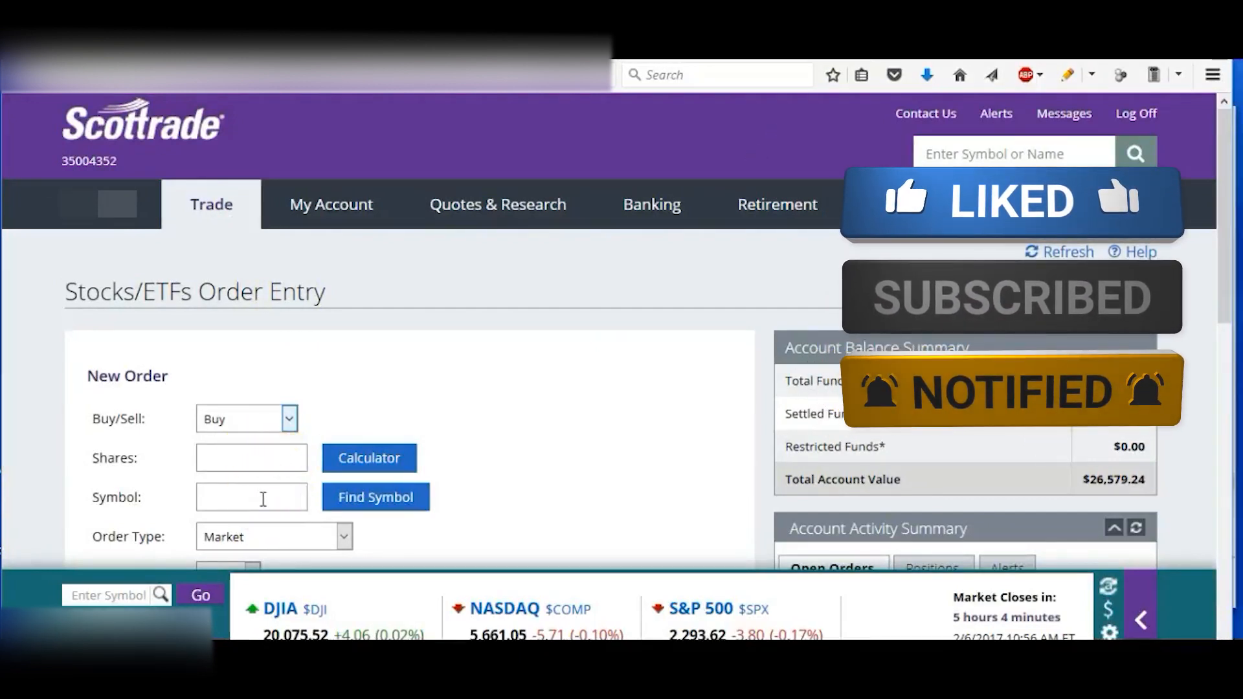
pyautogui.write('cri')
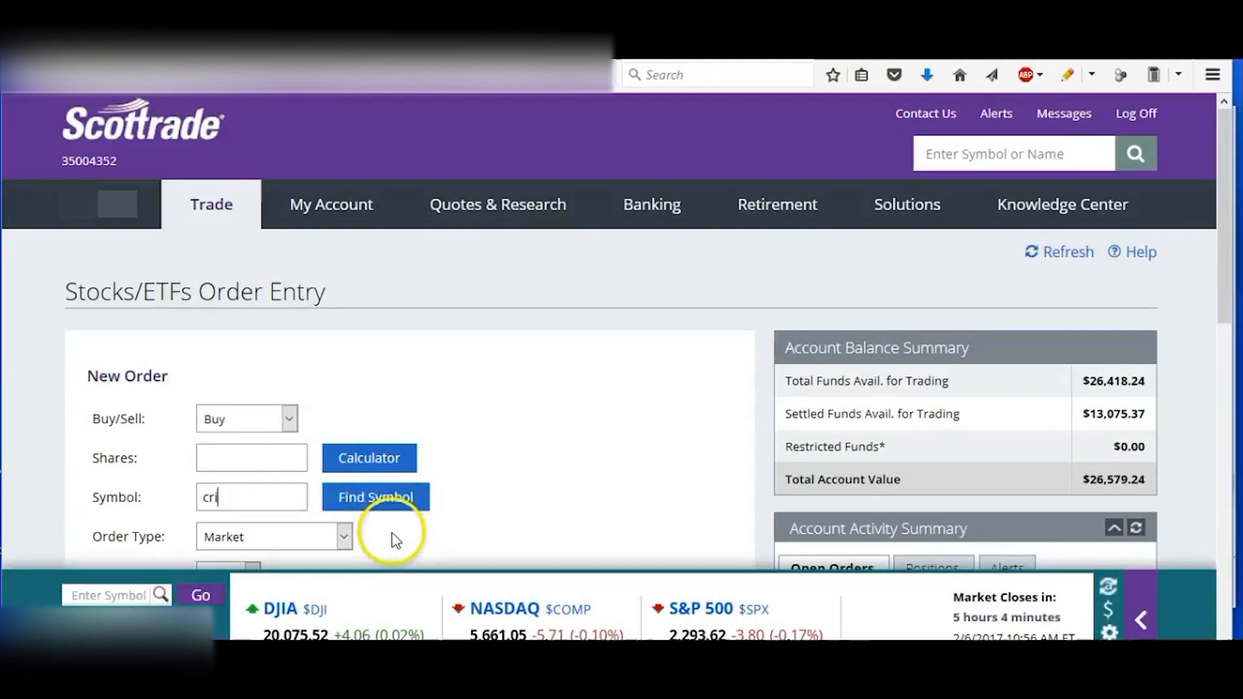
pyautogui.click(376, 498)
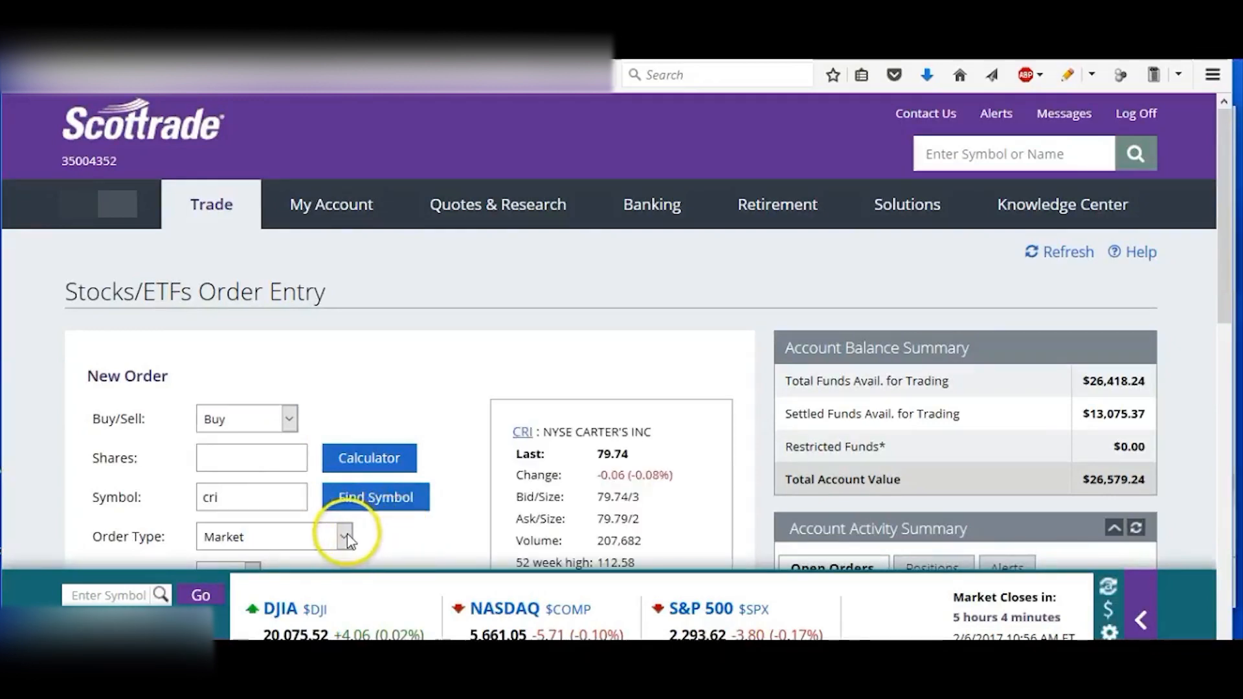
# Make the CRI order a Limit order with Good Till Date duration and pick its expiration date.
pyautogui.click(342, 536)
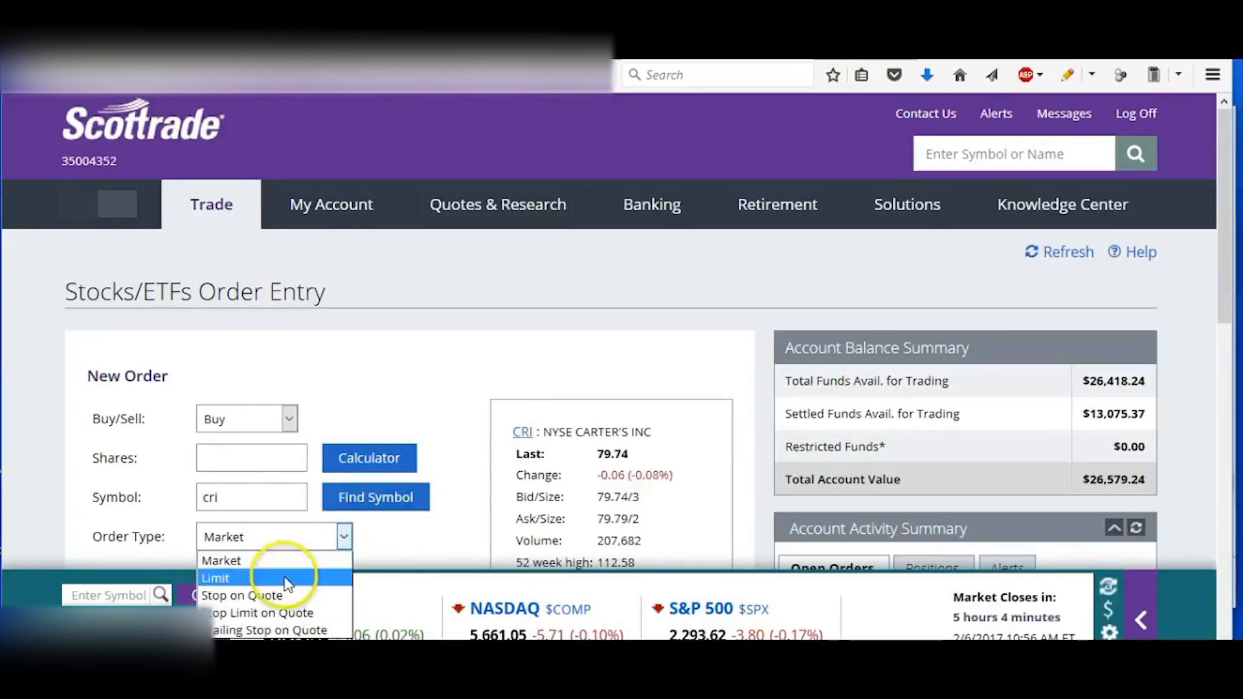
pyautogui.click(217, 578)
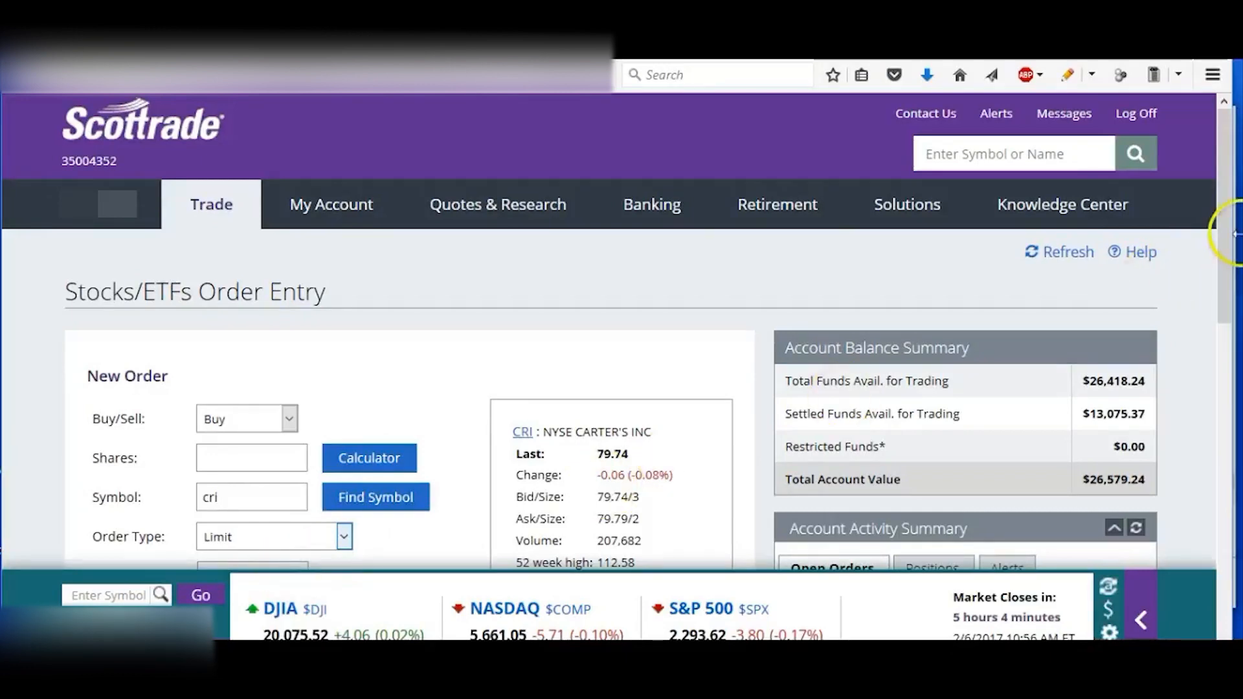
pyautogui.scroll(-3)
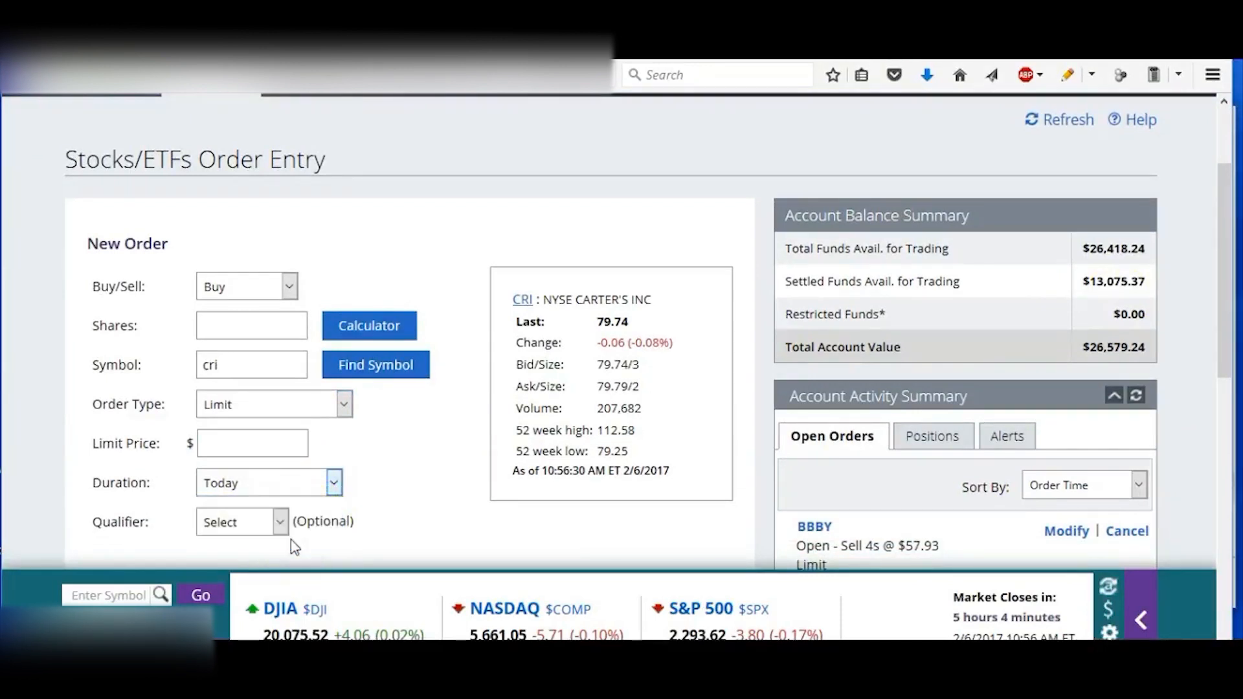
pyautogui.click(266, 481)
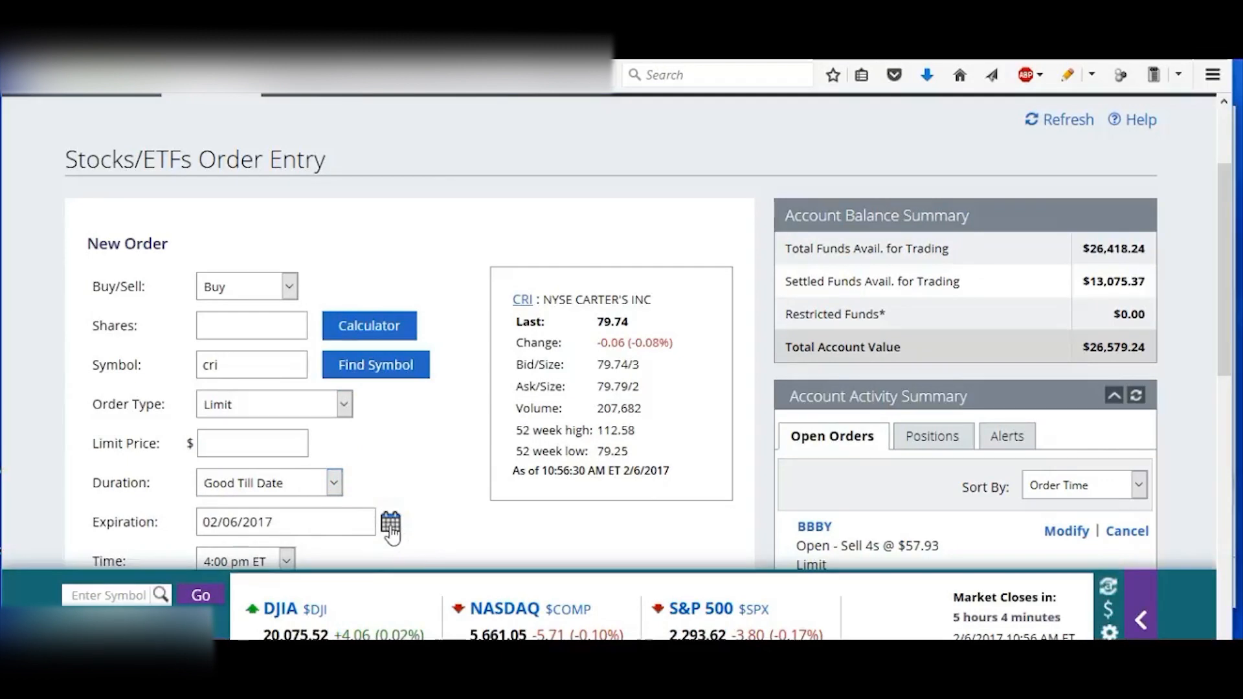
pyautogui.click(389, 522)
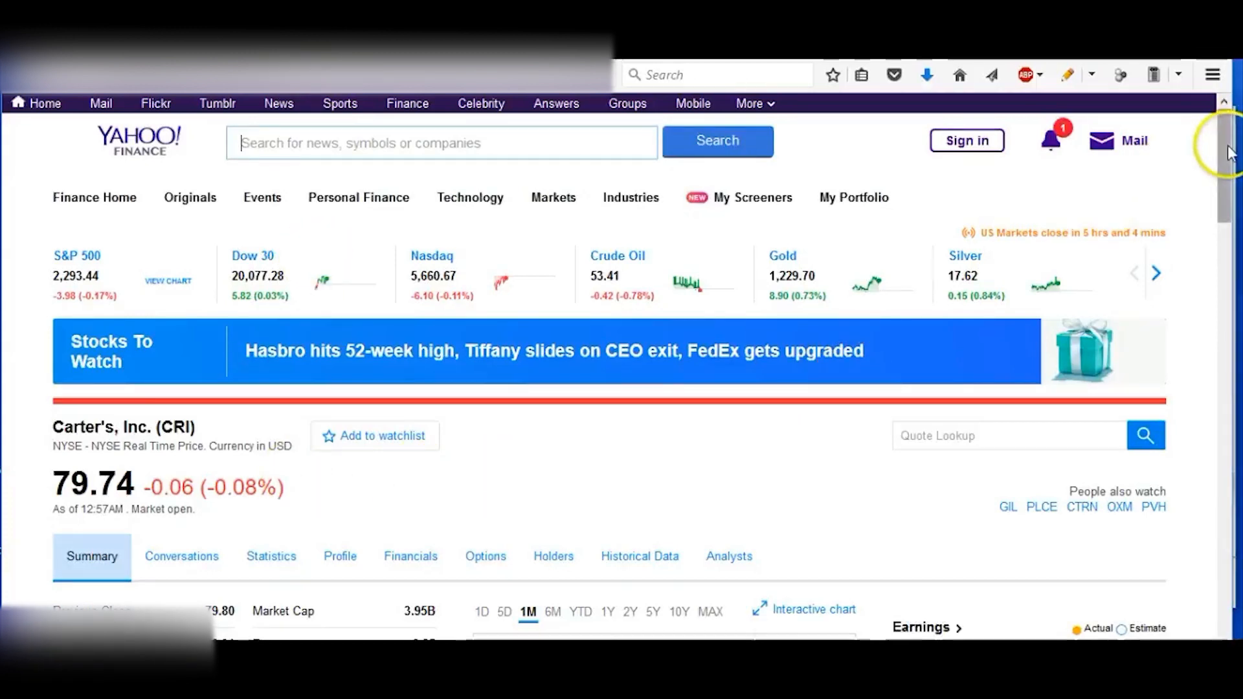
# View Carter's price chart over two-year, one-month and five-day ranges on Yahoo Finance.
pyautogui.scroll(-3)
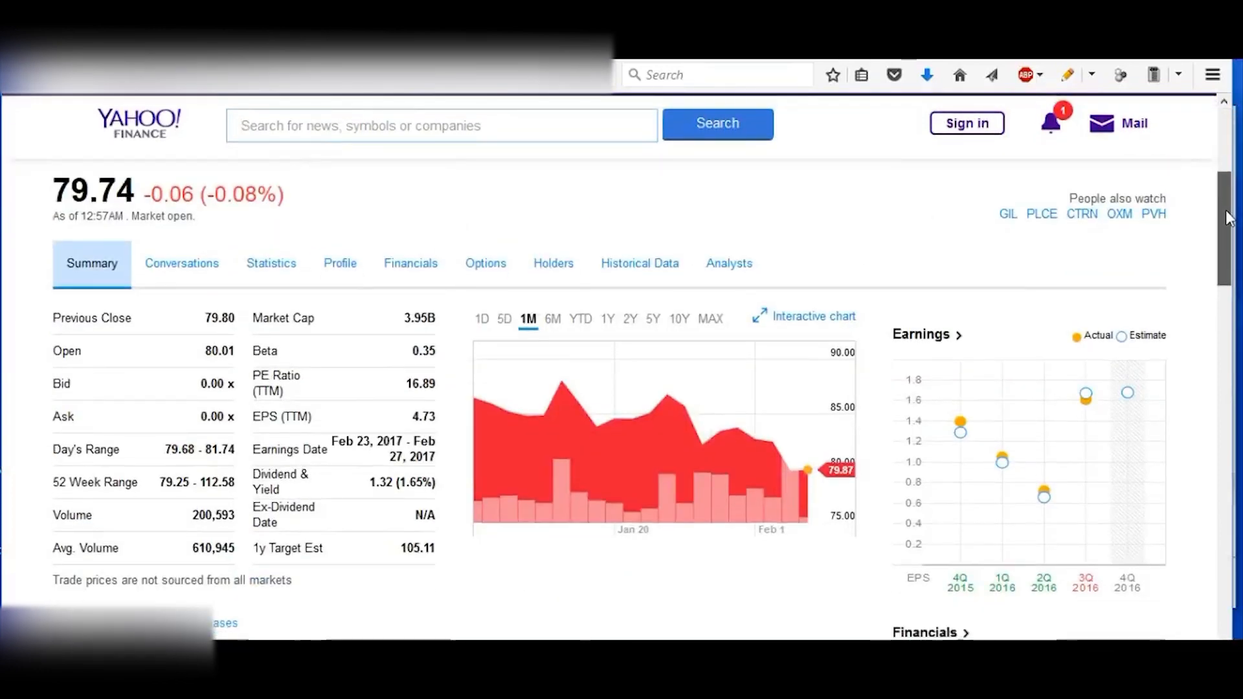
pyautogui.click(528, 318)
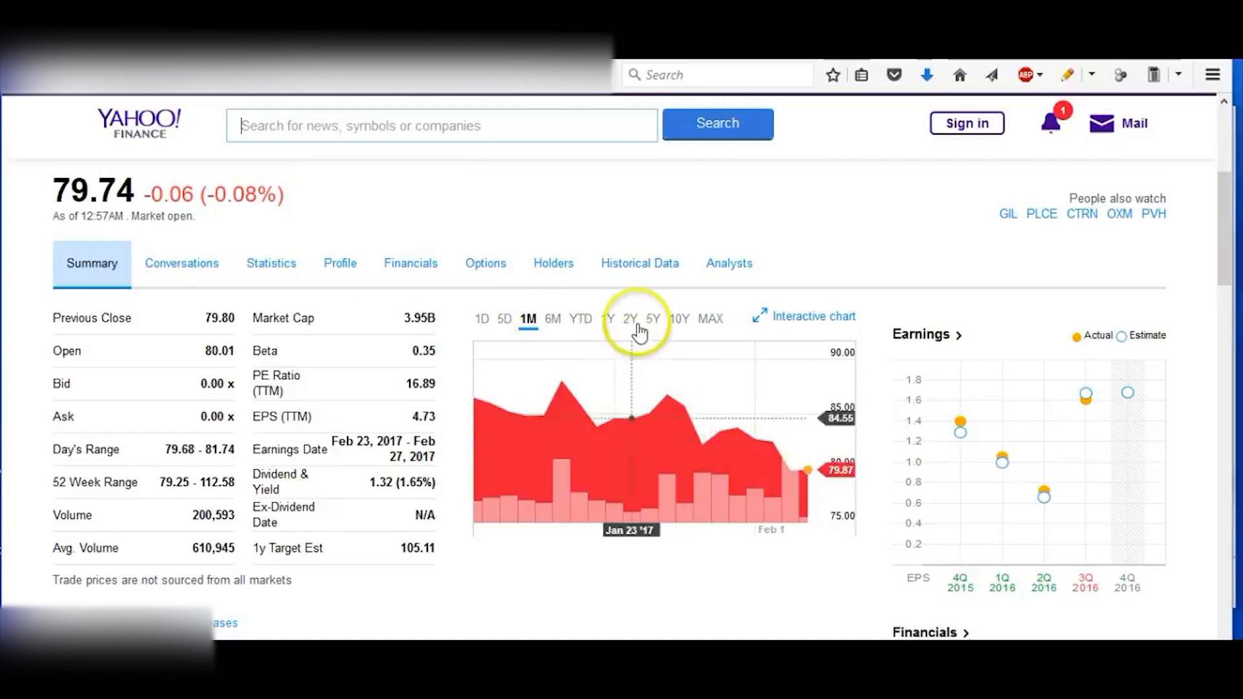
pyautogui.click(629, 319)
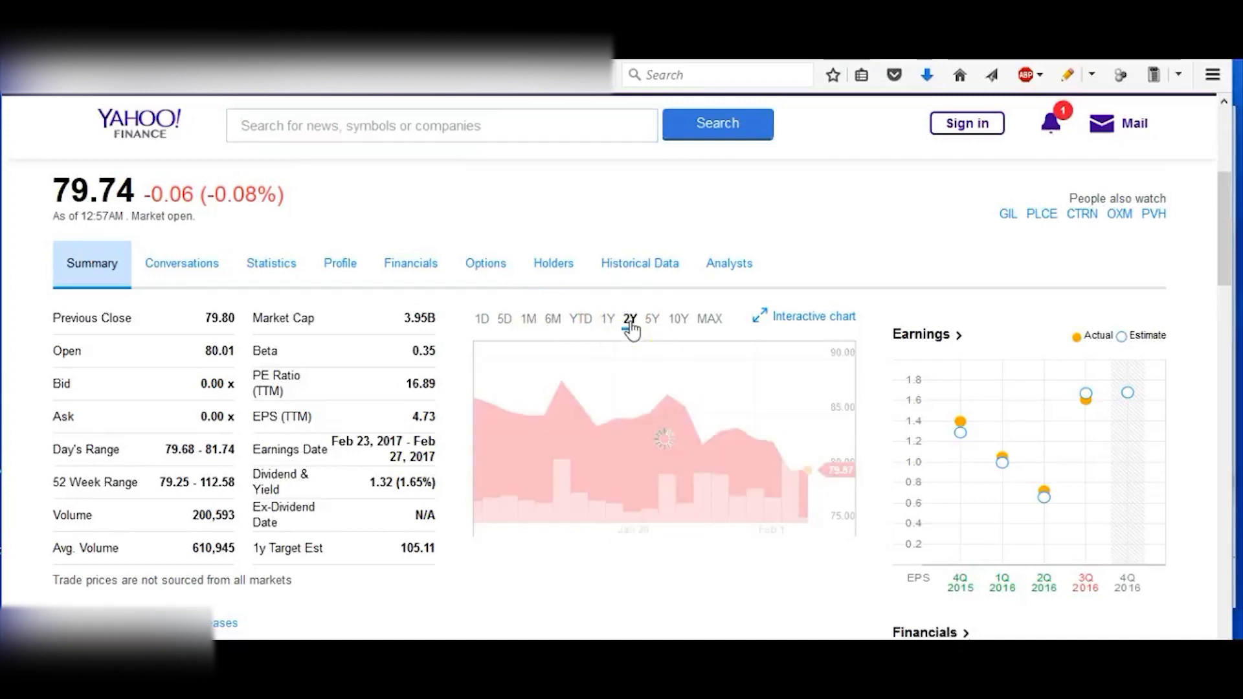
pyautogui.click(631, 319)
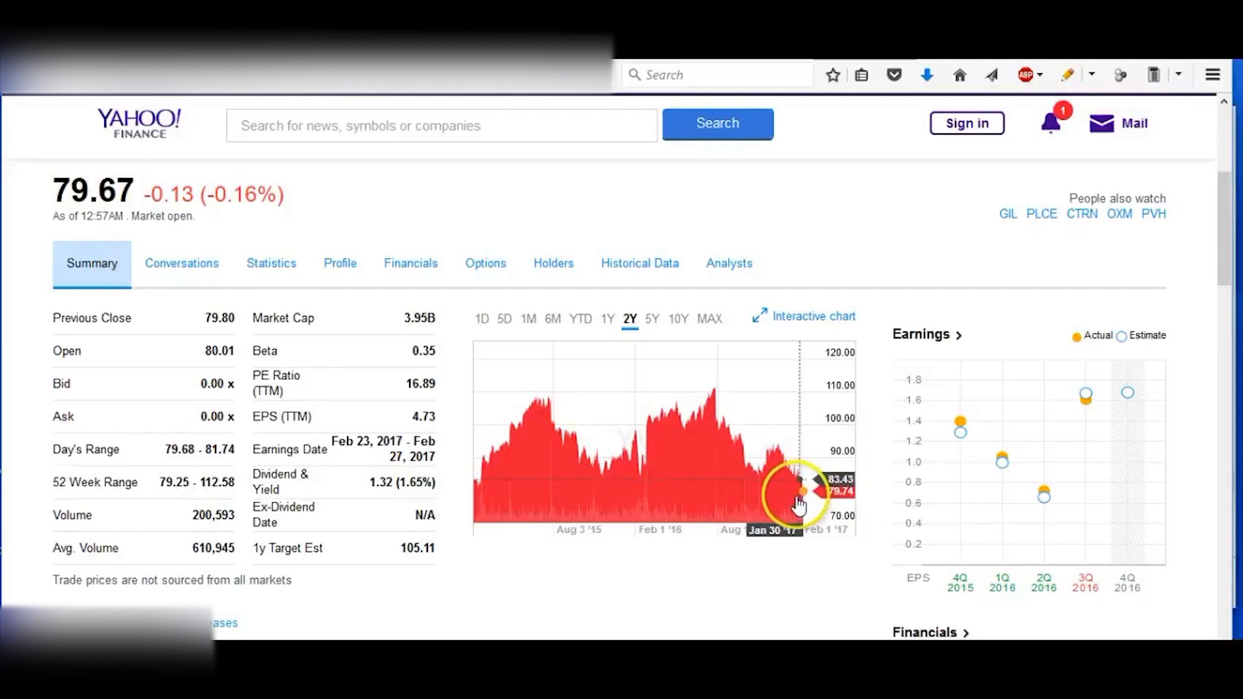
pyautogui.moveTo(748, 481)
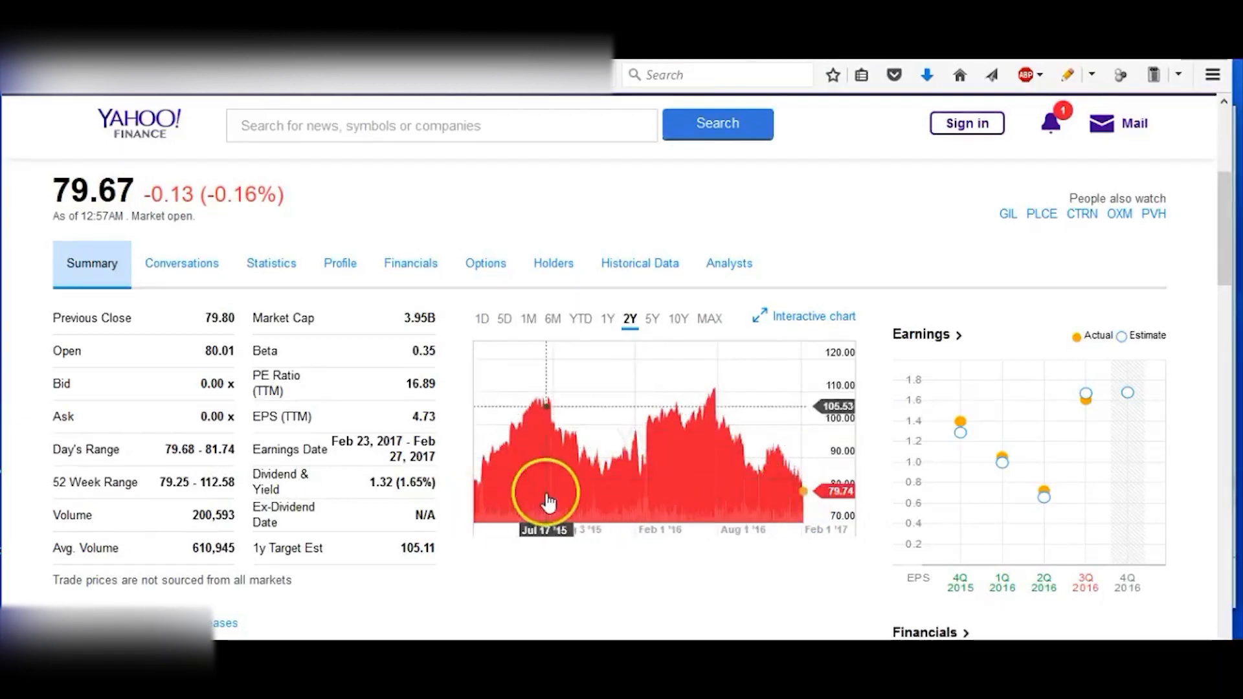
pyautogui.moveTo(717, 501)
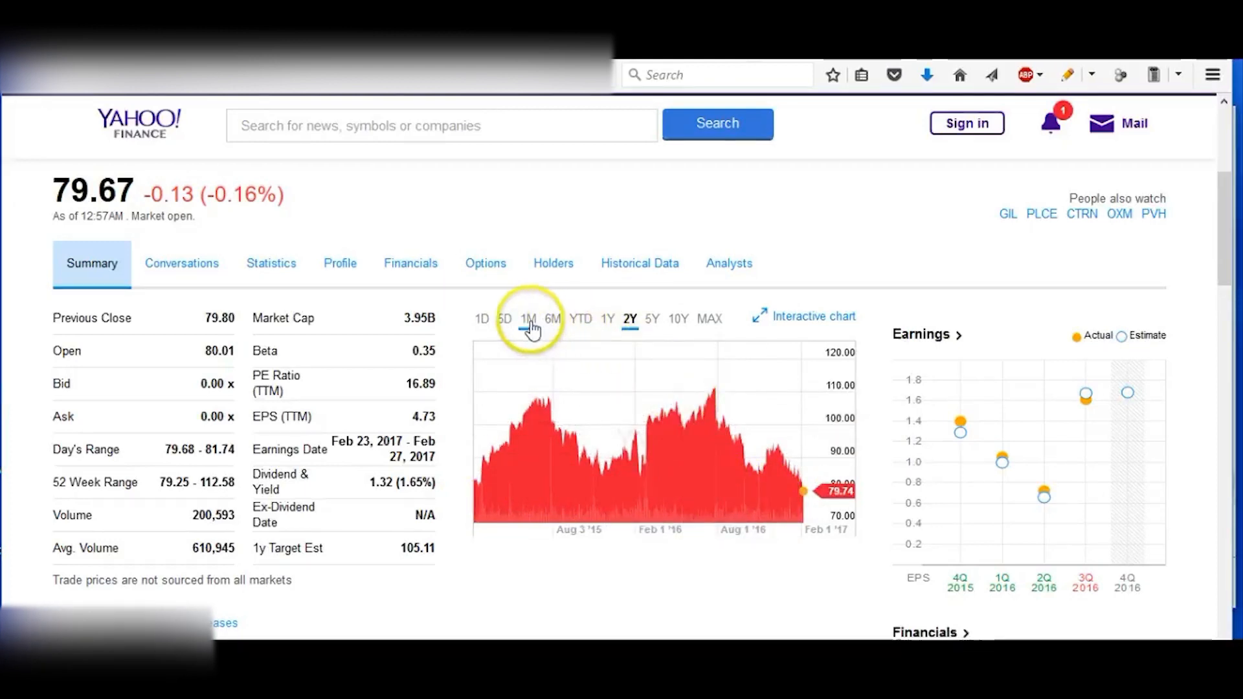
pyautogui.click(529, 318)
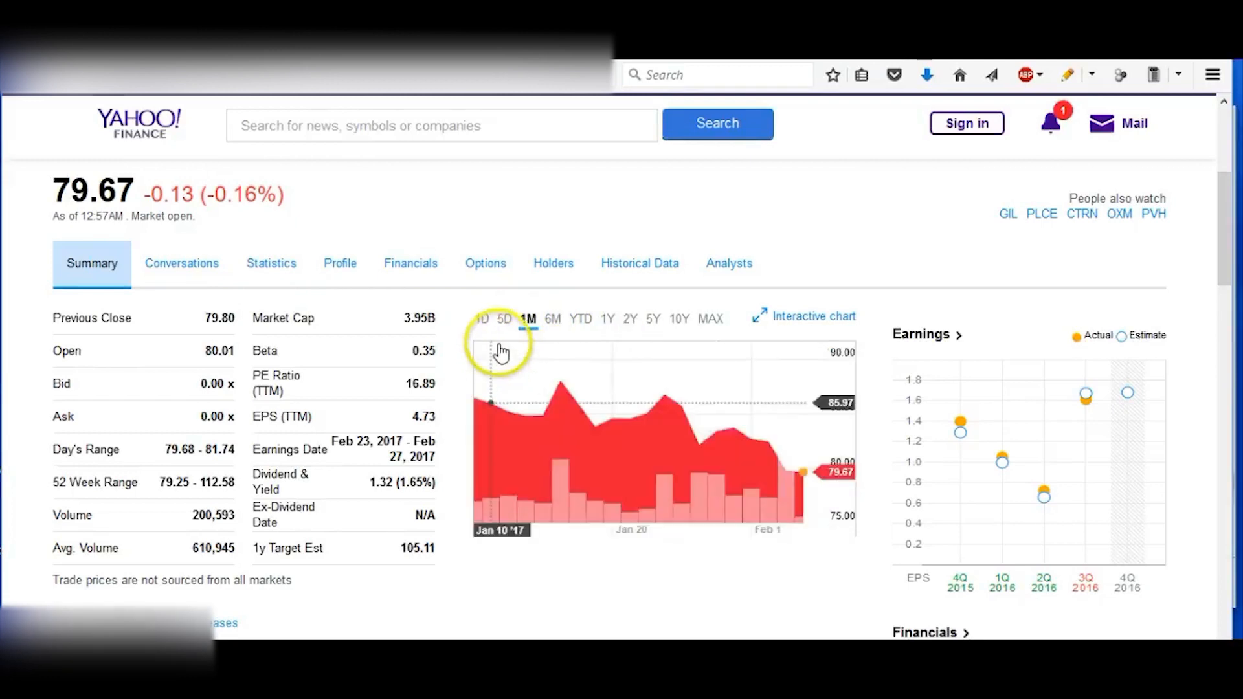
pyautogui.click(503, 319)
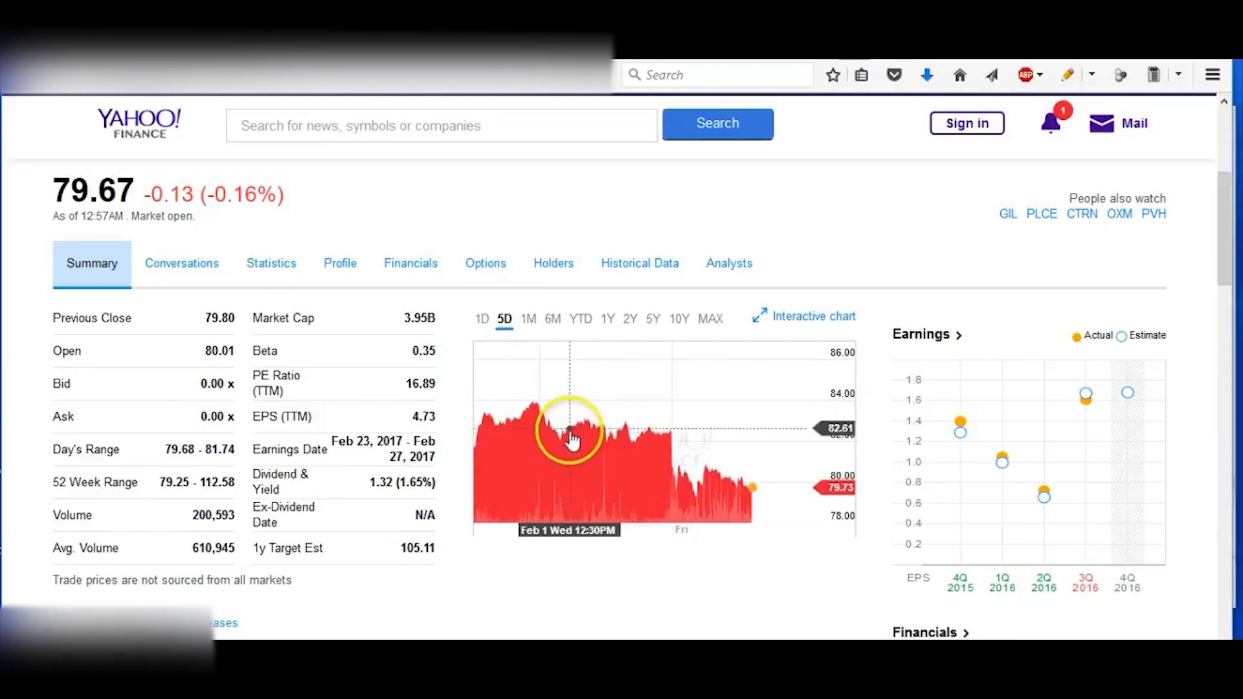
pyautogui.moveTo(561, 449)
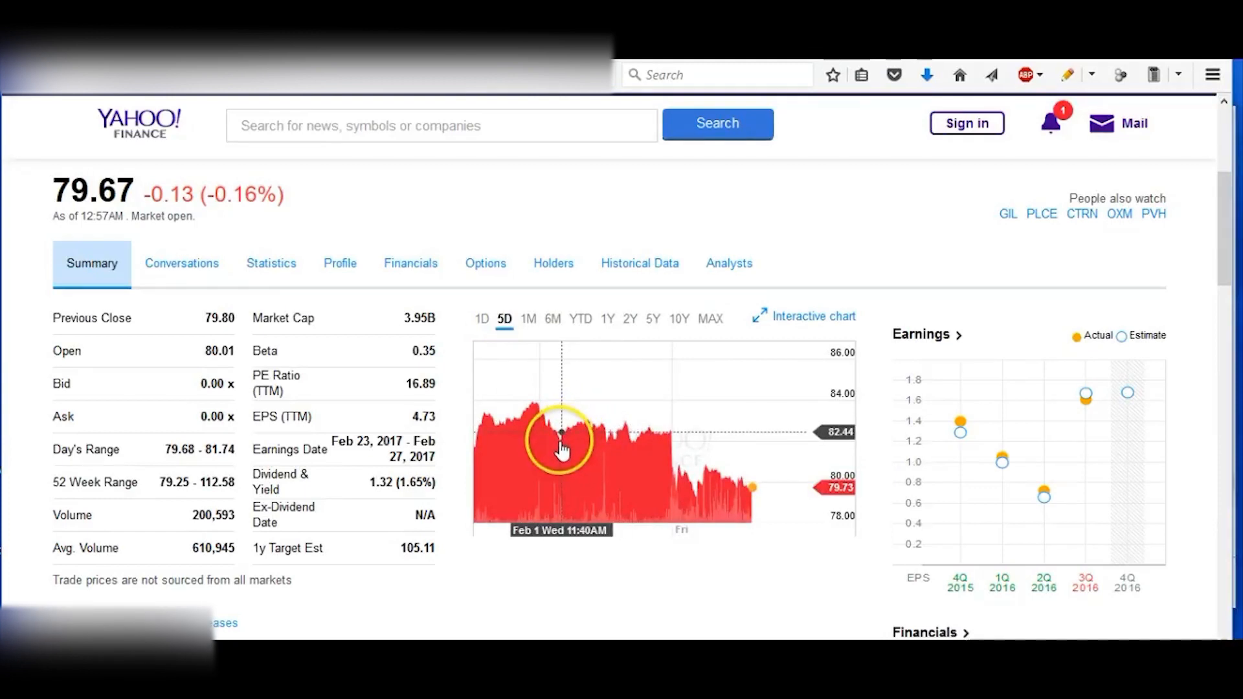
pyautogui.moveTo(585, 432)
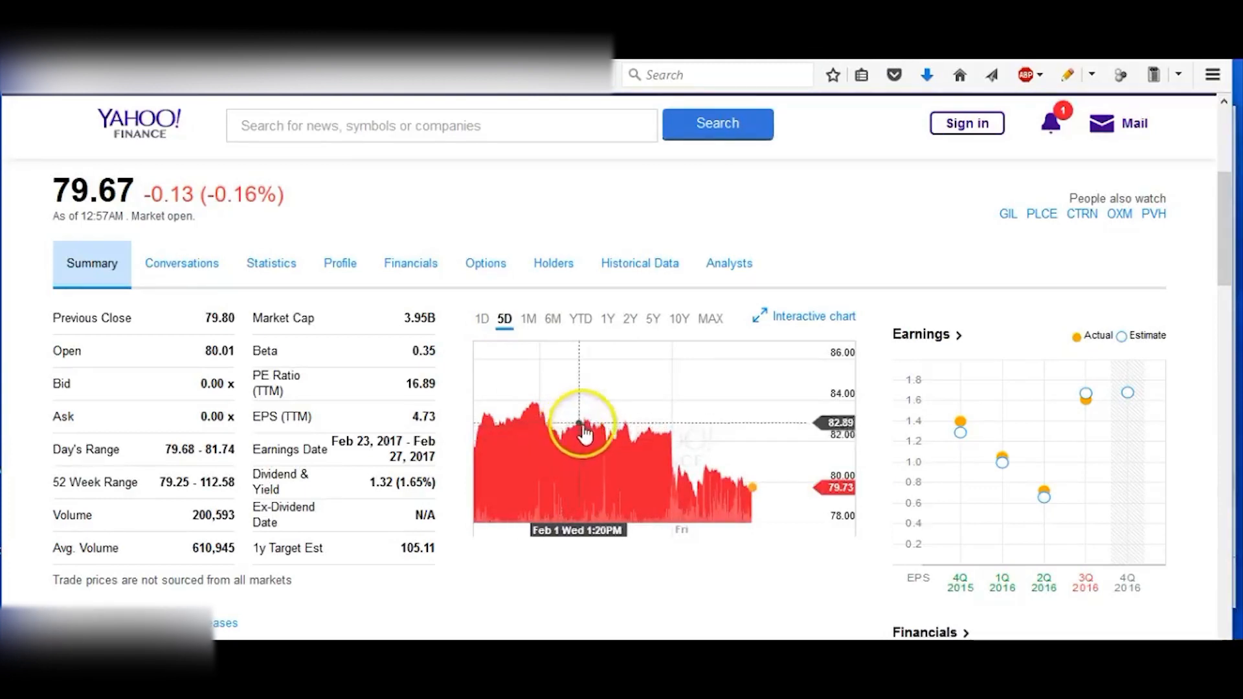
pyautogui.moveTo(654, 441)
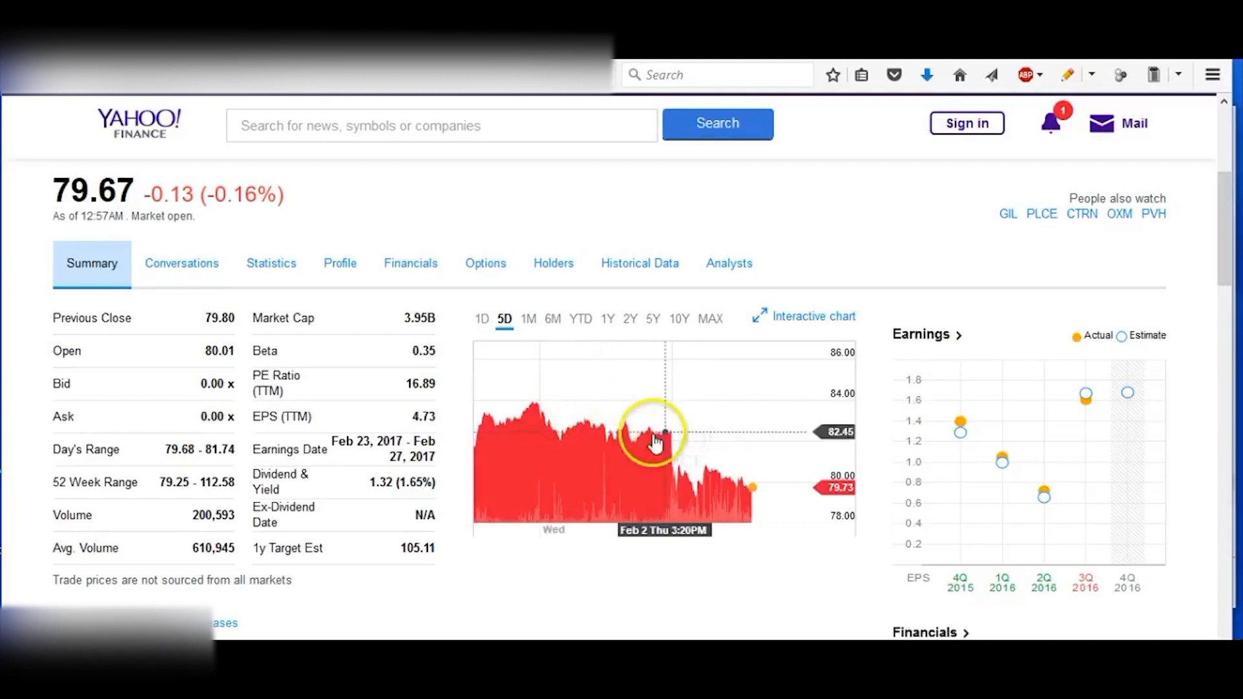
pyautogui.moveTo(701, 472)
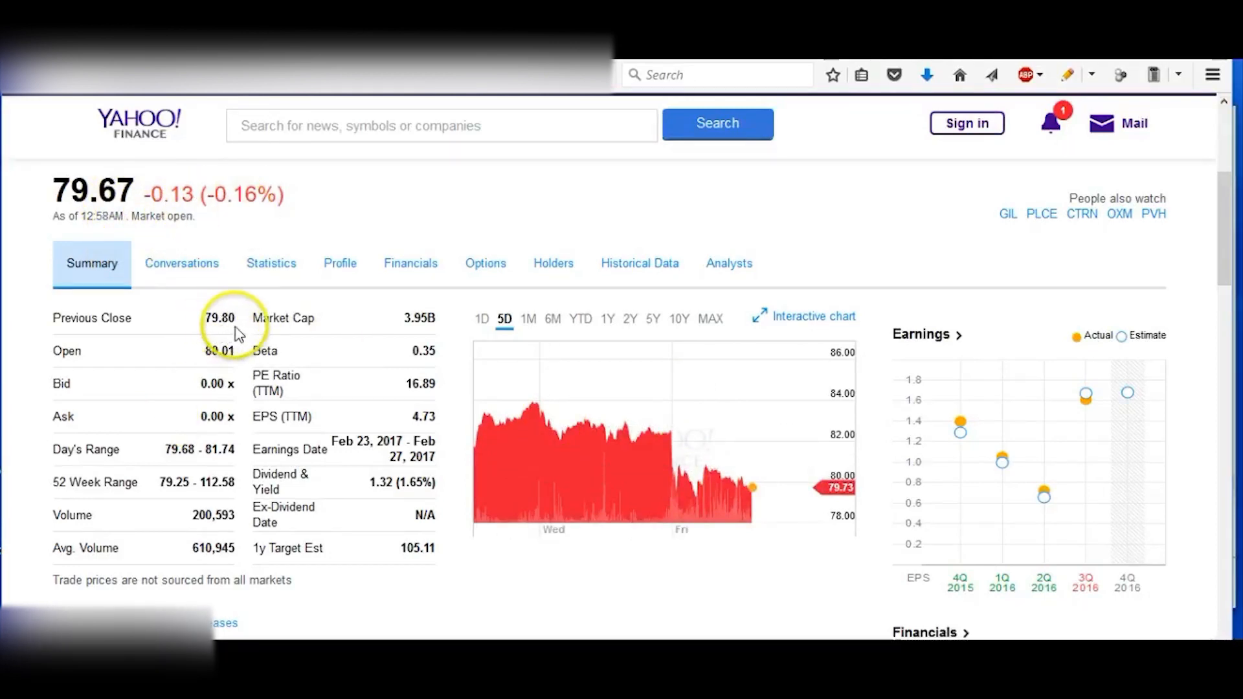
pyautogui.moveTo(225, 294)
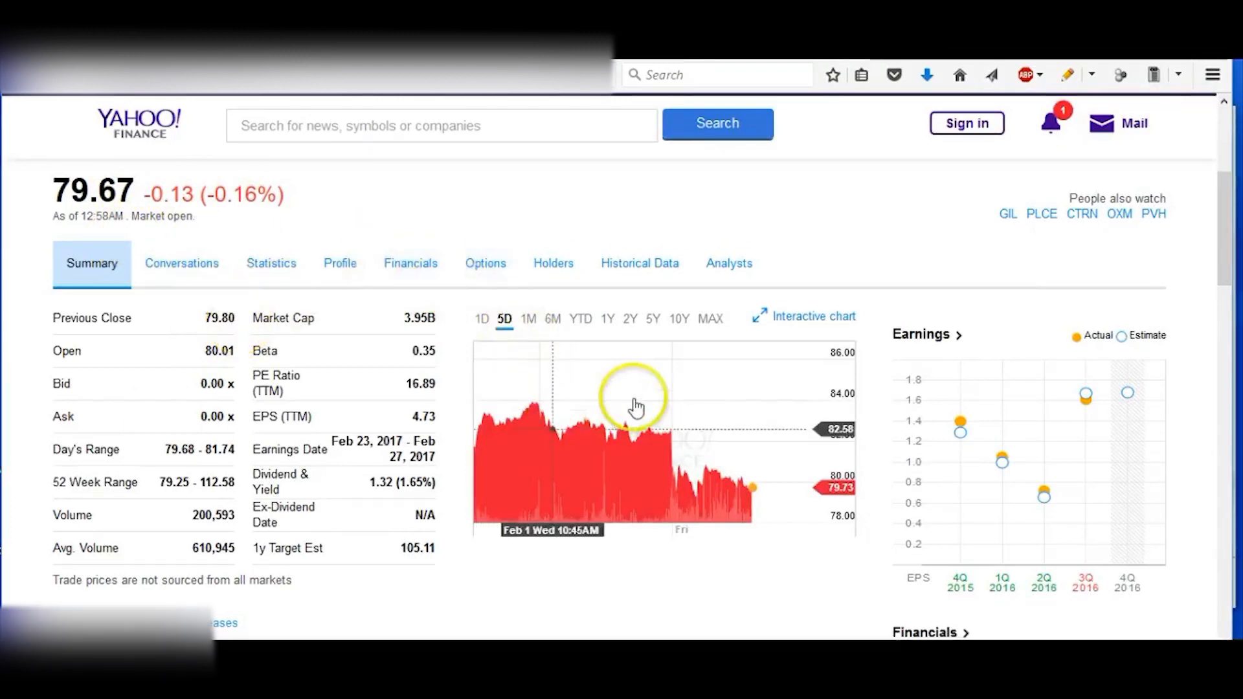
pyautogui.moveTo(617, 110)
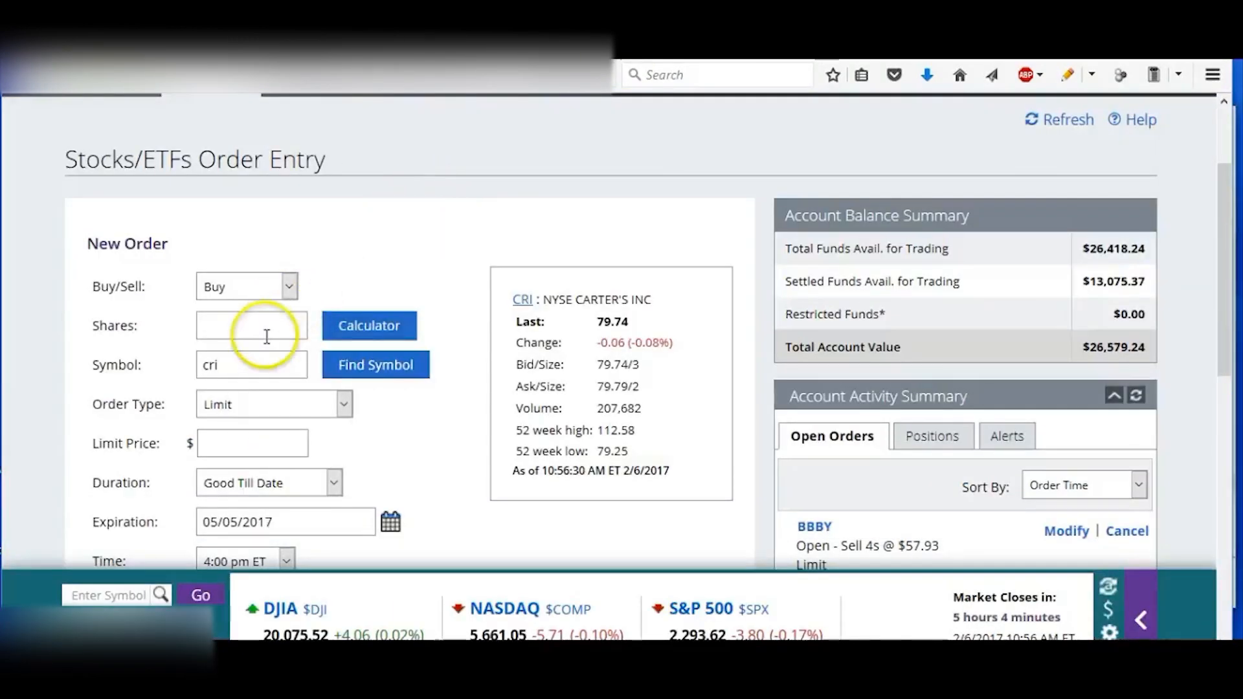
# Set the limit price to 79.60 and bring up the calculator to size the position.
pyautogui.click(253, 442)
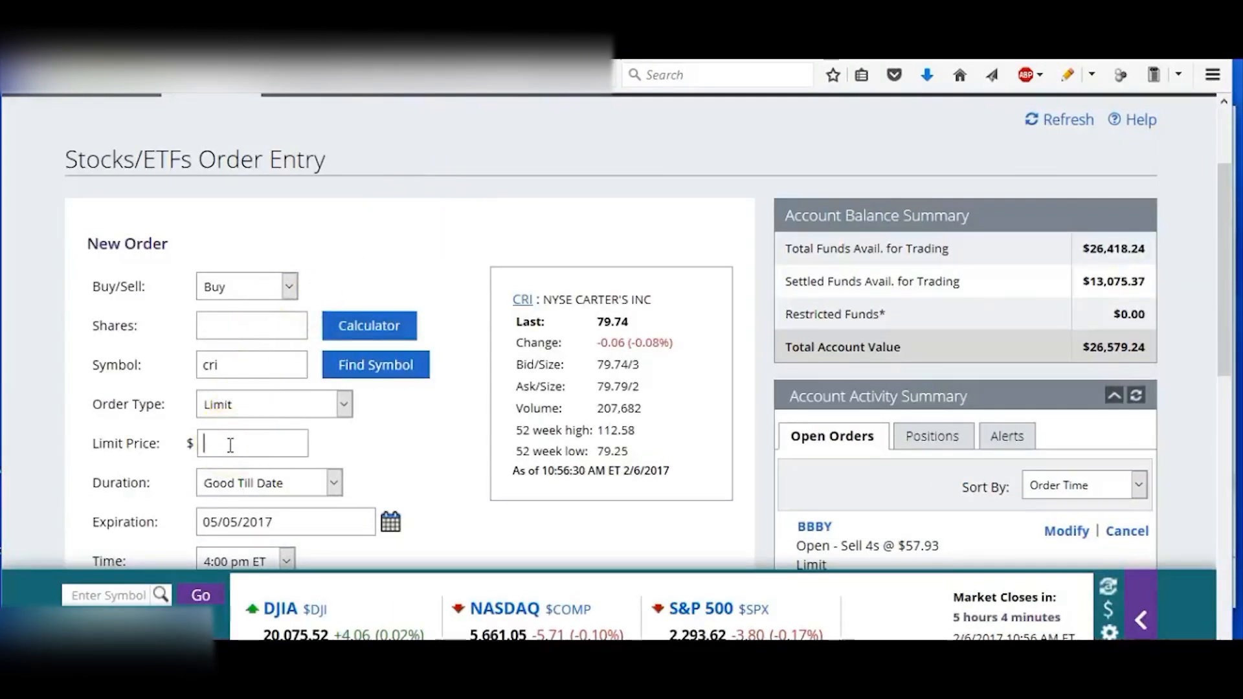
pyautogui.write('79.60')
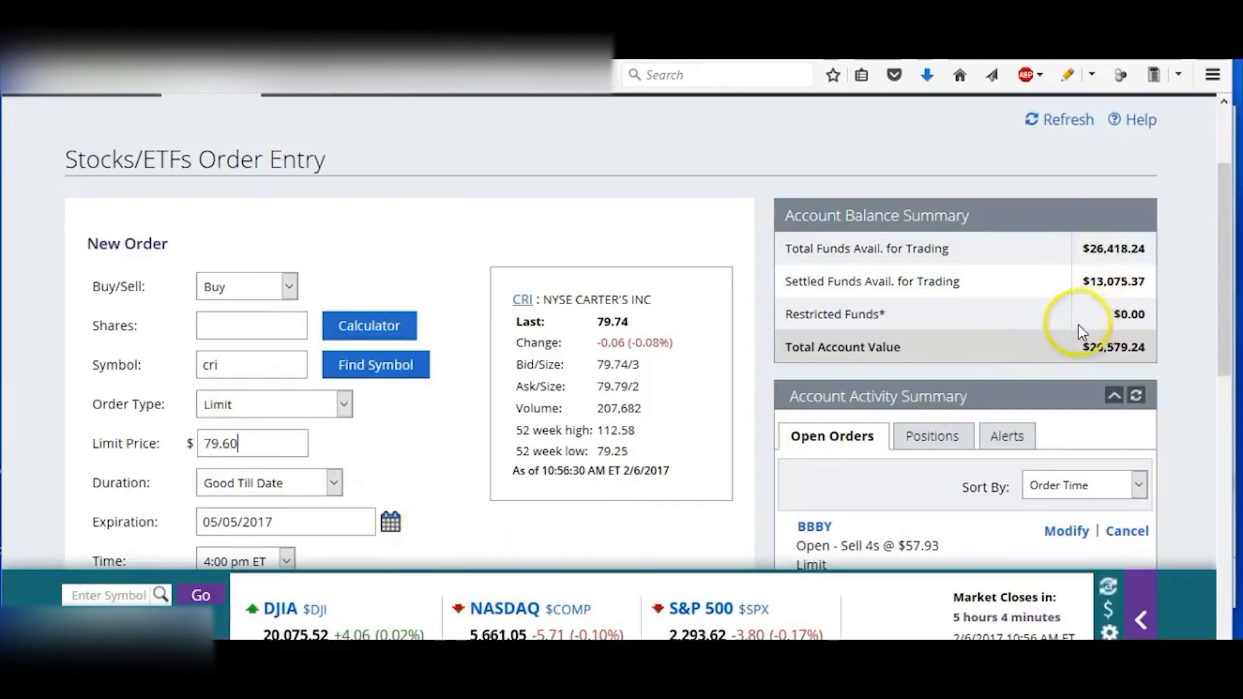
pyautogui.moveTo(867, 416)
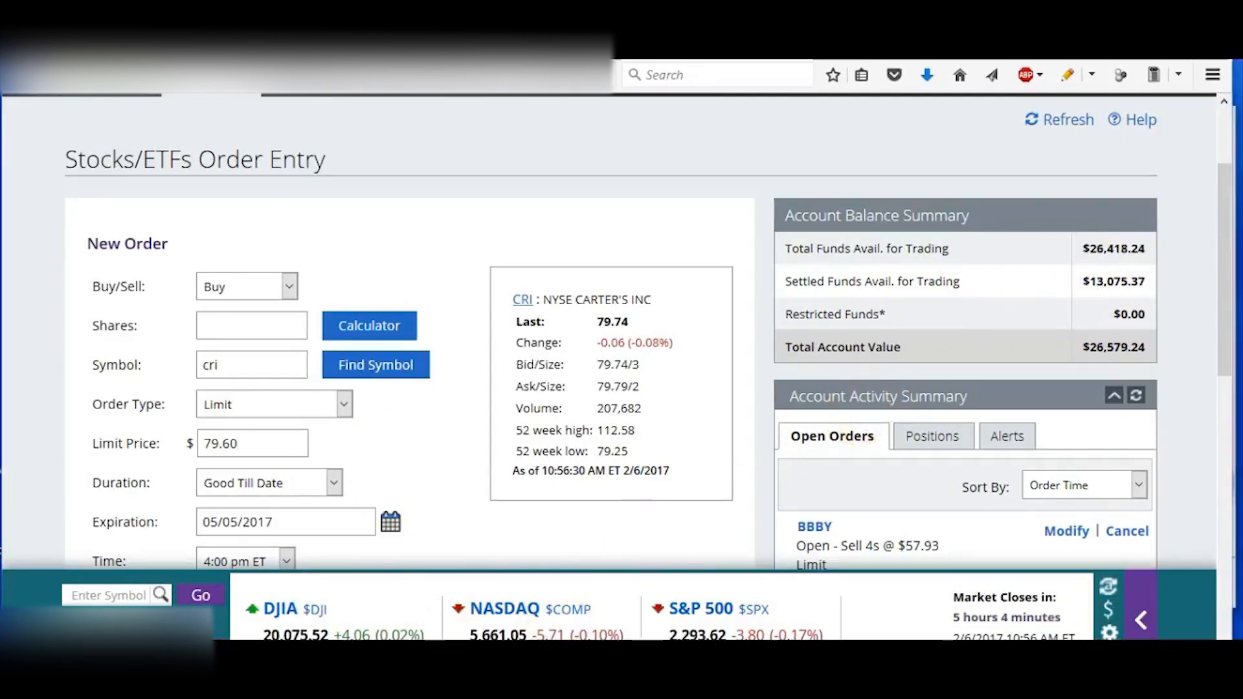
pyautogui.click(369, 326)
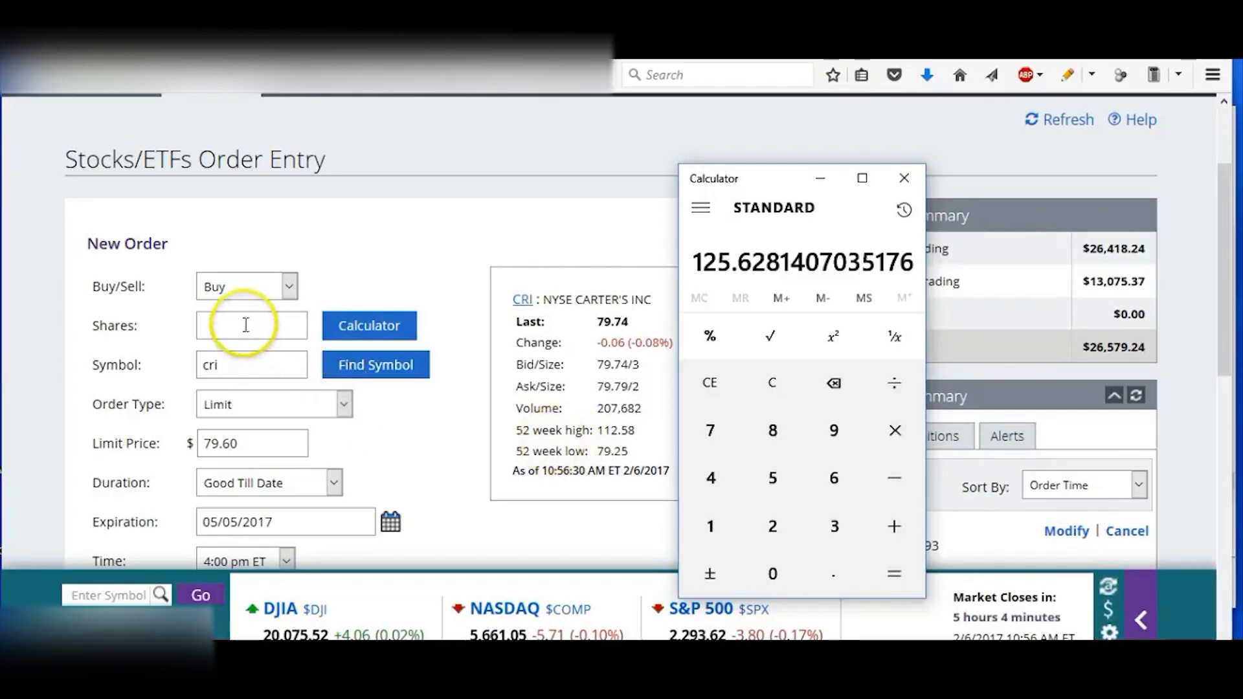
# Enter 125 shares and send the CRI limit buy order for review.
pyautogui.click(902, 177)
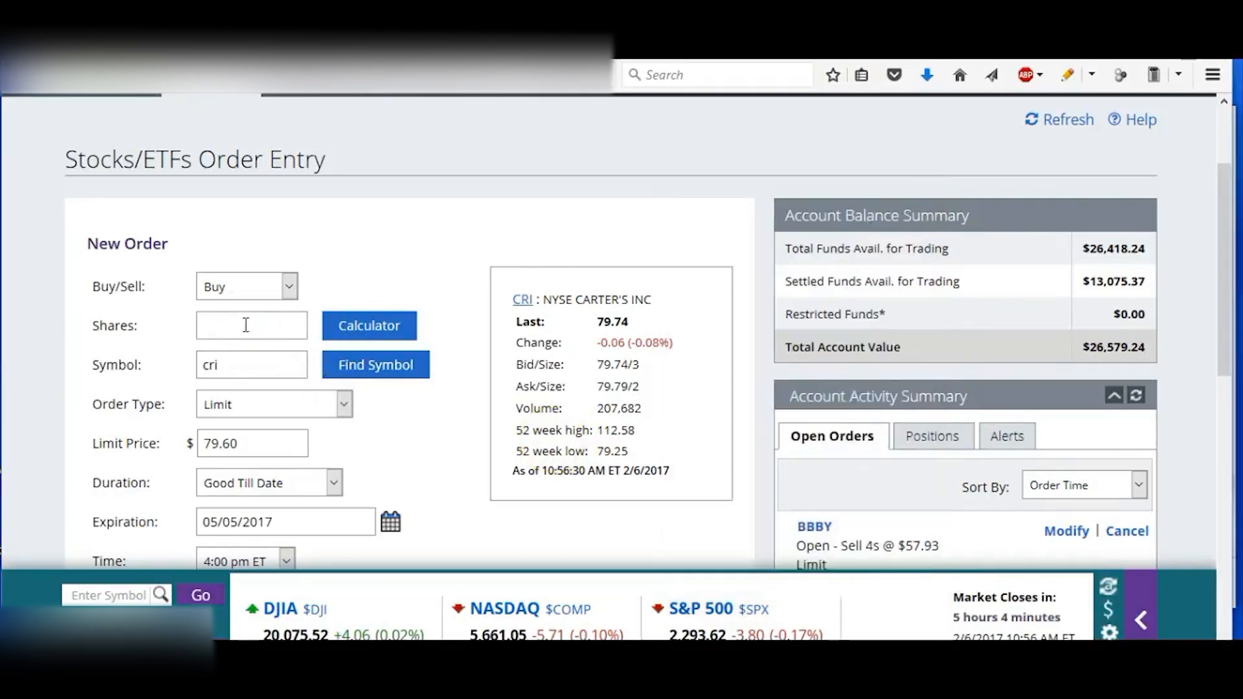
pyautogui.write('125')
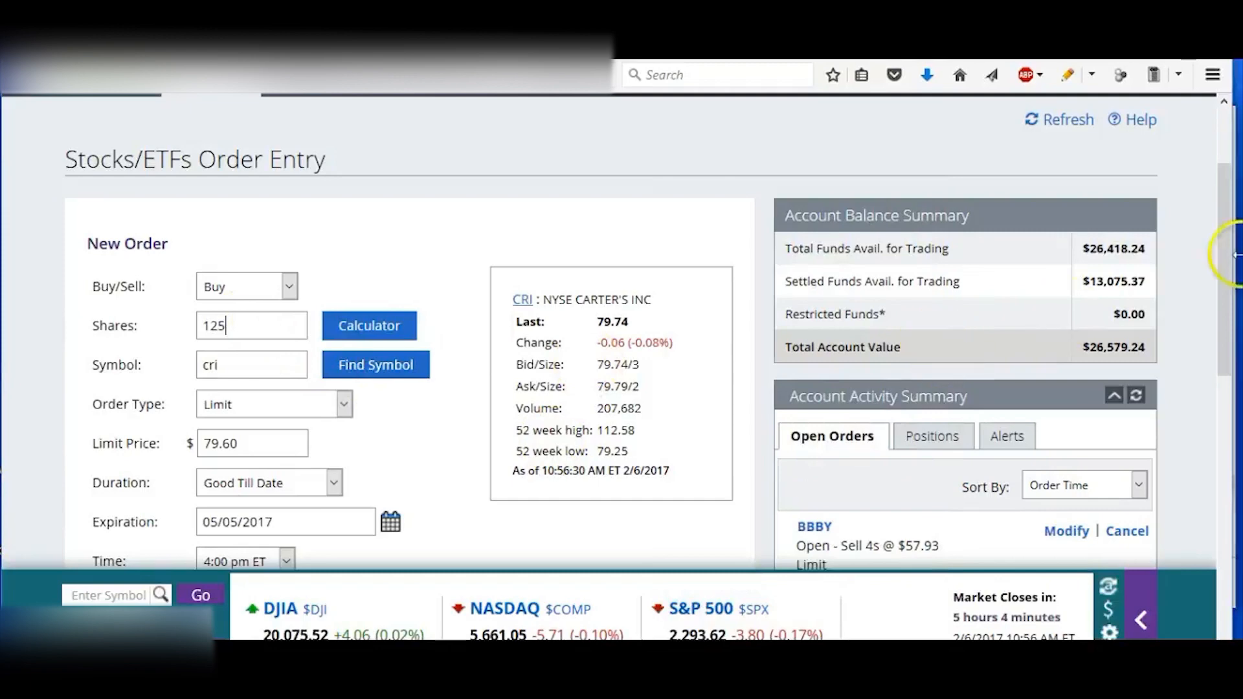
pyautogui.scroll(-3)
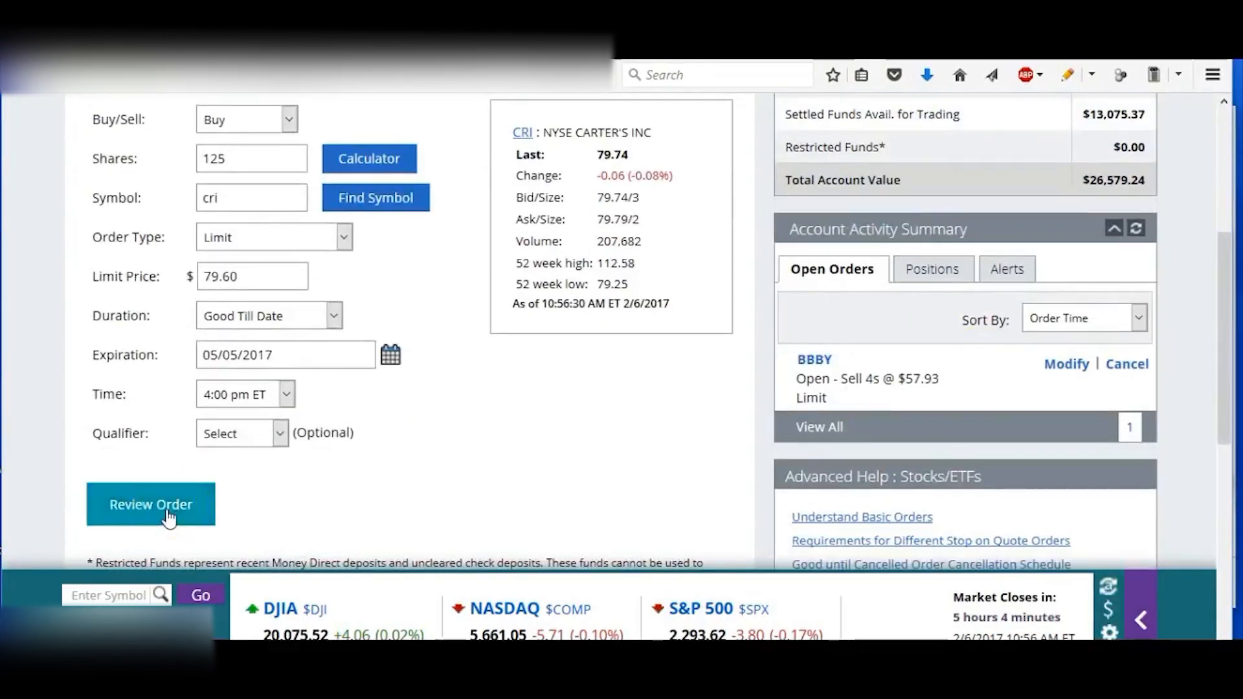
pyautogui.click(151, 504)
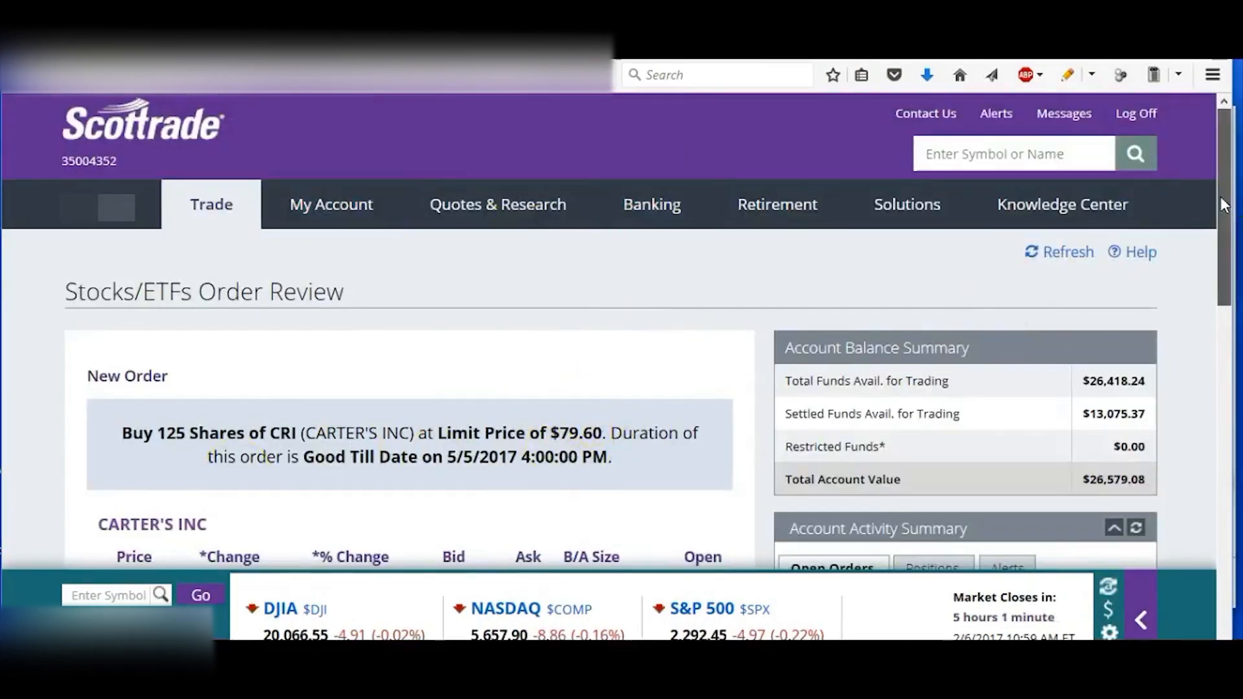
# Place the limit buy of 125 CRI shares at $79.60, good till 5/5/2017.
pyautogui.scroll(-3)
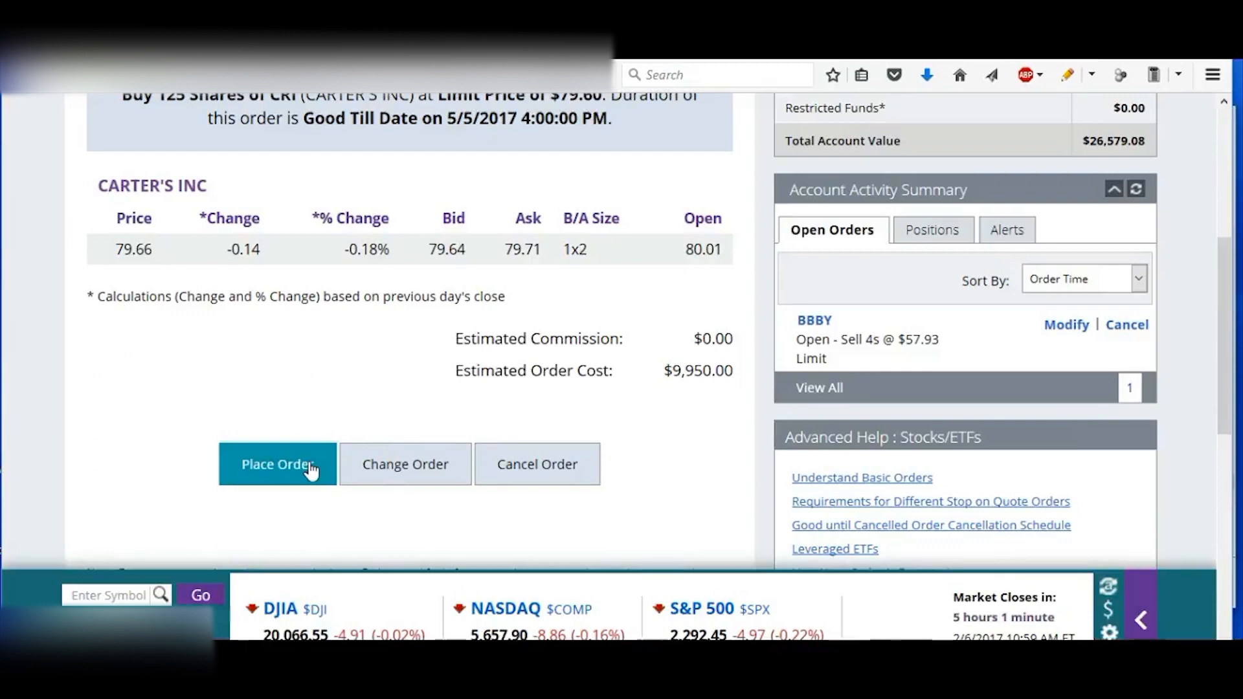
pyautogui.click(277, 464)
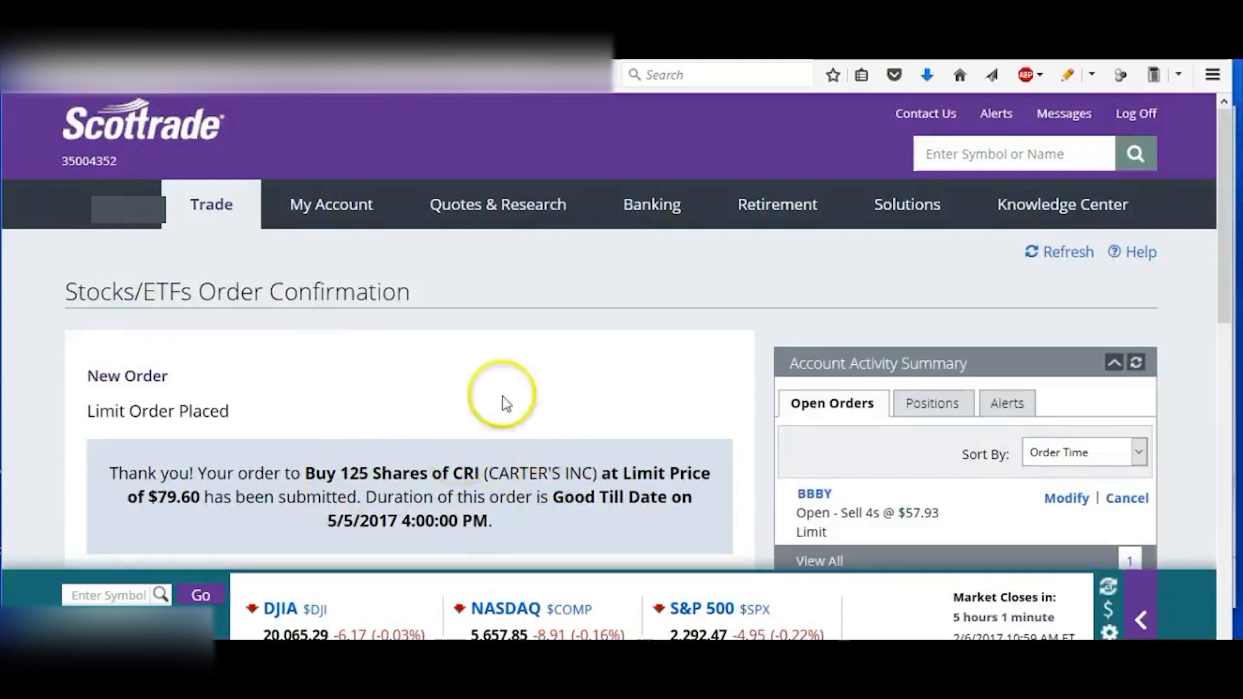
pyautogui.moveTo(495, 419)
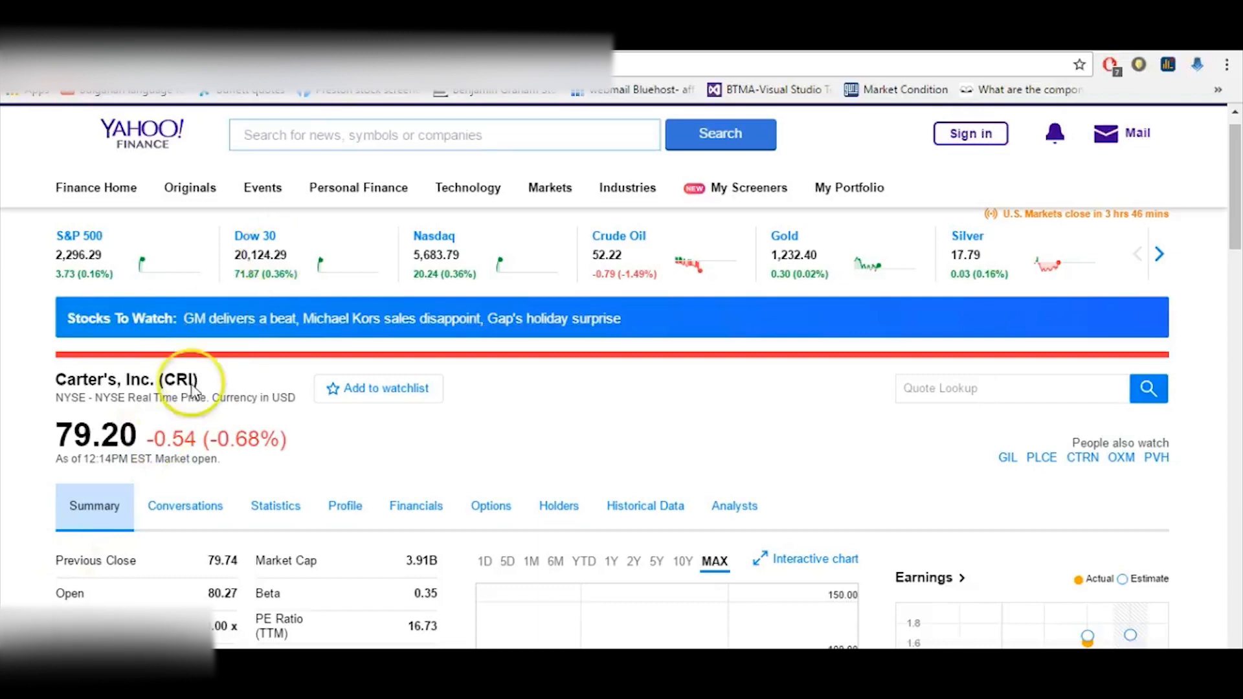
# Reload Carter's (CRI) Yahoo Finance quote, now at 79.09, down 0.65.
pyautogui.write('c')
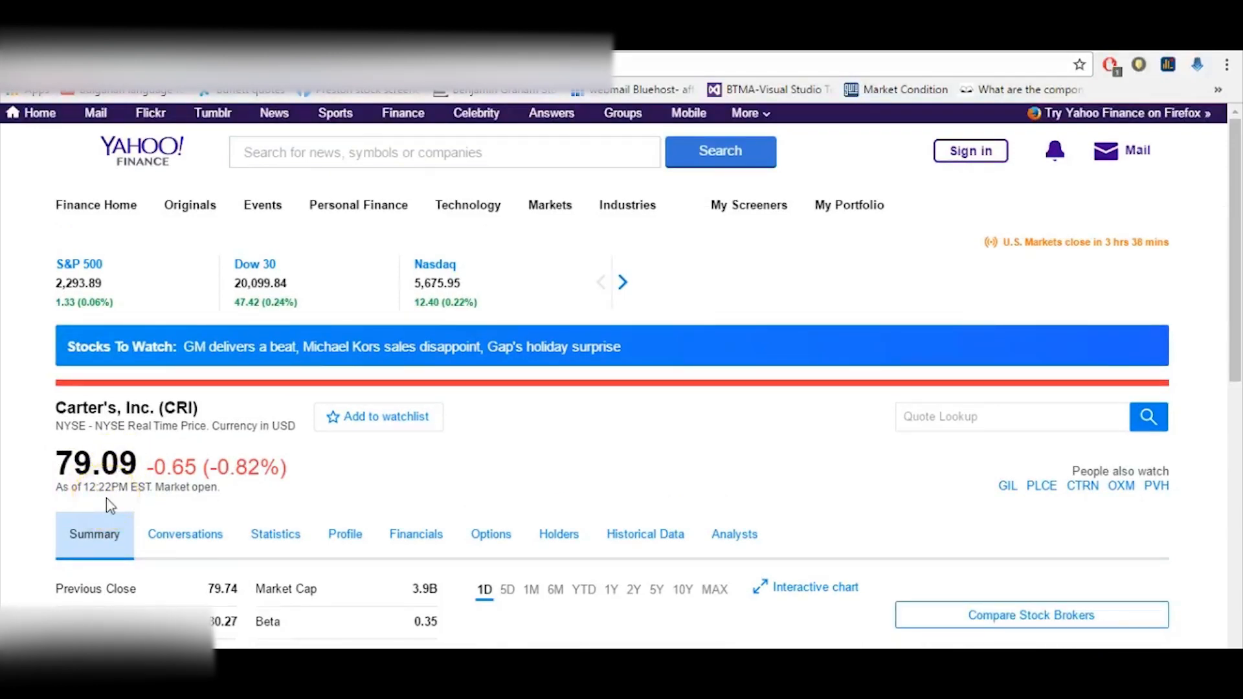
pyautogui.click(712, 589)
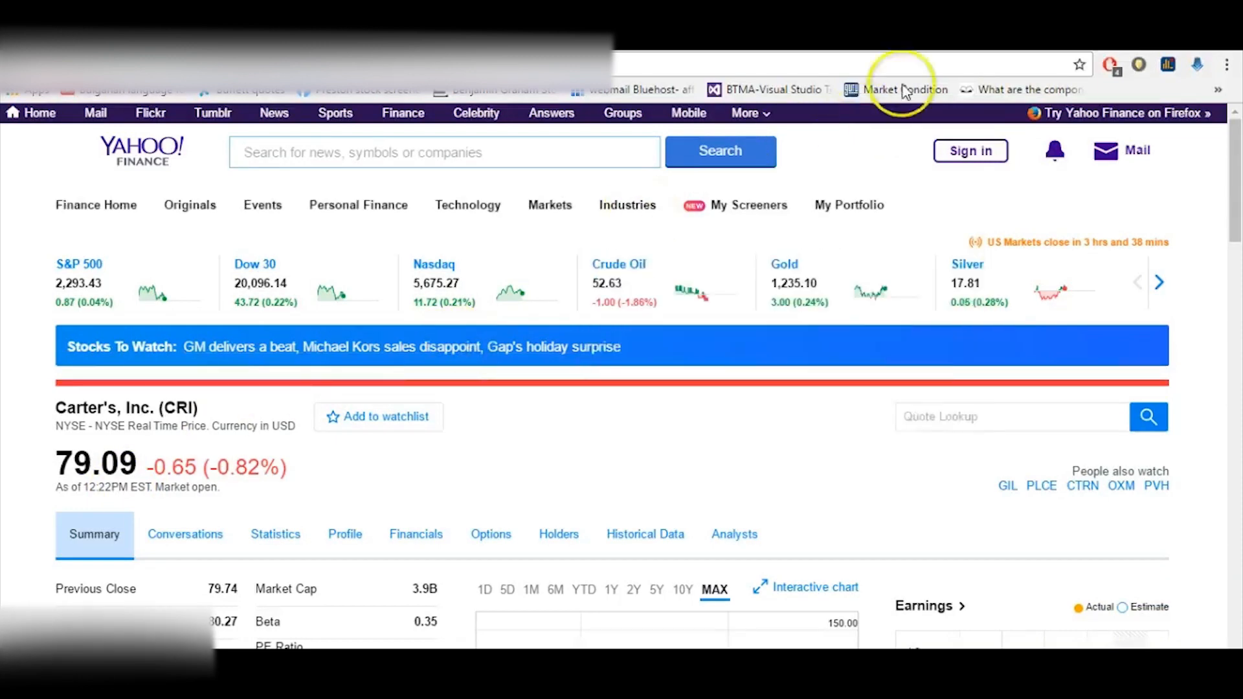
pyautogui.moveTo(904, 75)
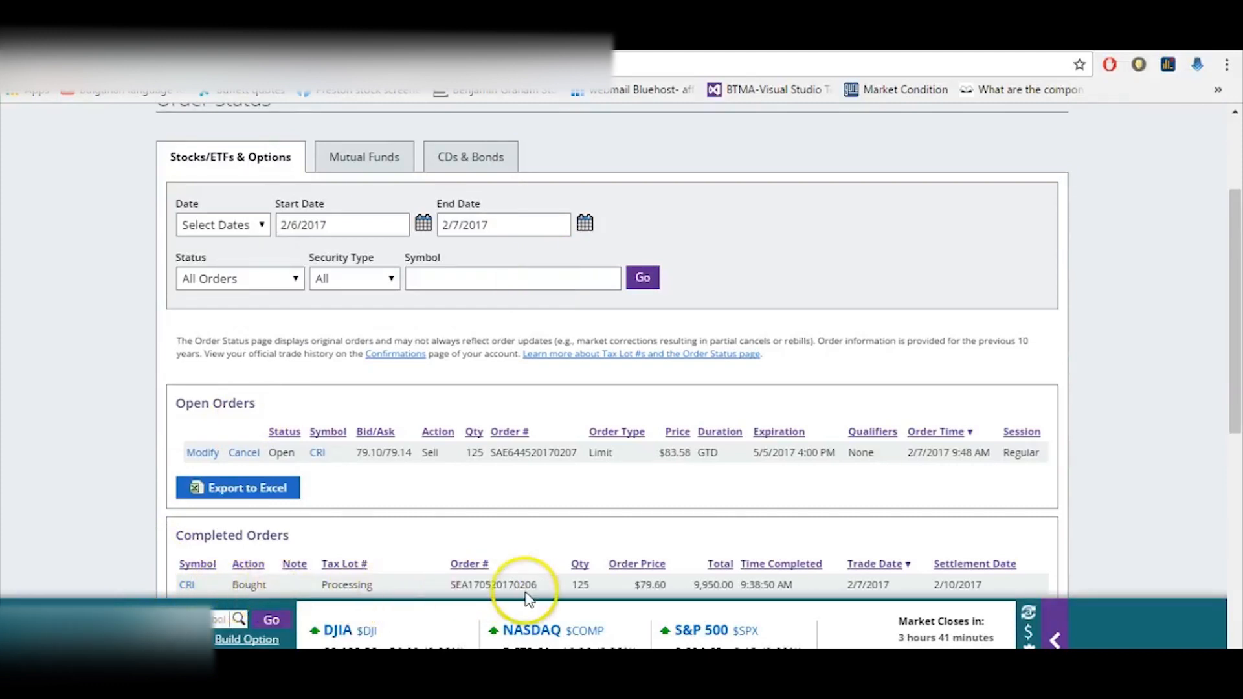
pyautogui.moveTo(606, 602)
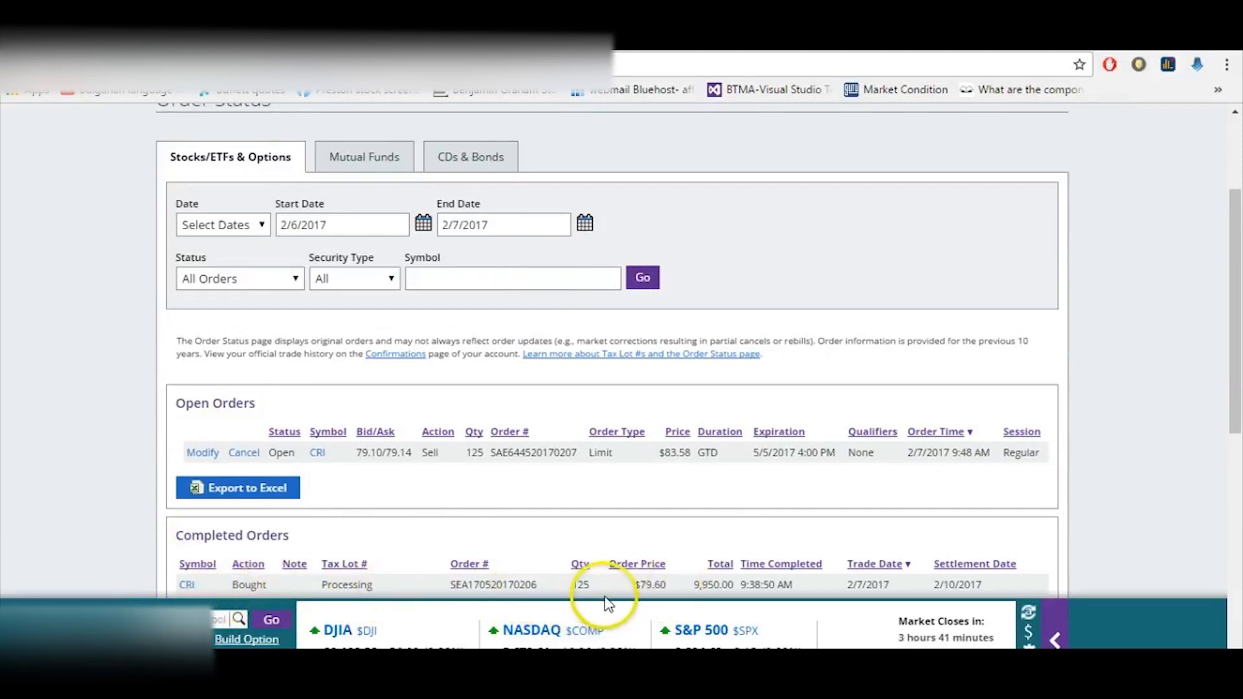
pyautogui.moveTo(690, 598)
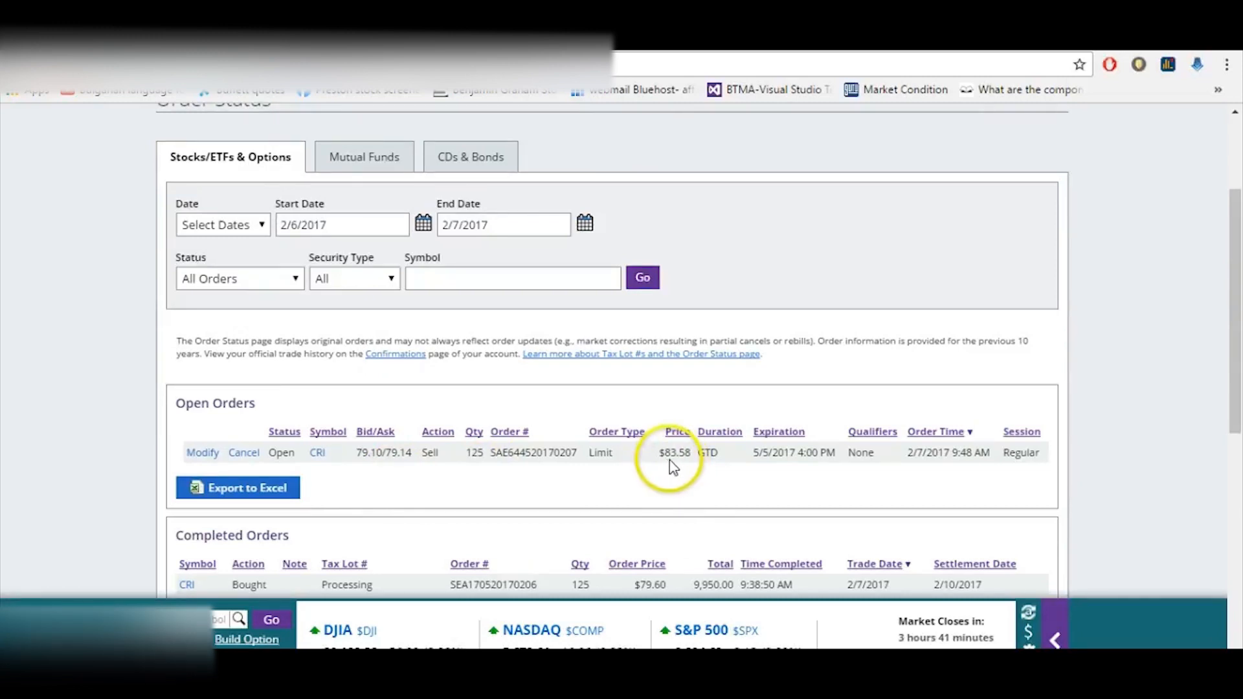
pyautogui.moveTo(690, 469)
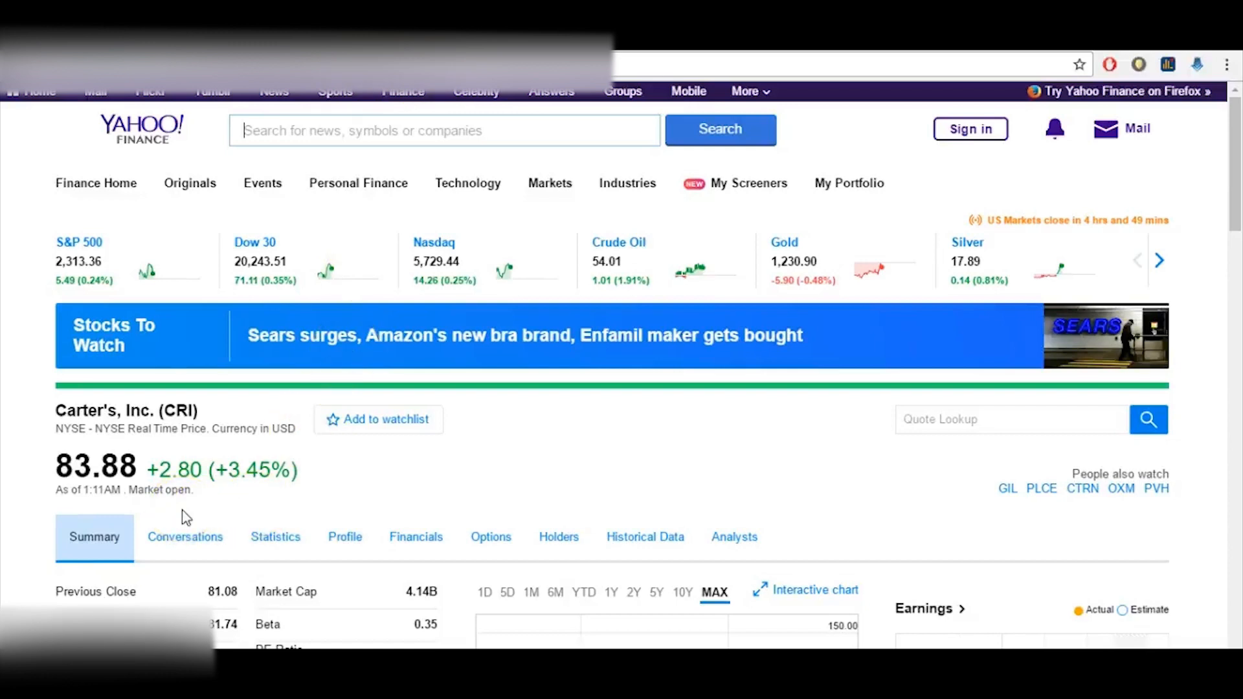
# Check Carter's Yahoo Finance quote, now risen to 83.88.
pyautogui.click(484, 592)
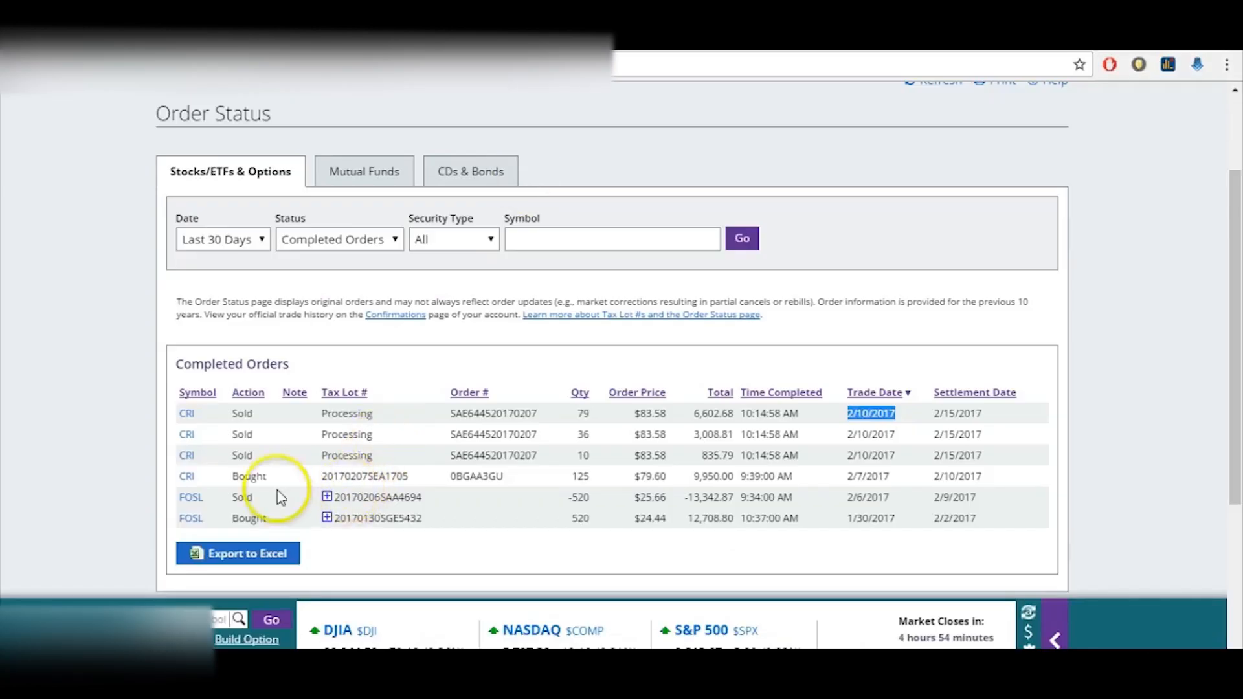
pyautogui.moveTo(559, 492)
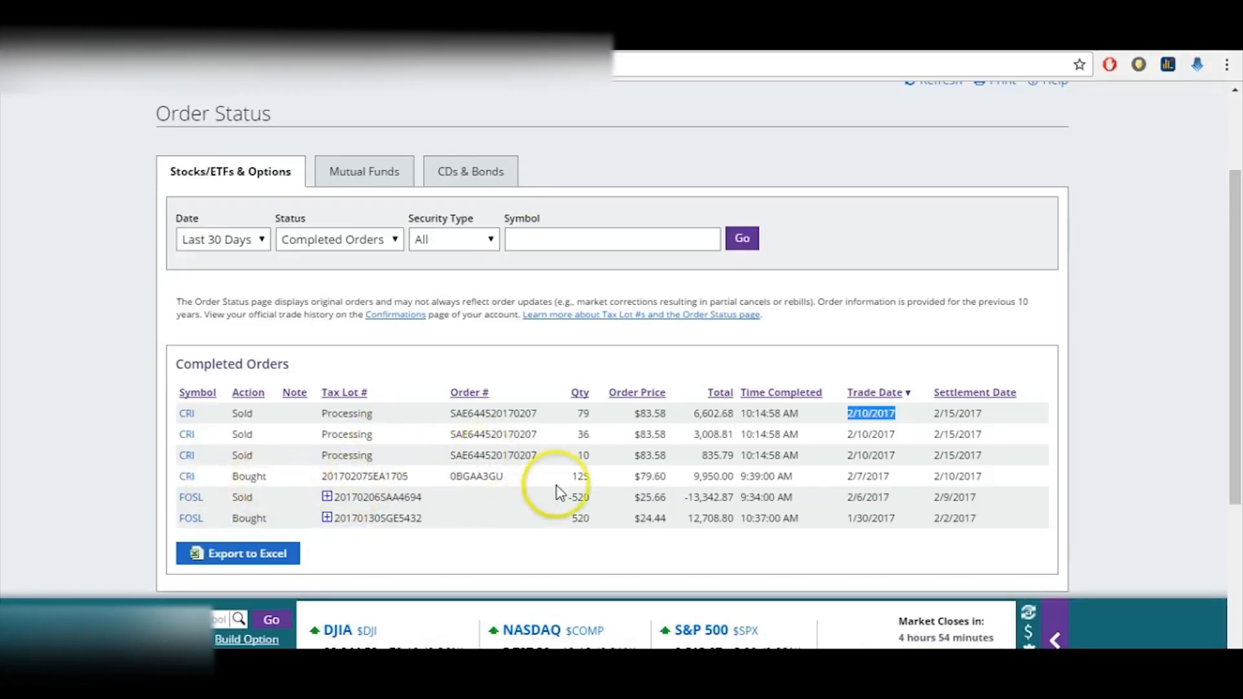
pyautogui.moveTo(643, 479)
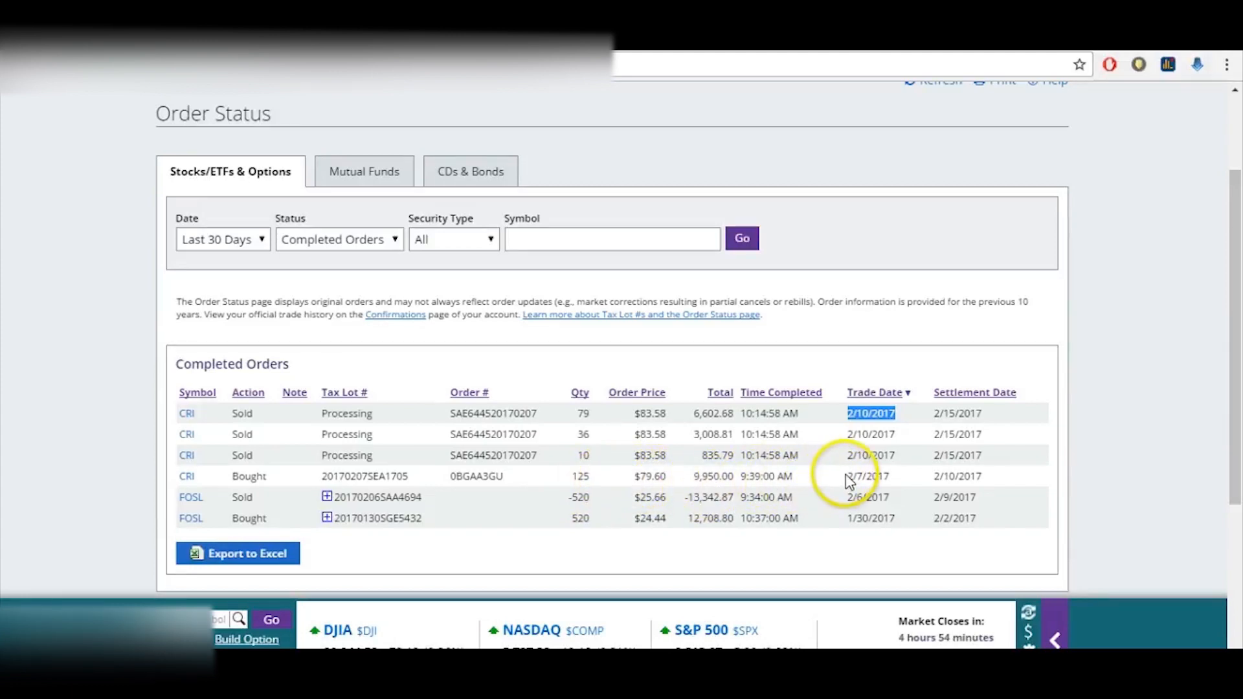
# Mark the 2/10/2017 trade date of the CRI sale at $83.58 and return to the Analyzer results.
pyautogui.doubleClick(867, 475)
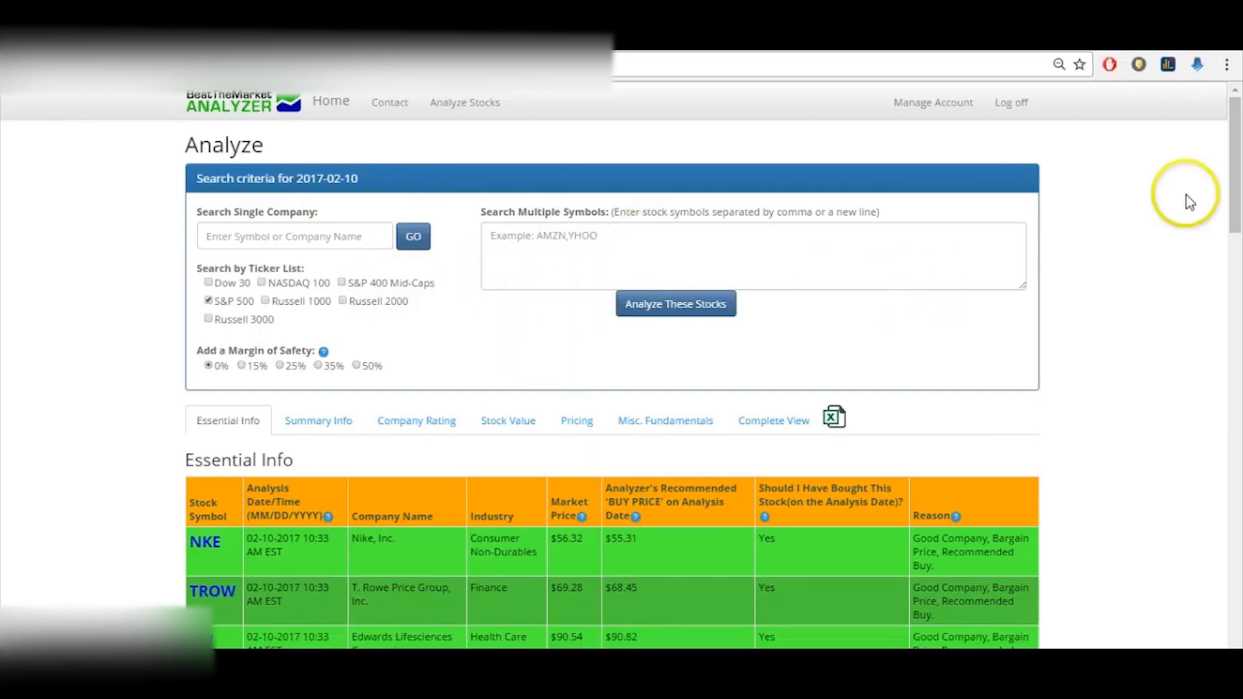
pyautogui.scroll(-3)
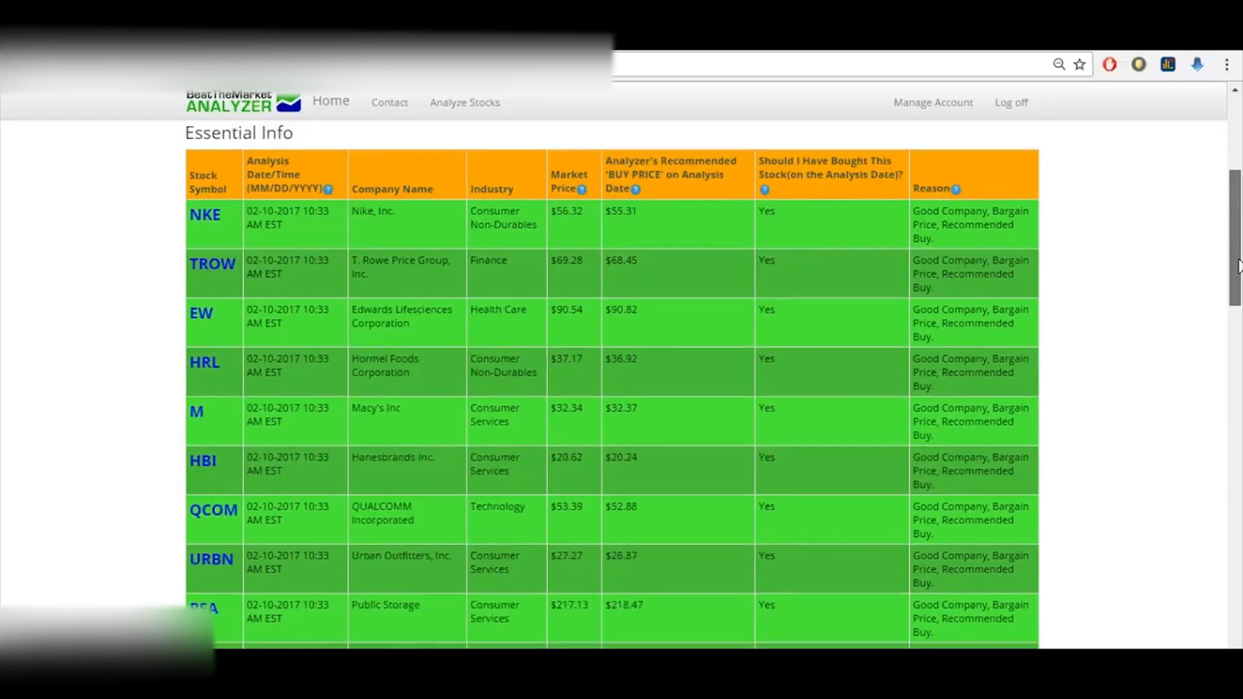